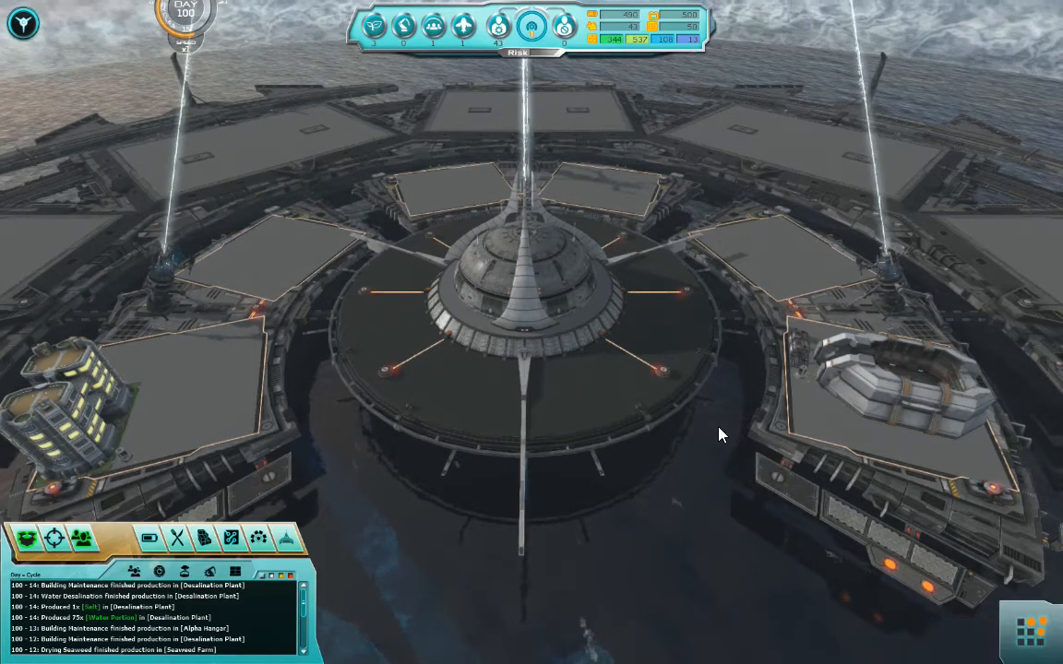
pyautogui.moveTo(796, 443)
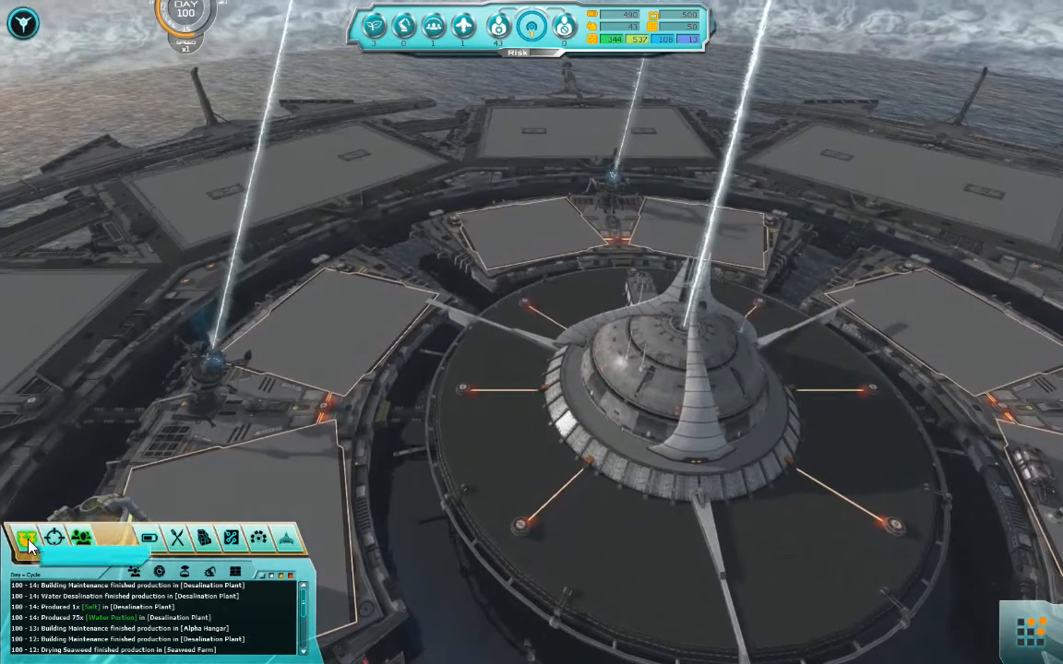
# Choose a Botanic Garden to build and buy its missing materials from the market.
pyautogui.click(27, 537)
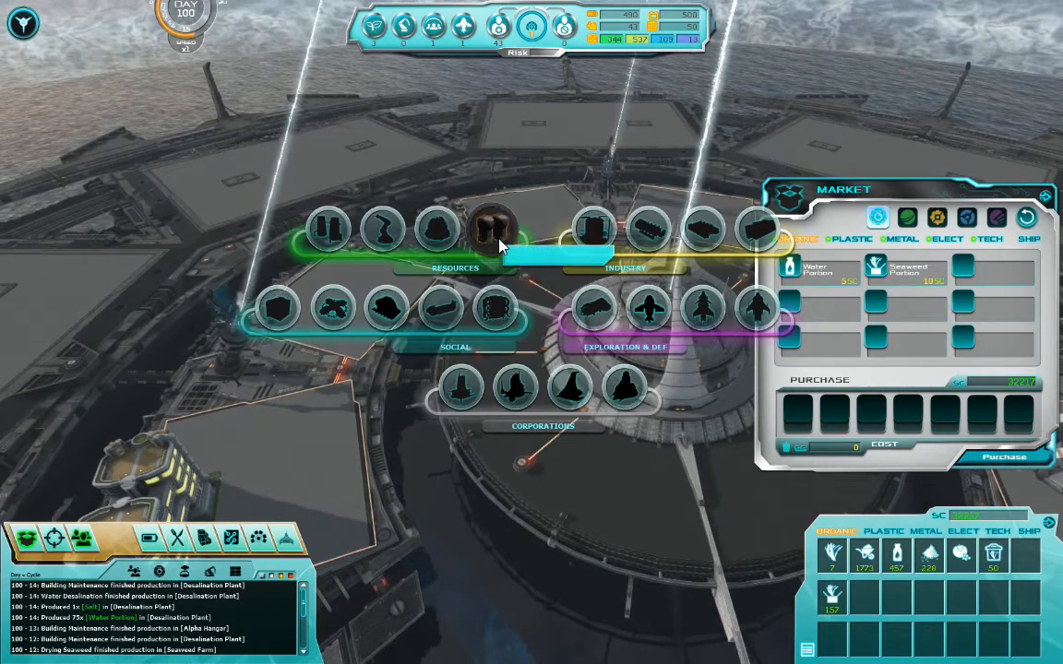
pyautogui.moveTo(441, 238)
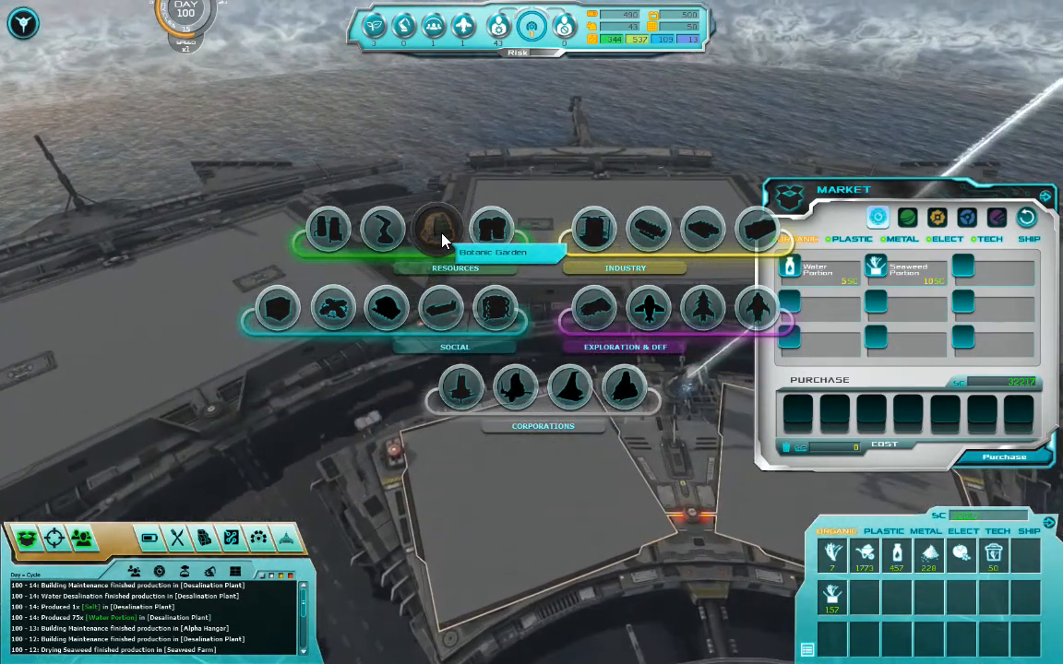
pyautogui.click(438, 228)
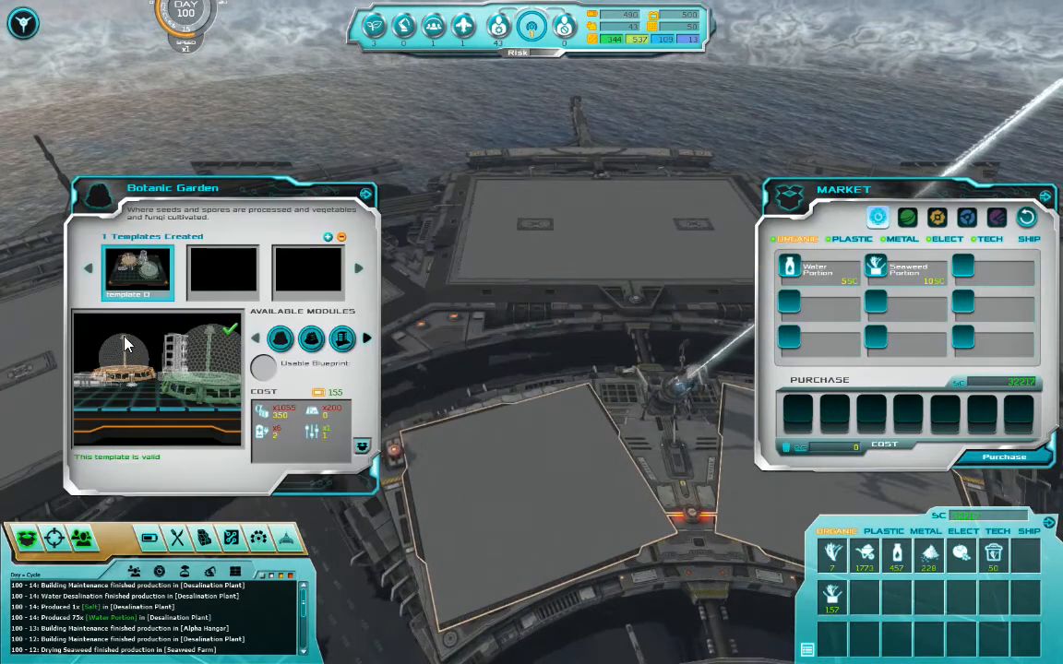
pyautogui.moveTo(162, 376)
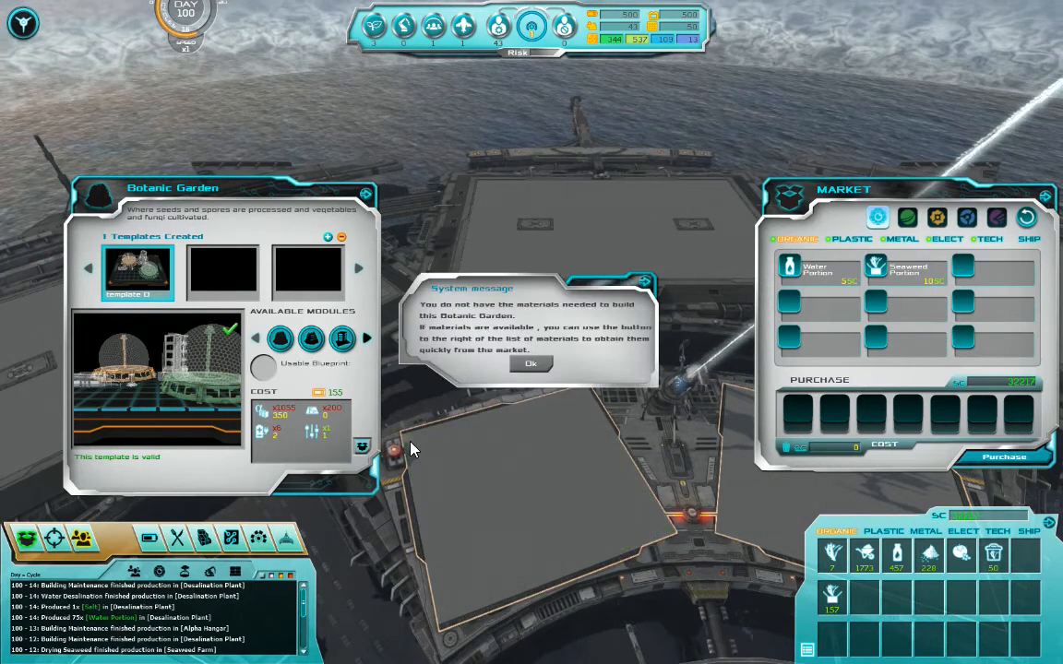
pyautogui.click(530, 362)
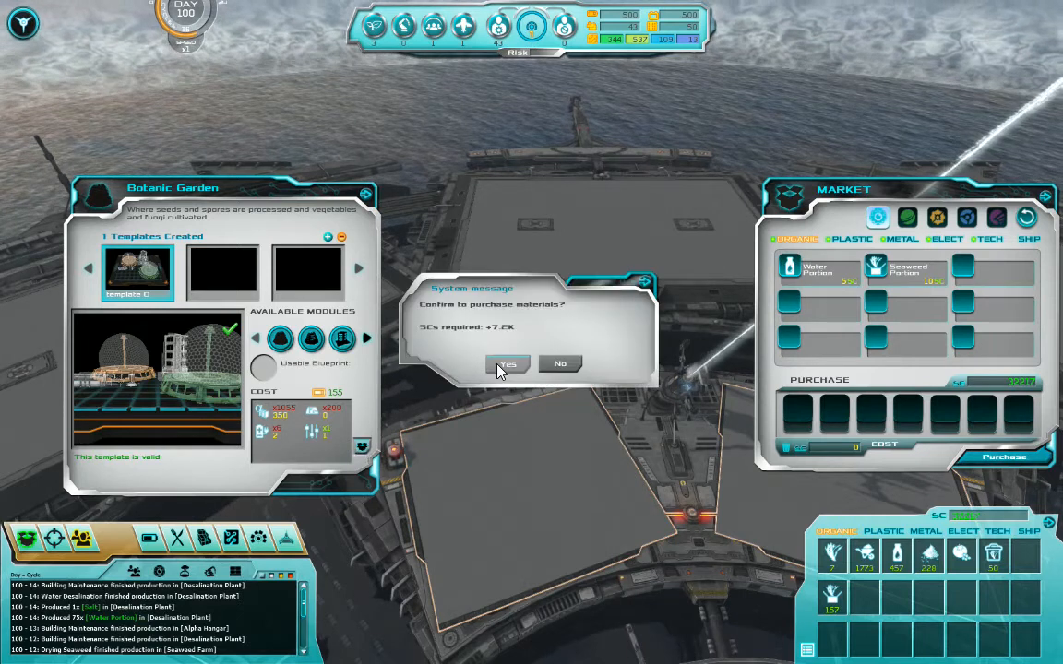
pyautogui.click(506, 363)
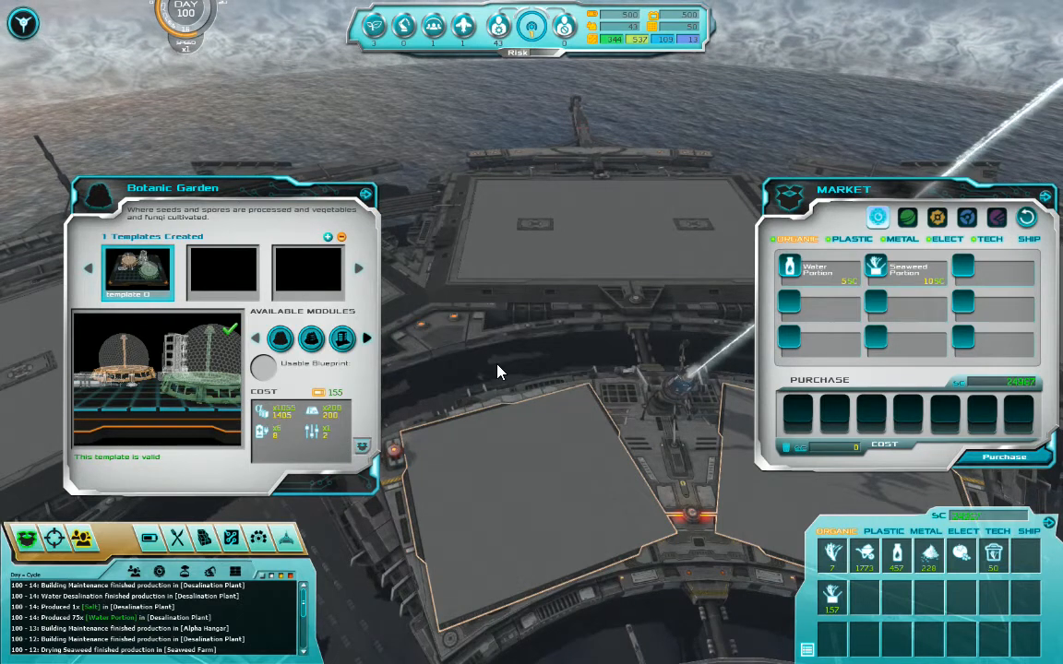
pyautogui.moveTo(798, 385)
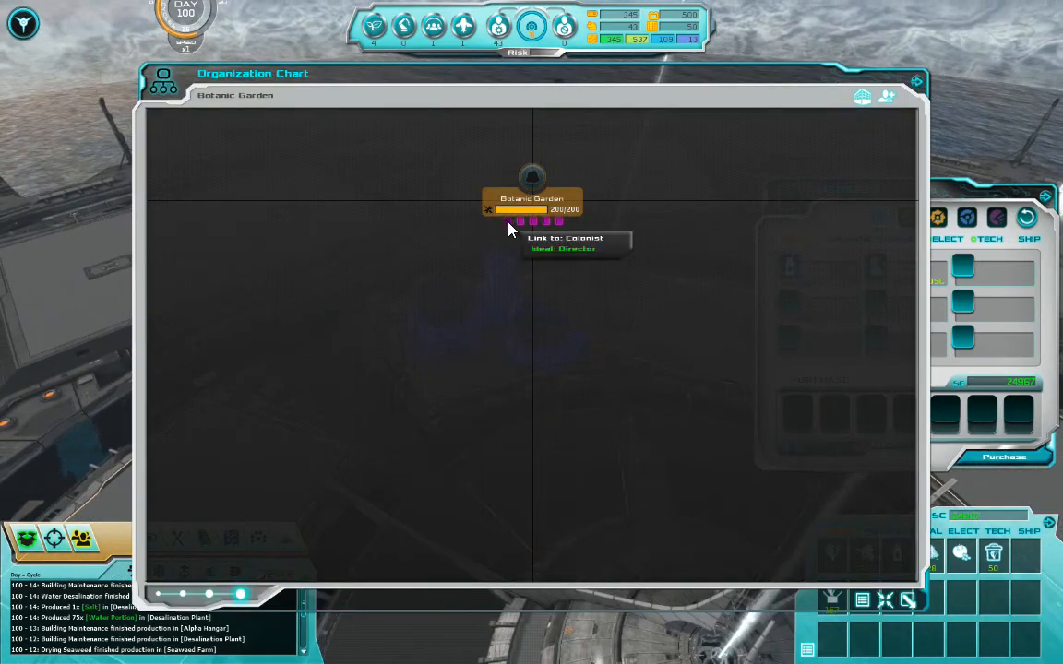
pyautogui.moveTo(297, 302)
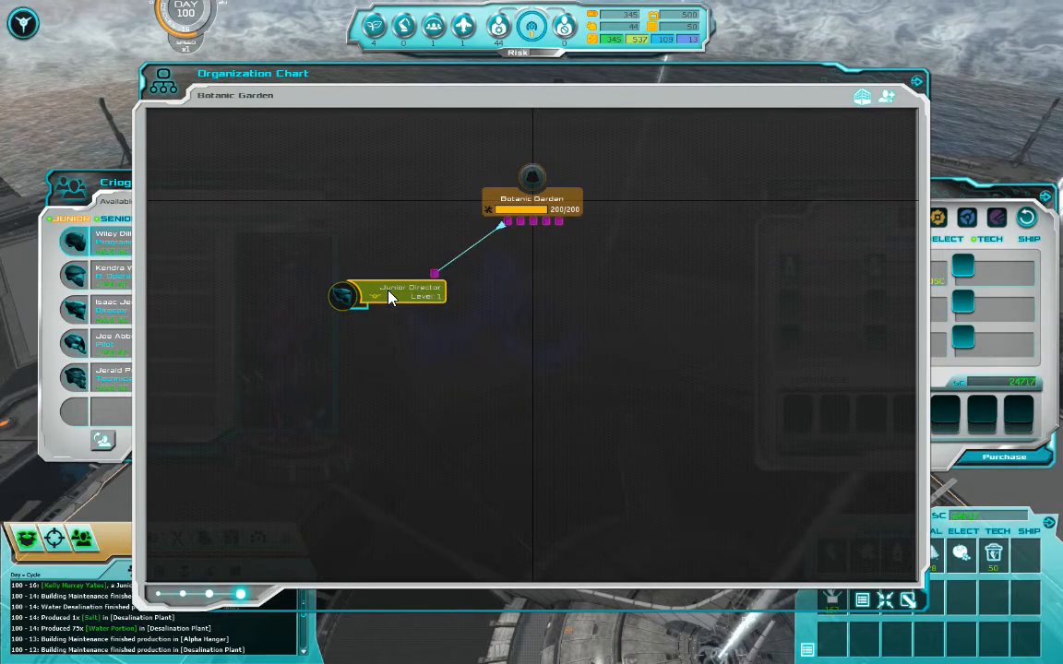
pyautogui.moveTo(519, 224)
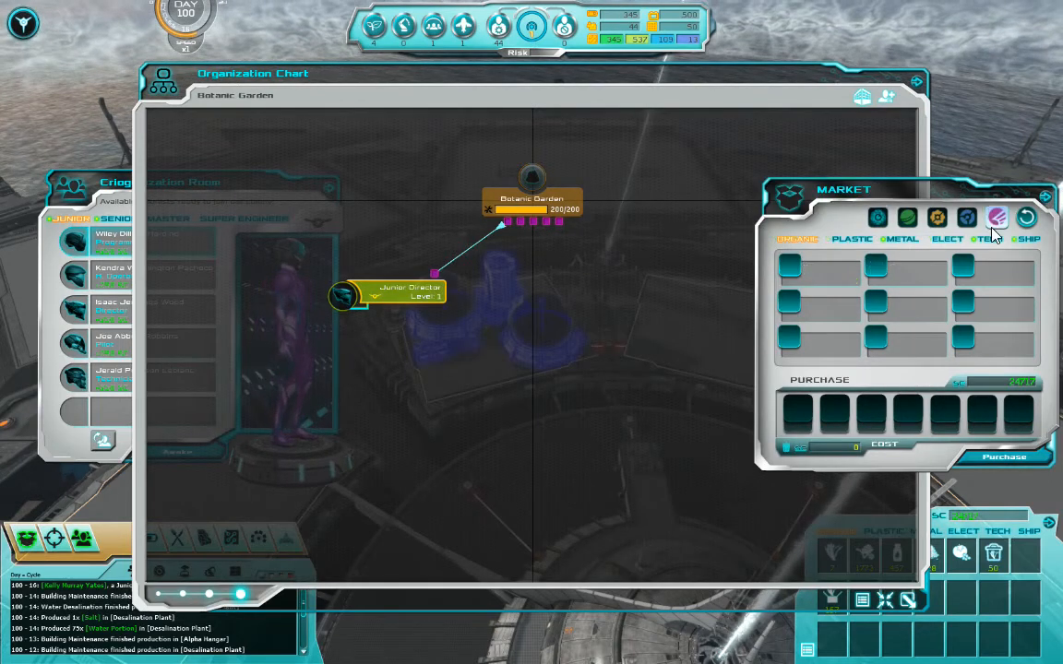
# Browse the Market blueprint tabs through ship, tech, industry, social and organic categories.
pyautogui.click(995, 217)
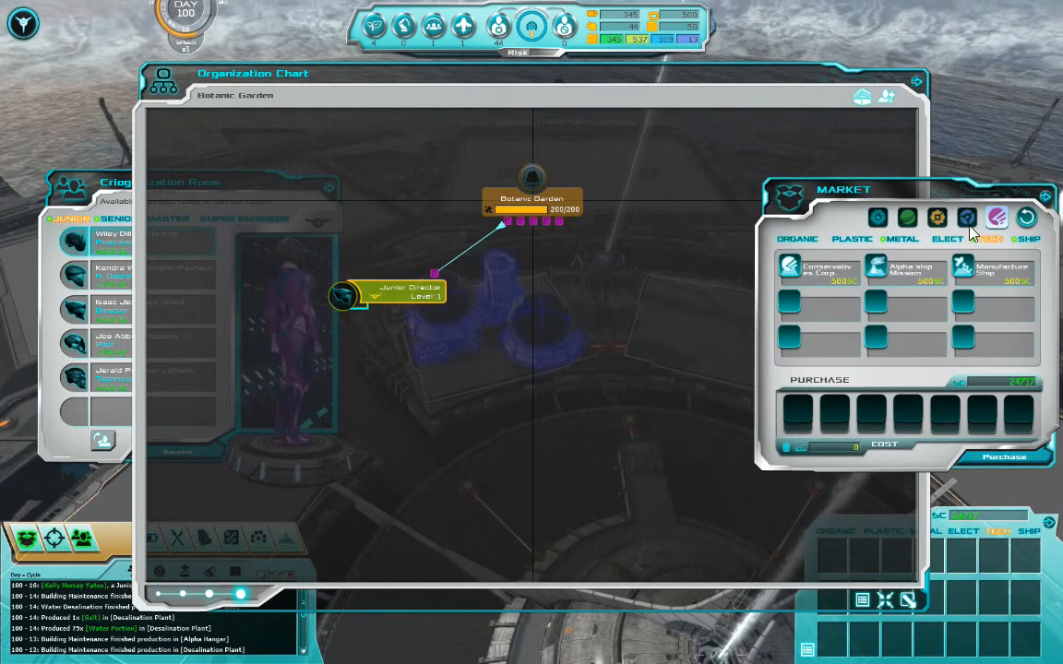
pyautogui.click(967, 218)
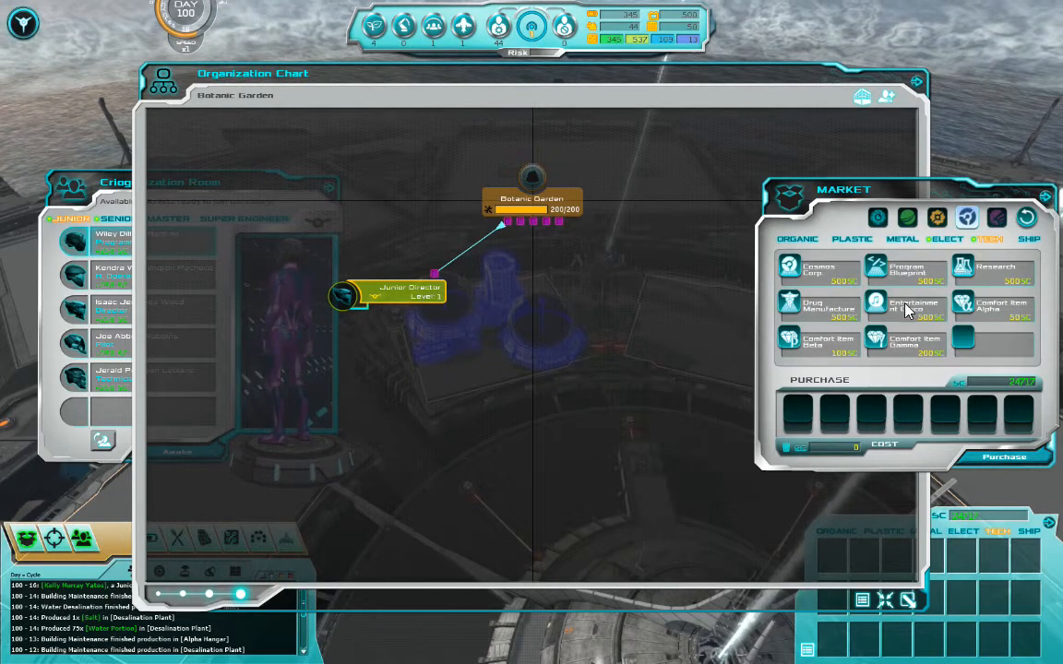
pyautogui.click(906, 217)
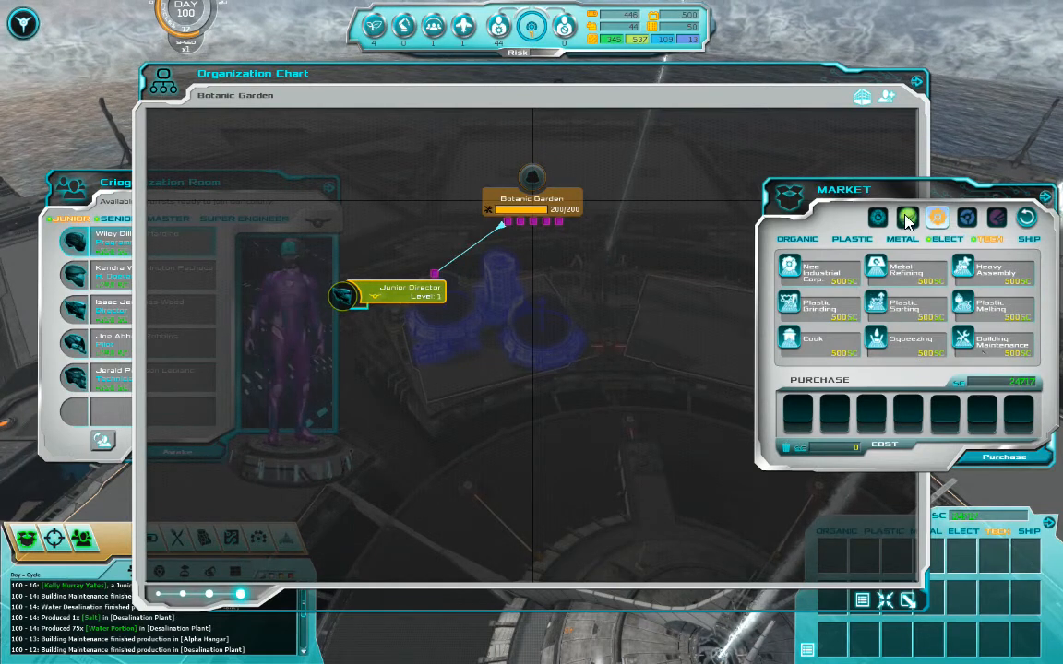
pyautogui.click(906, 218)
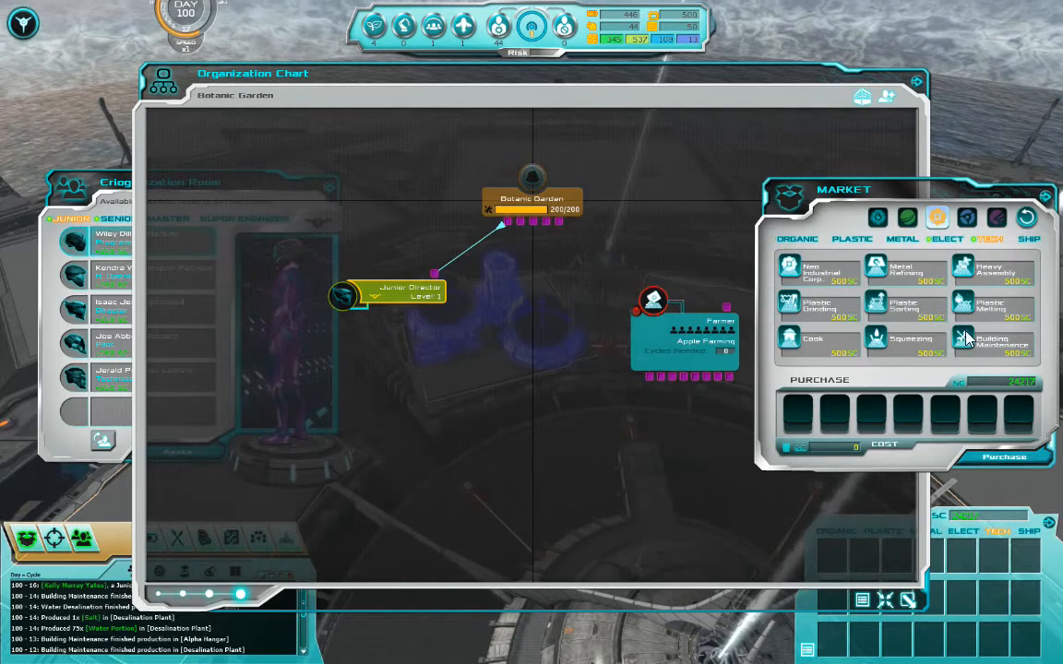
pyautogui.moveTo(992, 341)
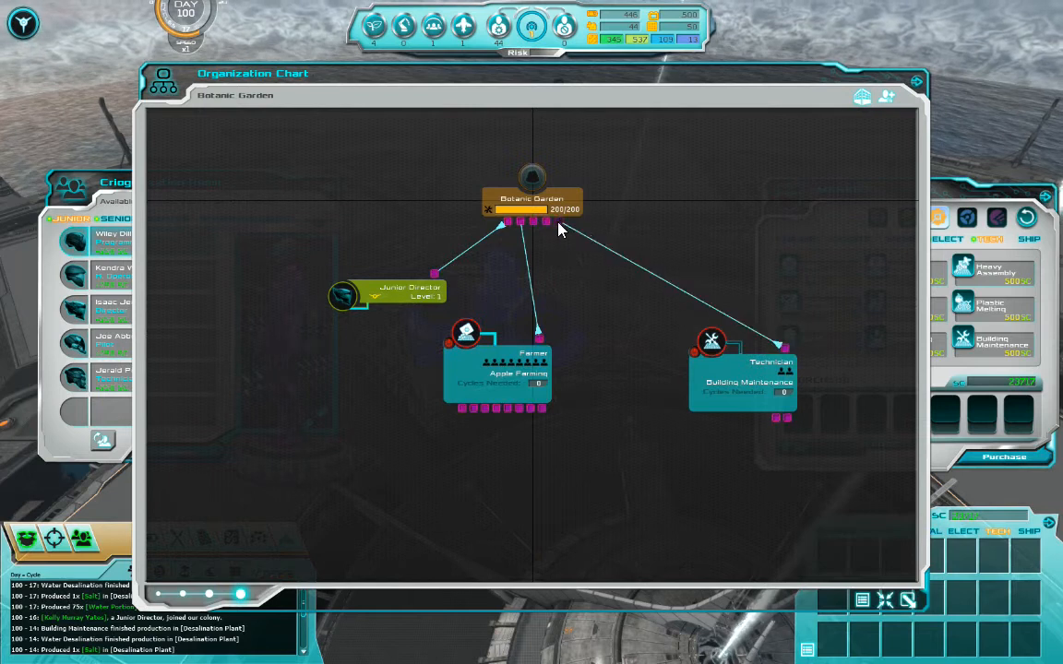
pyautogui.moveTo(545, 224)
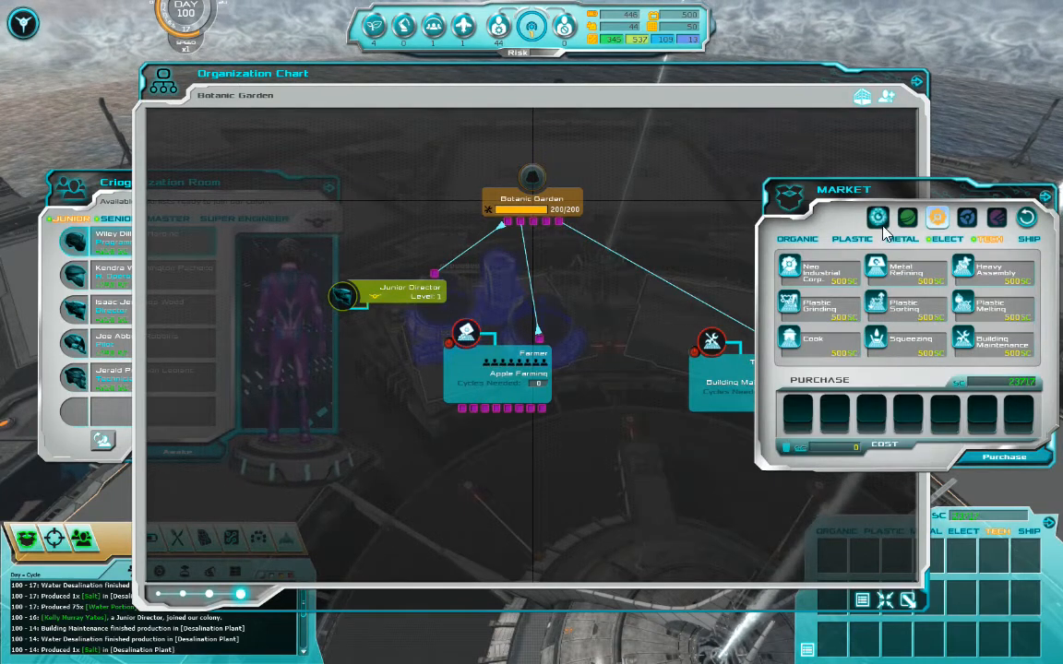
pyautogui.click(906, 217)
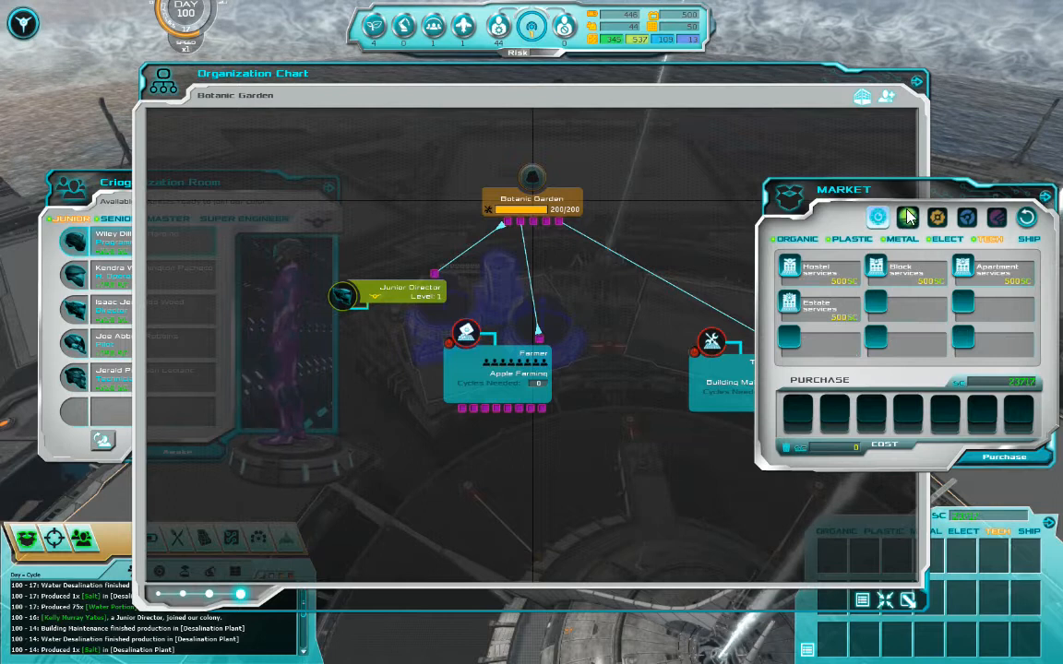
pyautogui.click(906, 217)
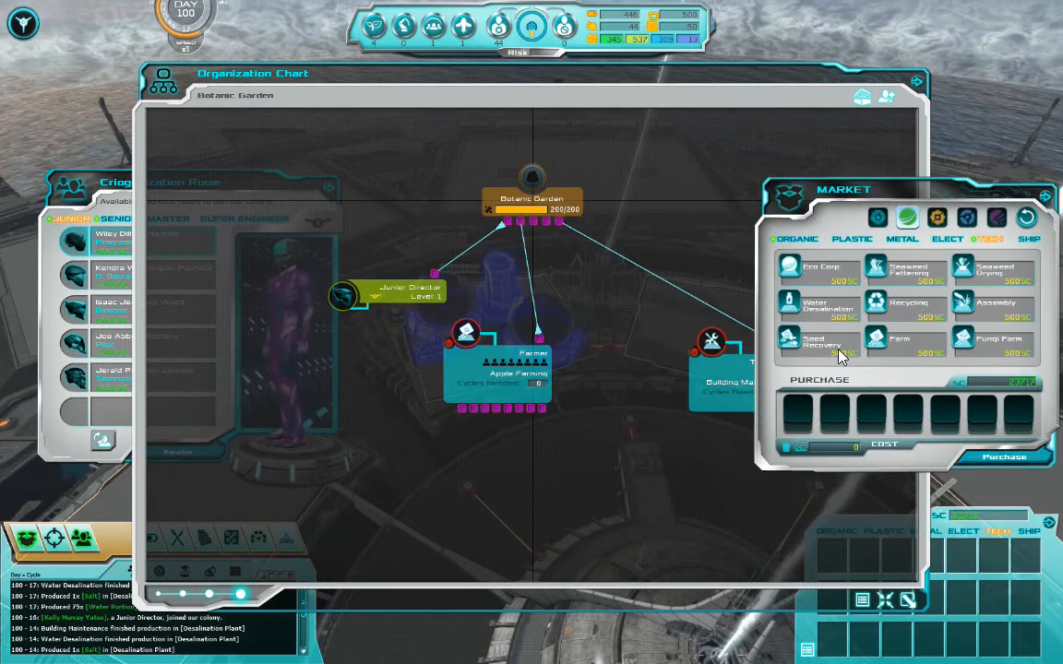
pyautogui.moveTo(895, 297)
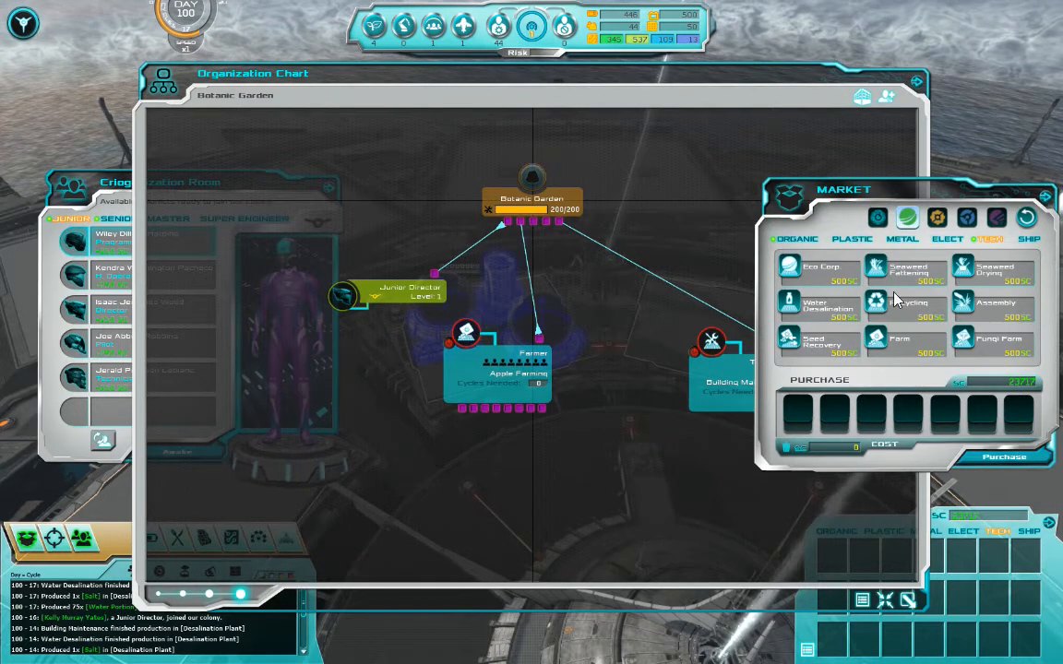
pyautogui.moveTo(962, 344)
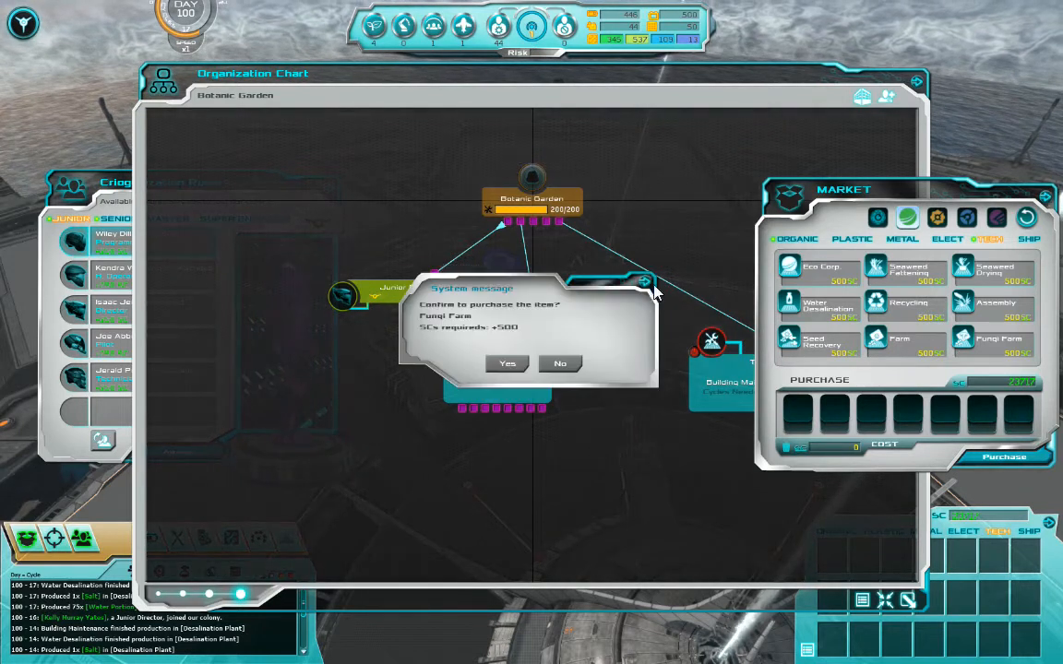
# Buy the Fungi Farm and Seed Recovery blueprints for the Botanic Garden.
pyautogui.click(508, 362)
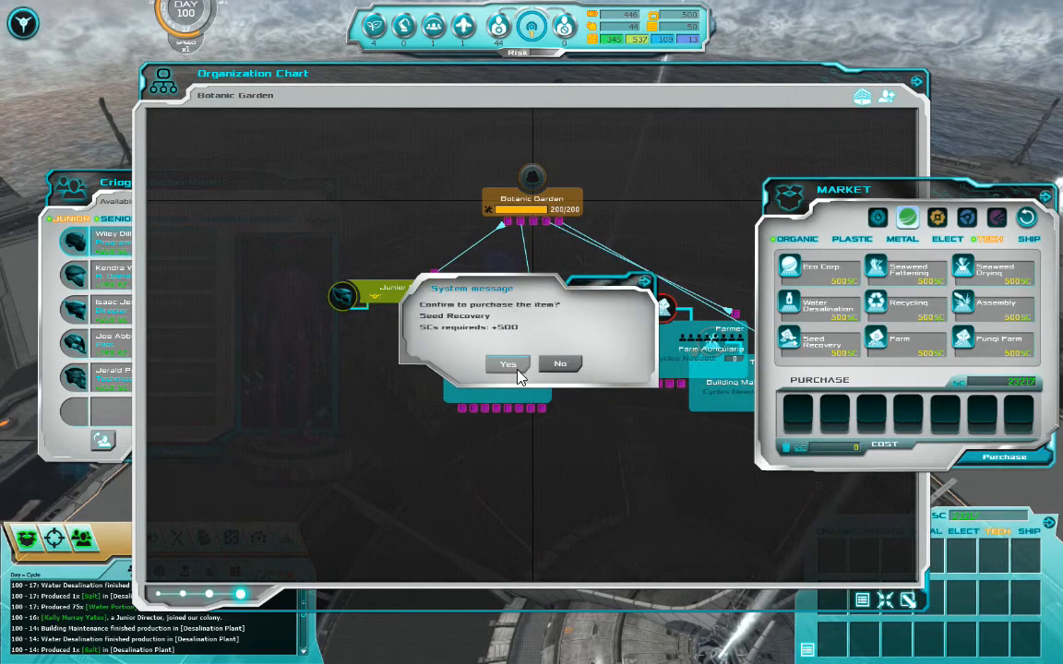
pyautogui.click(508, 364)
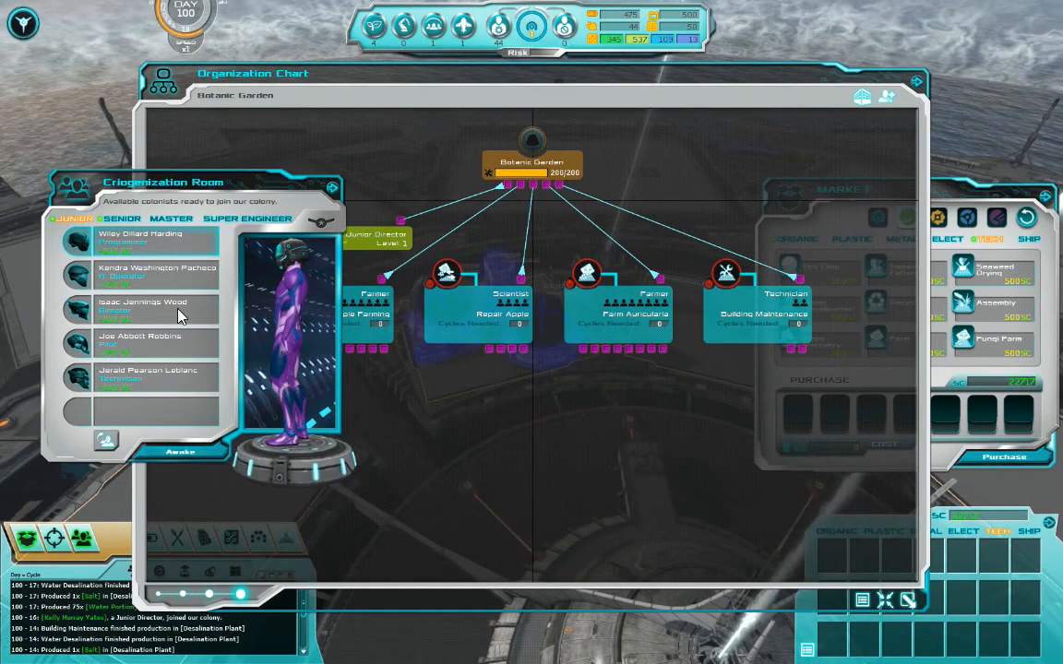
# Wake a Junior Technician into Building Maintenance and start its production running.
pyautogui.click(148, 376)
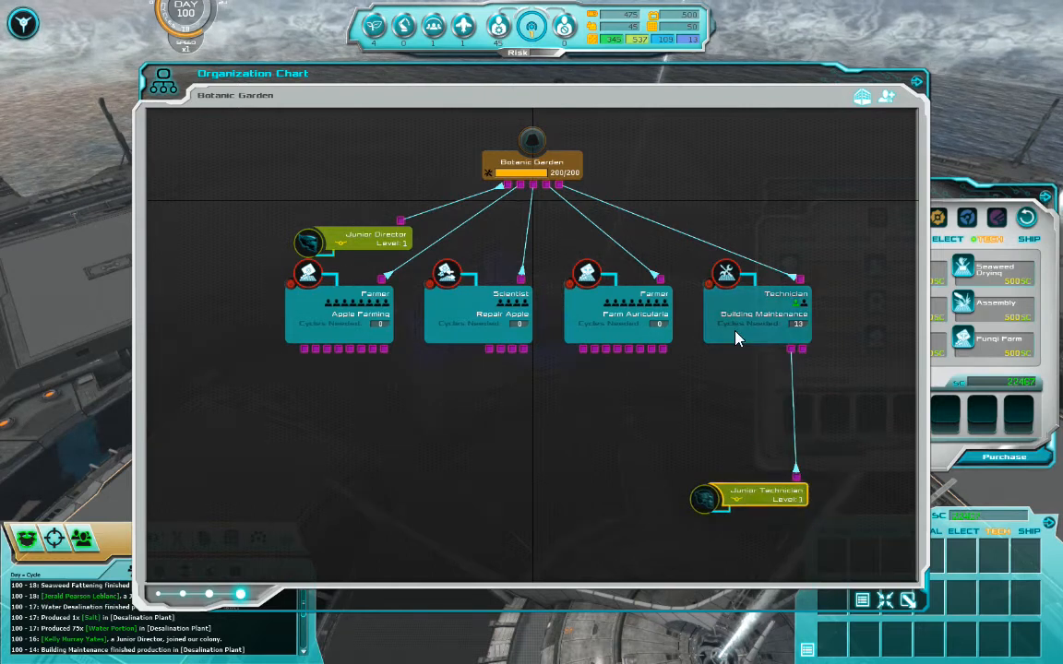
pyautogui.click(756, 314)
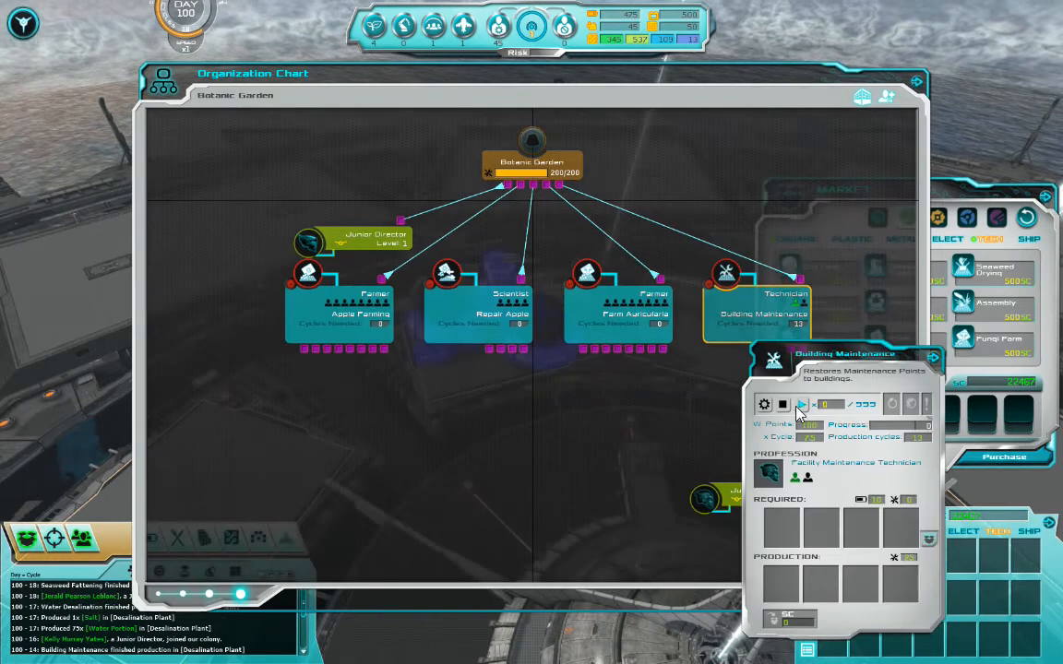
pyautogui.click(801, 405)
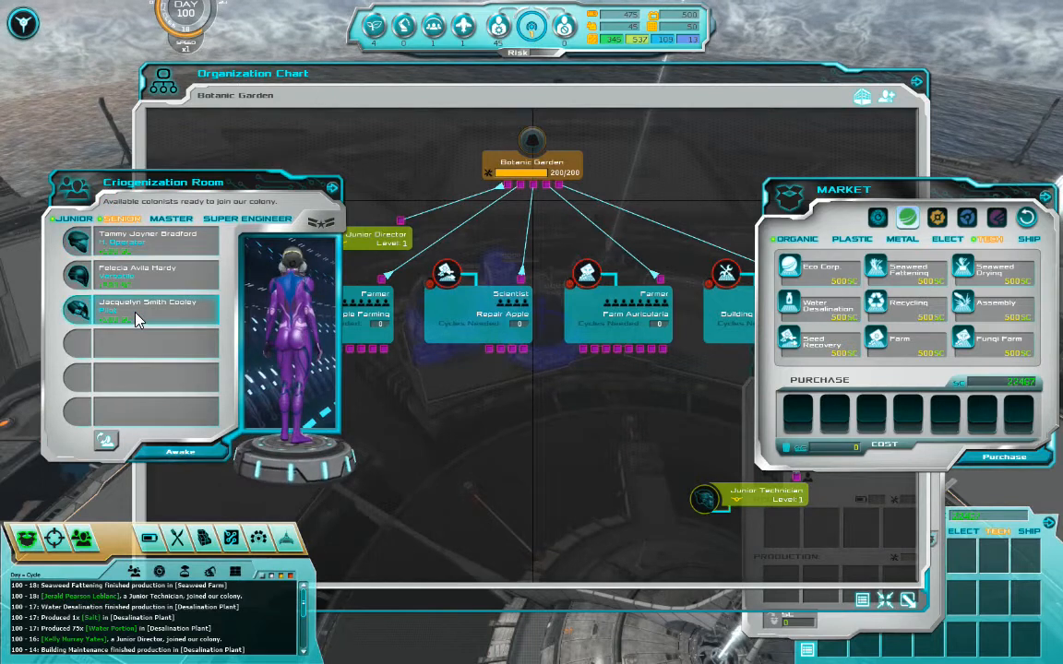
pyautogui.moveTo(105, 440)
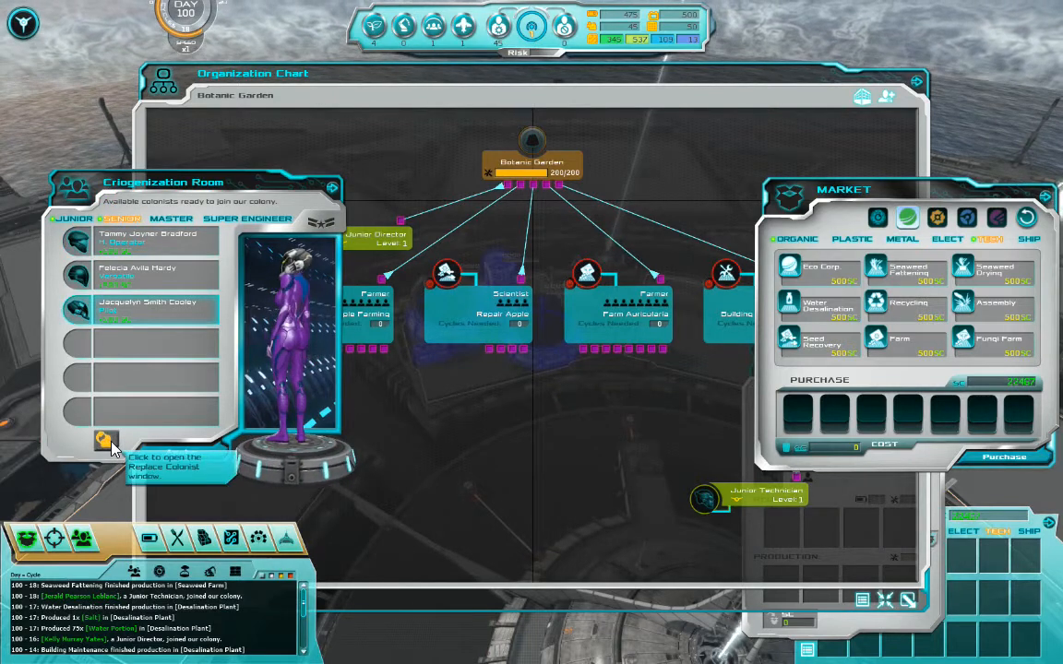
# Replace the waiting pilot colonist with the Farmer profile and confirm the retraining.
pyautogui.click(105, 440)
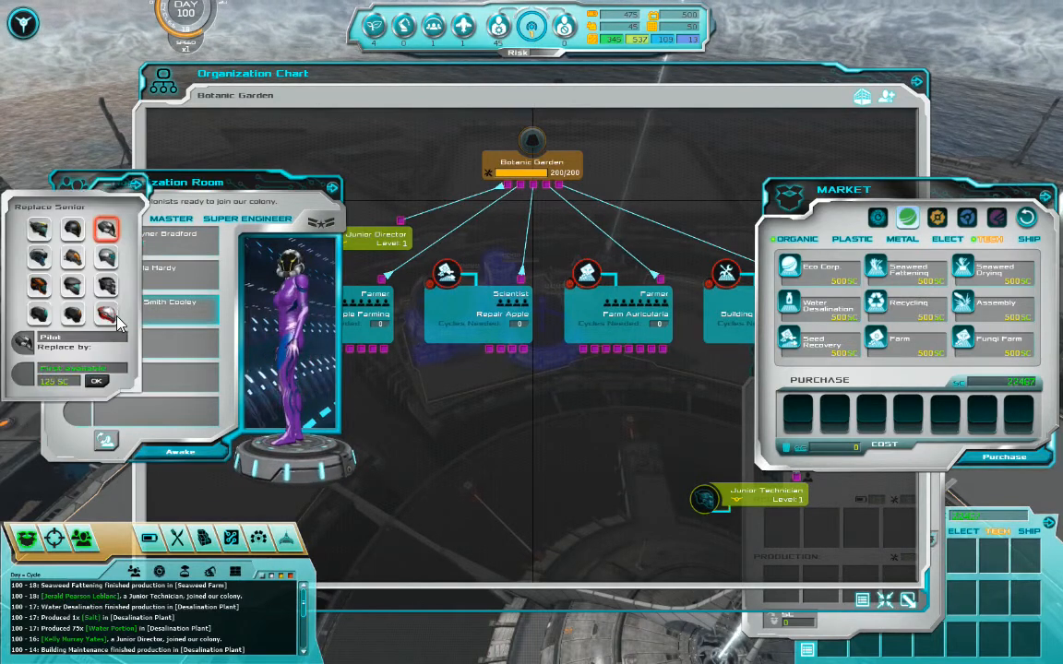
pyautogui.moveTo(72, 232)
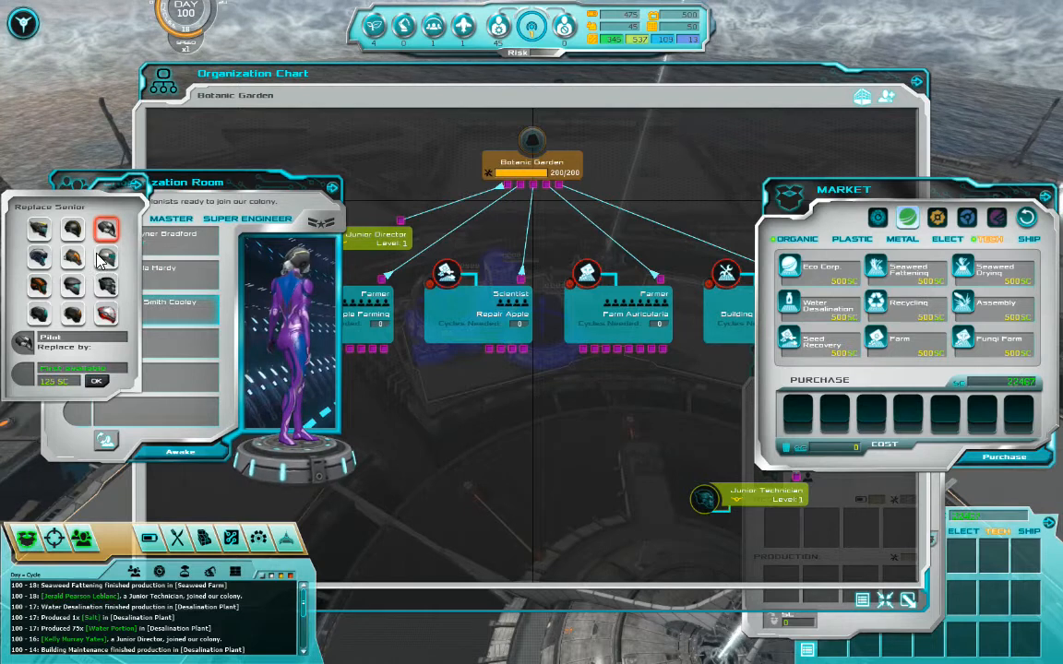
pyautogui.click(106, 258)
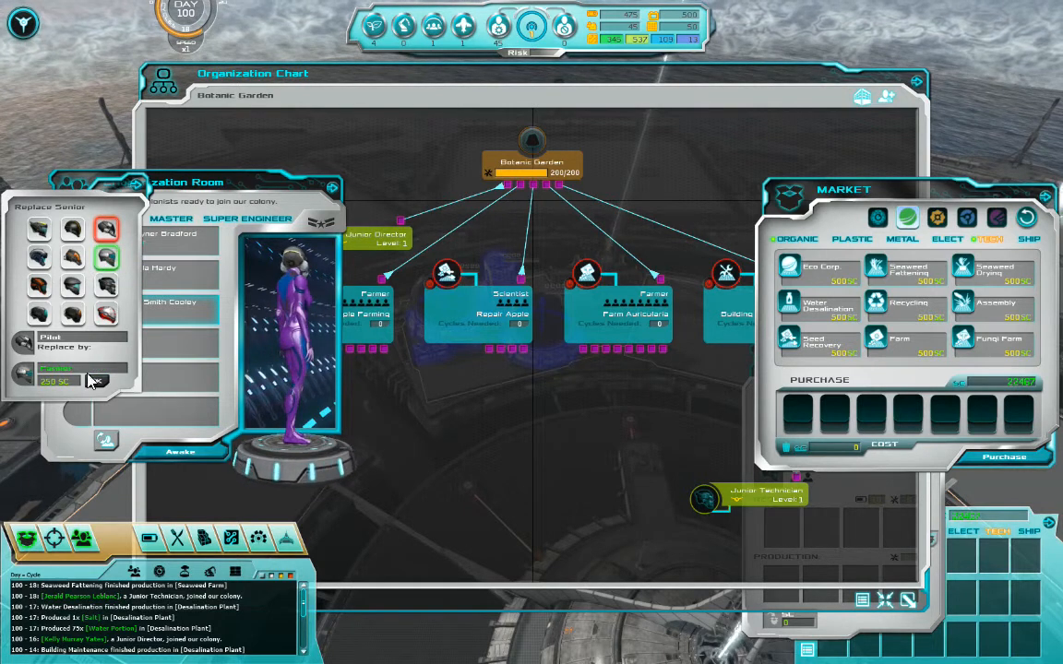
pyautogui.click(97, 381)
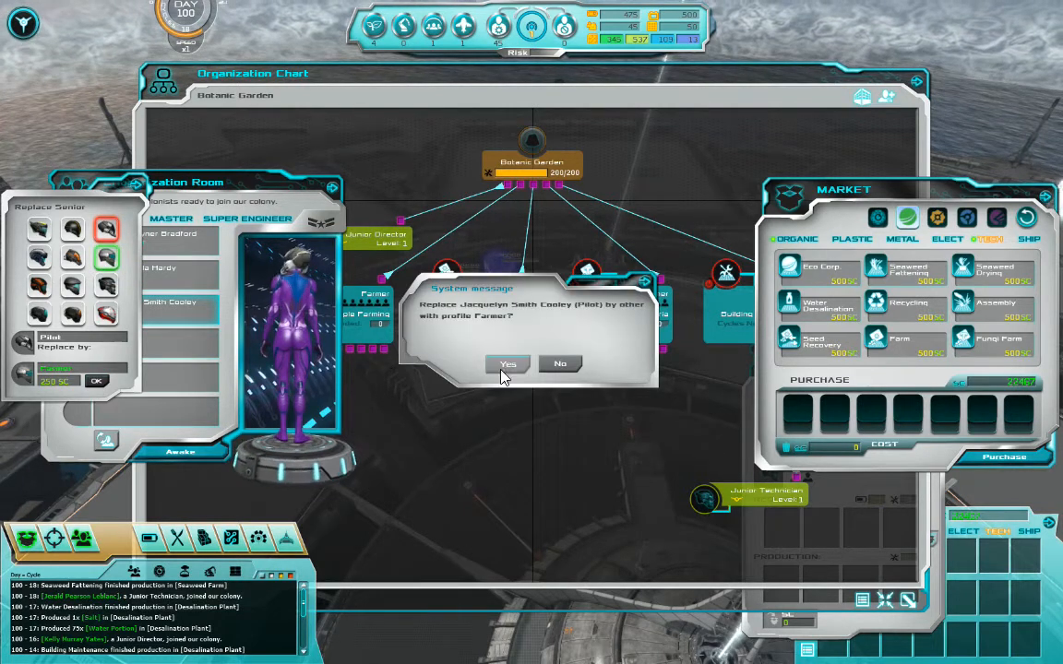
pyautogui.click(507, 362)
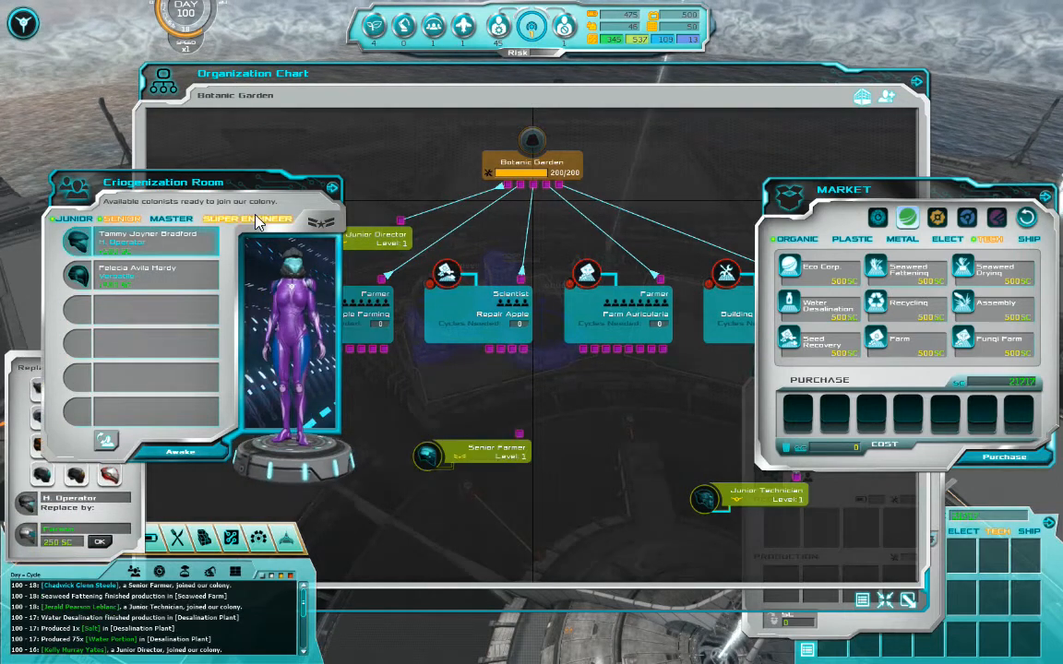
pyautogui.click(71, 219)
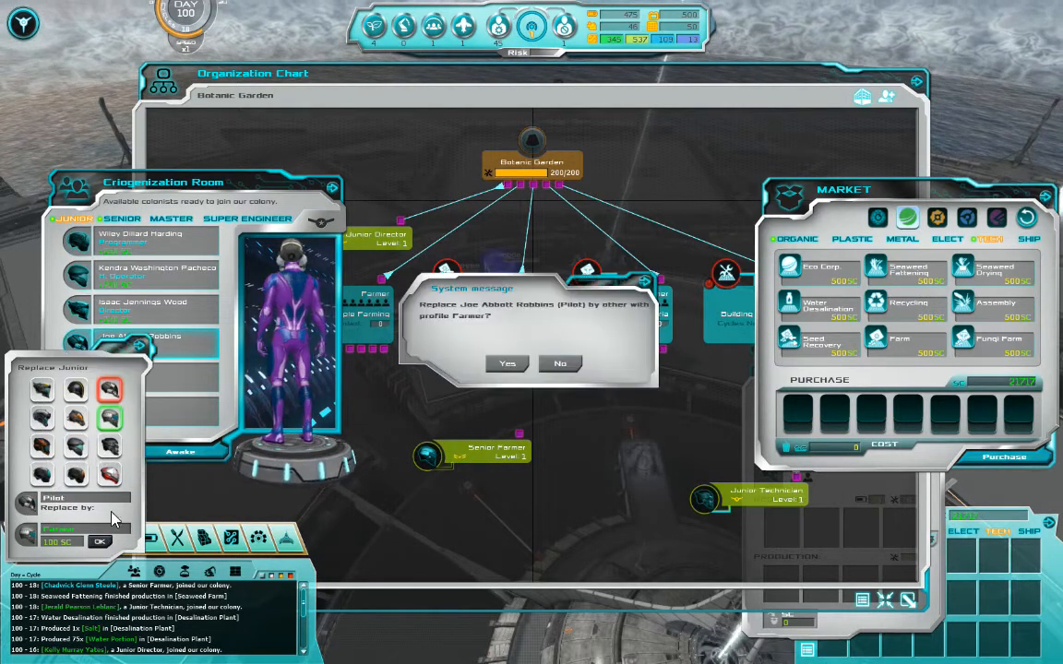
pyautogui.click(508, 362)
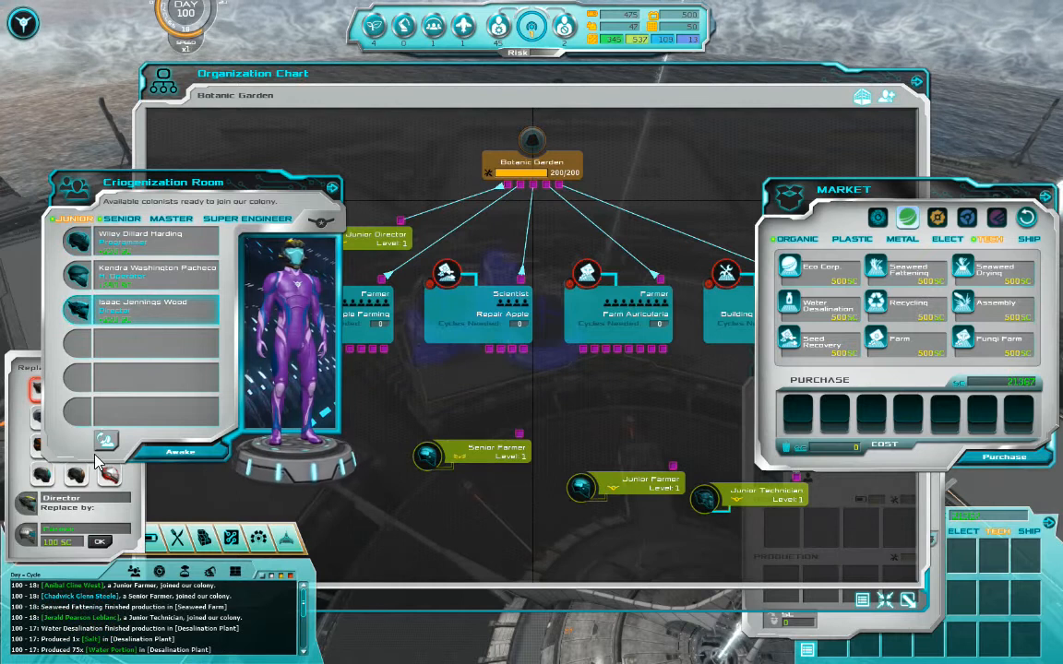
# Retrain the director as a farmer and the programmer and versatile senior as scientists.
pyautogui.click(100, 542)
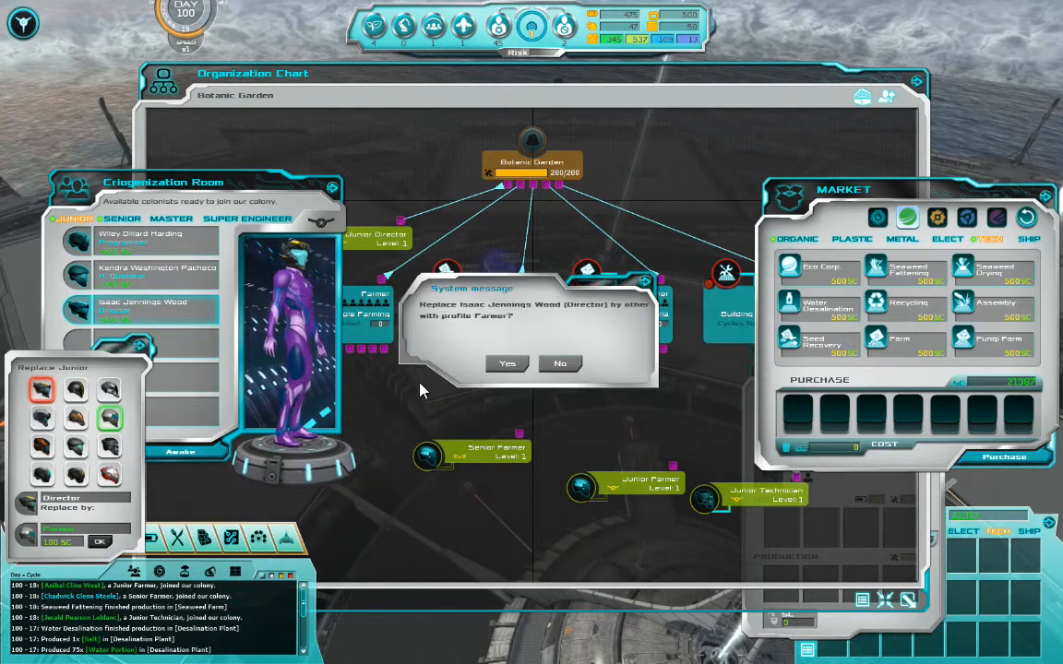
pyautogui.click(507, 363)
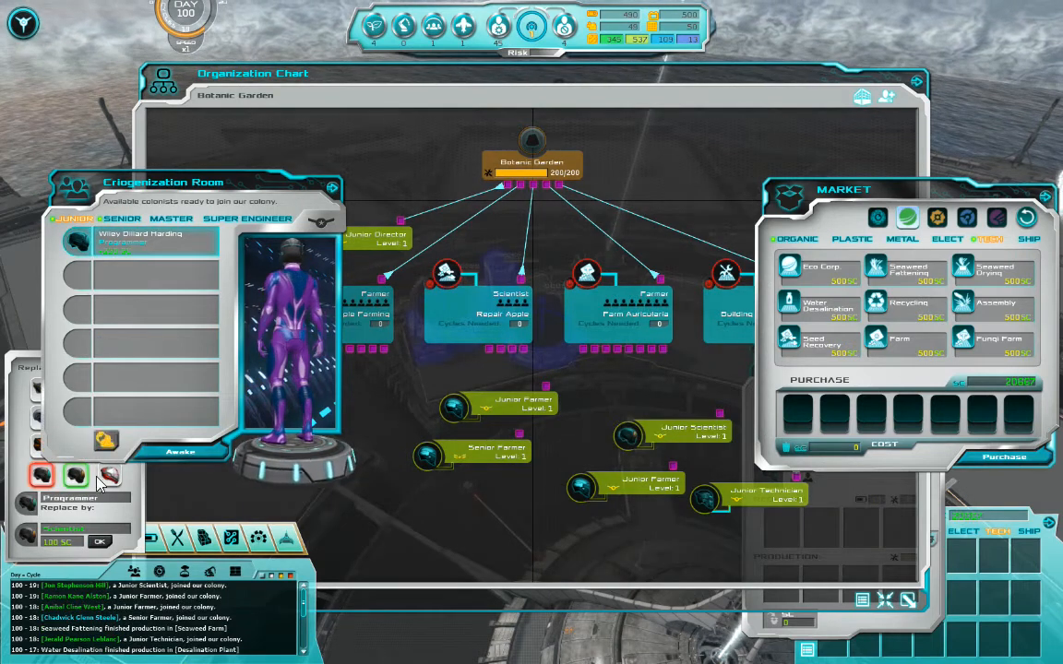
pyautogui.click(100, 541)
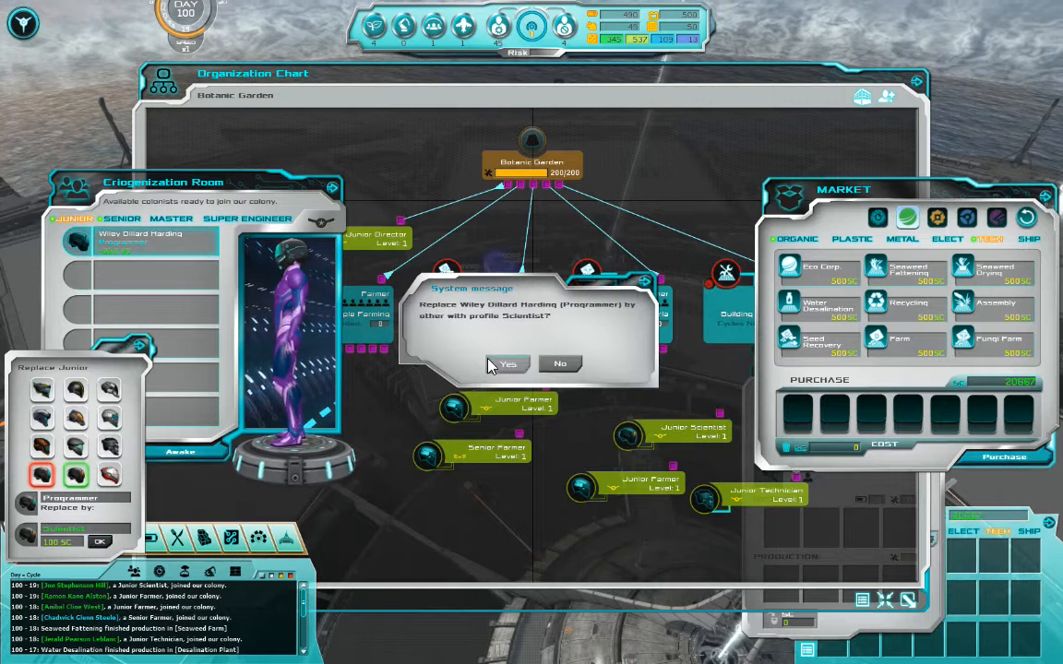
pyautogui.click(506, 363)
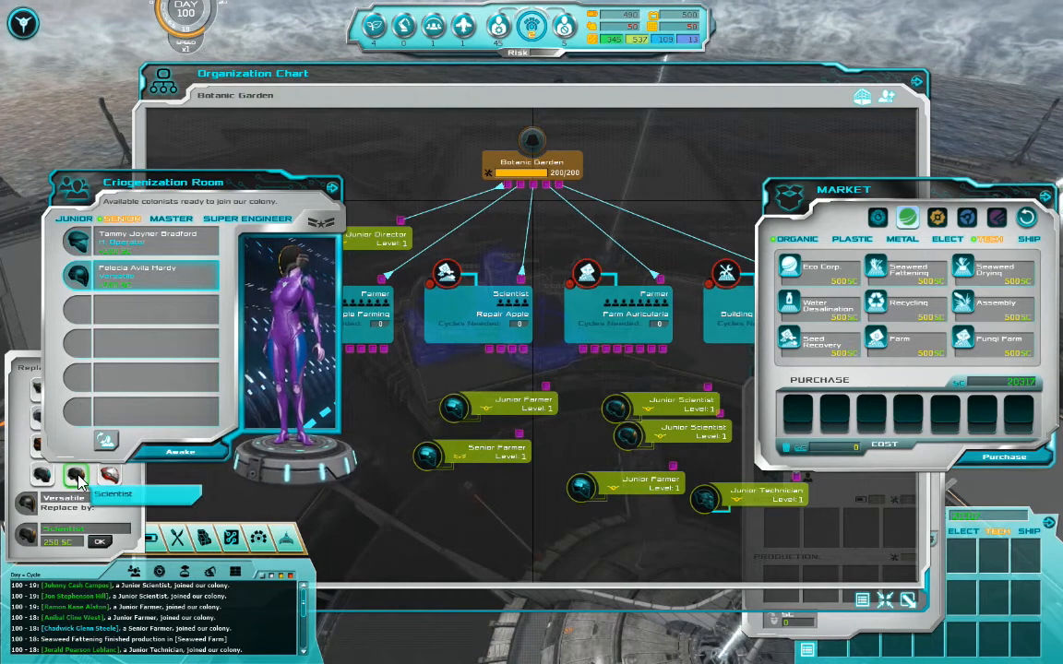
pyautogui.click(100, 541)
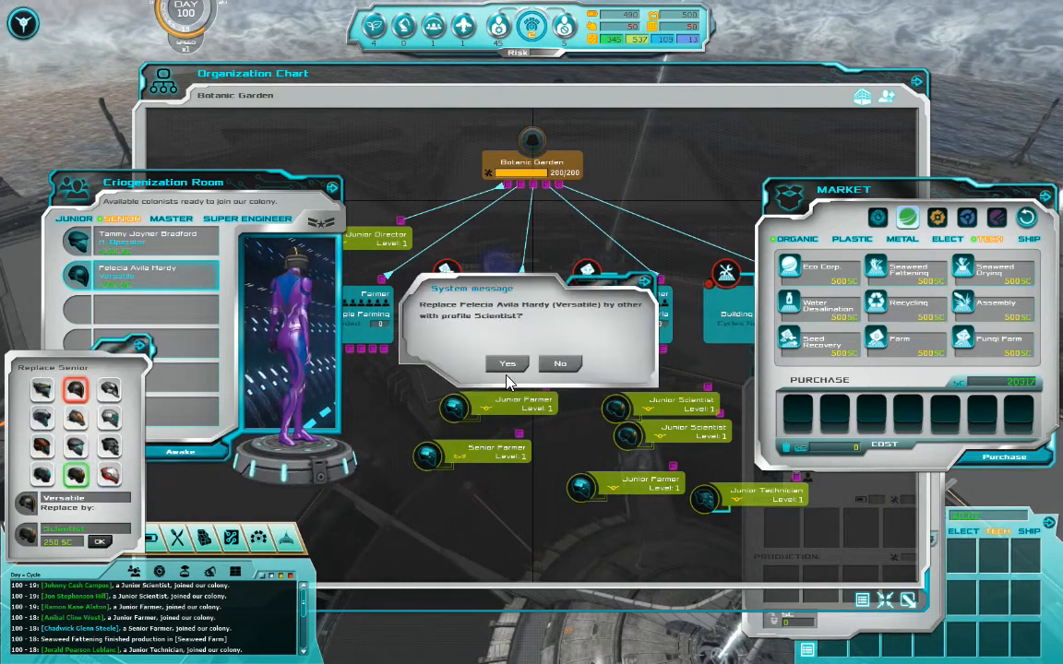
pyautogui.click(507, 362)
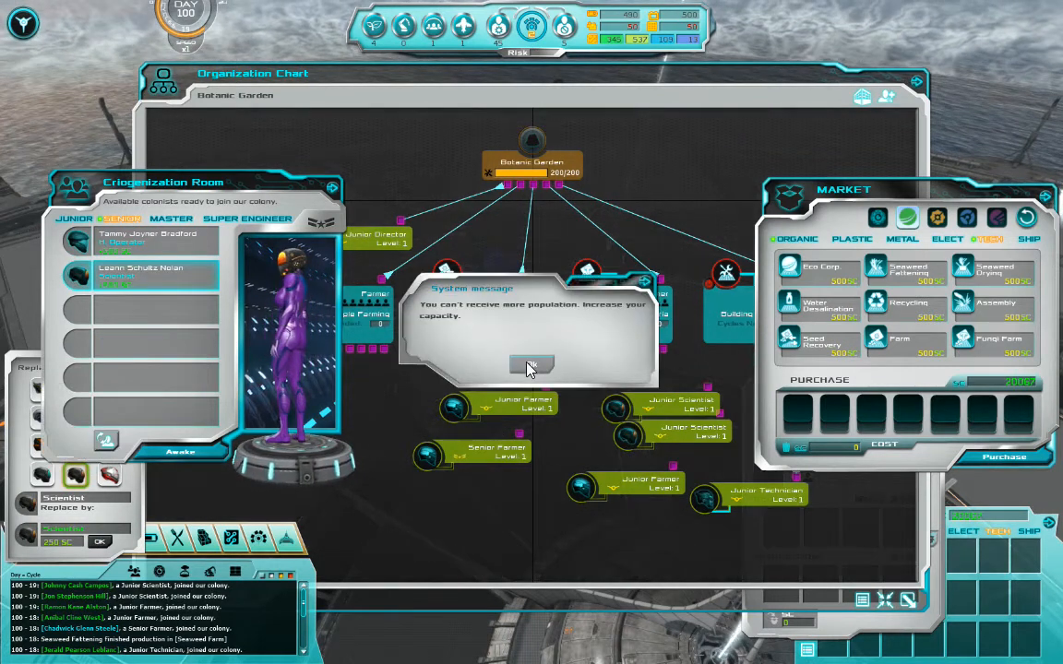
# Acknowledge the population-capacity system message.
pyautogui.click(530, 362)
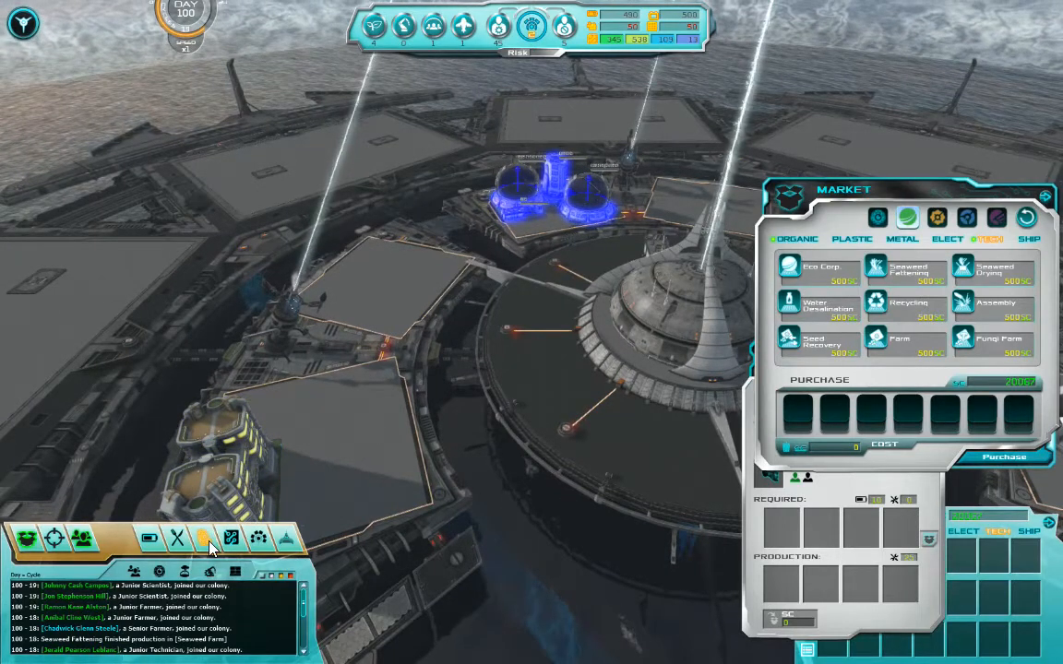
# Choose a Residential building and browse its templates 0 through 3.
pyautogui.click(203, 538)
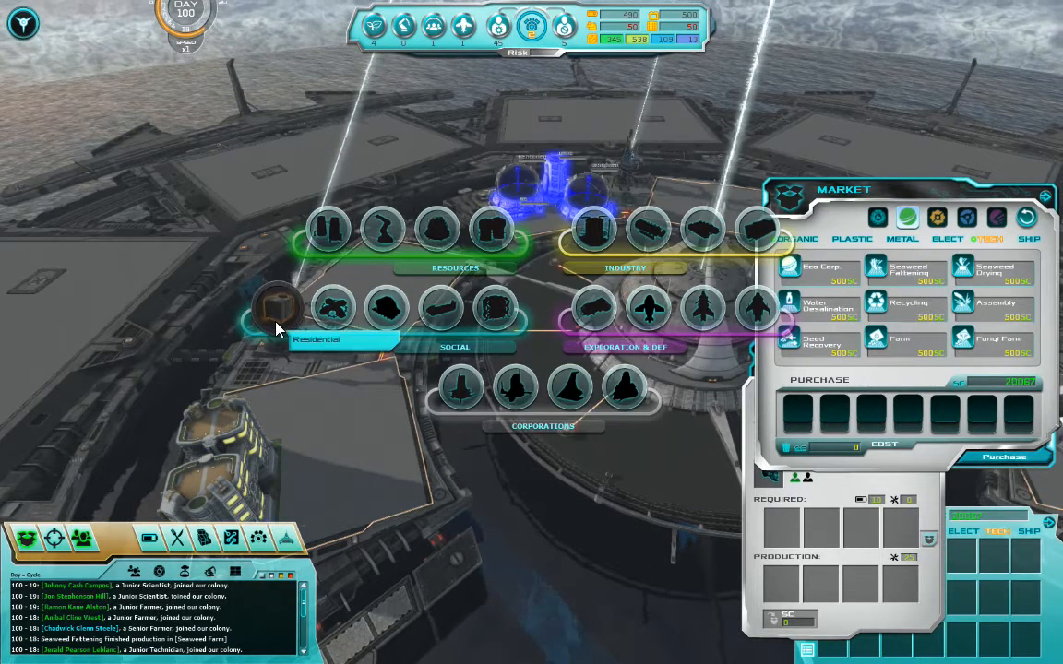
pyautogui.click(282, 309)
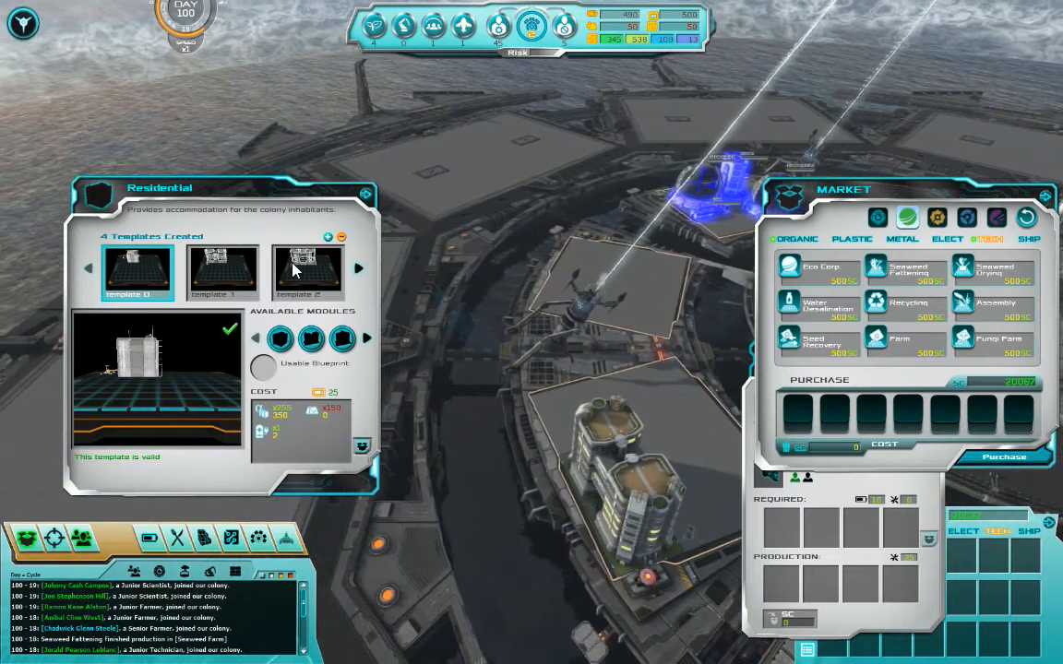
pyautogui.click(307, 270)
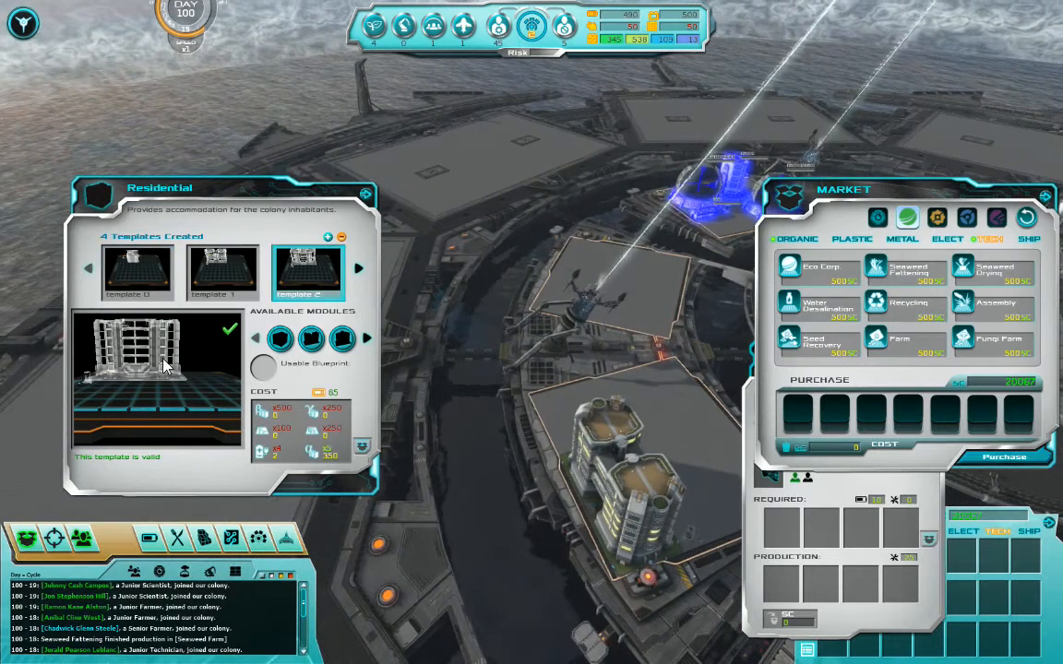
pyautogui.click(137, 270)
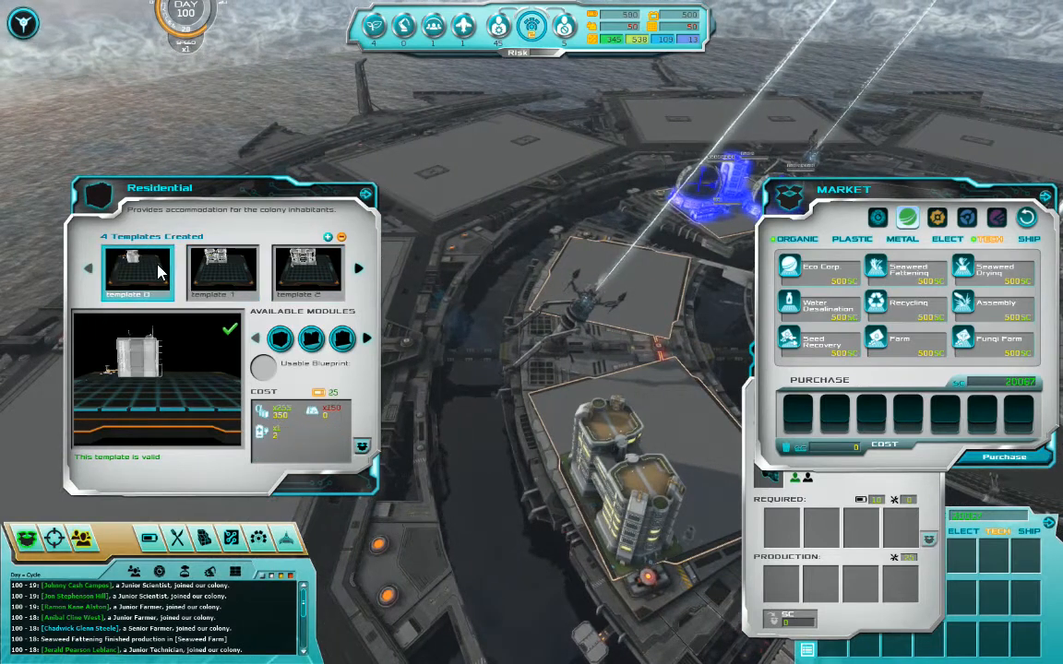
pyautogui.click(307, 271)
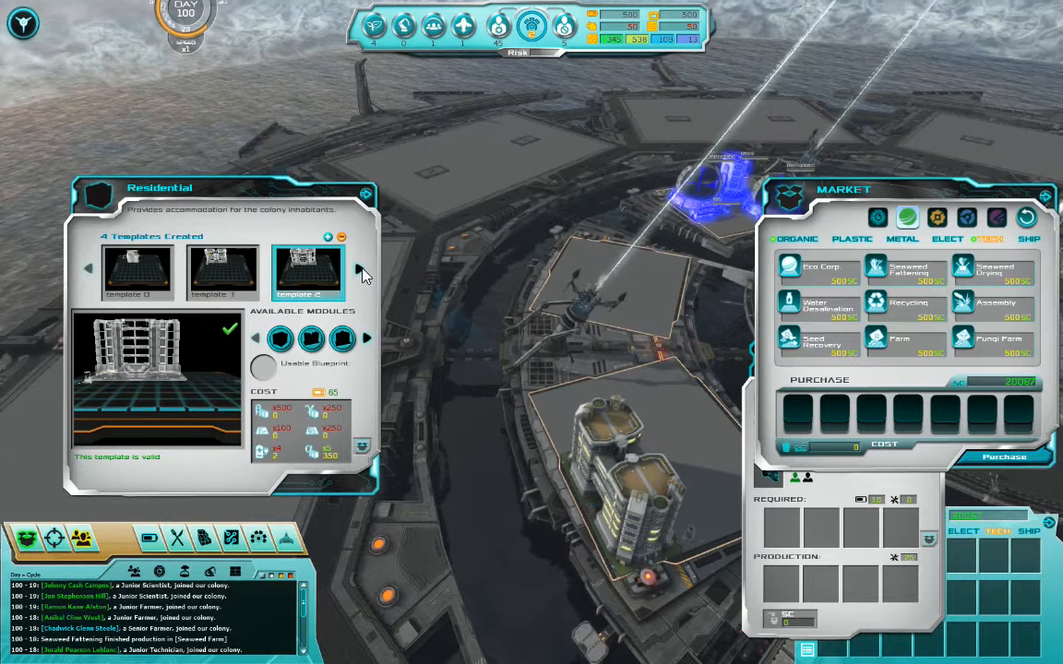
pyautogui.click(358, 268)
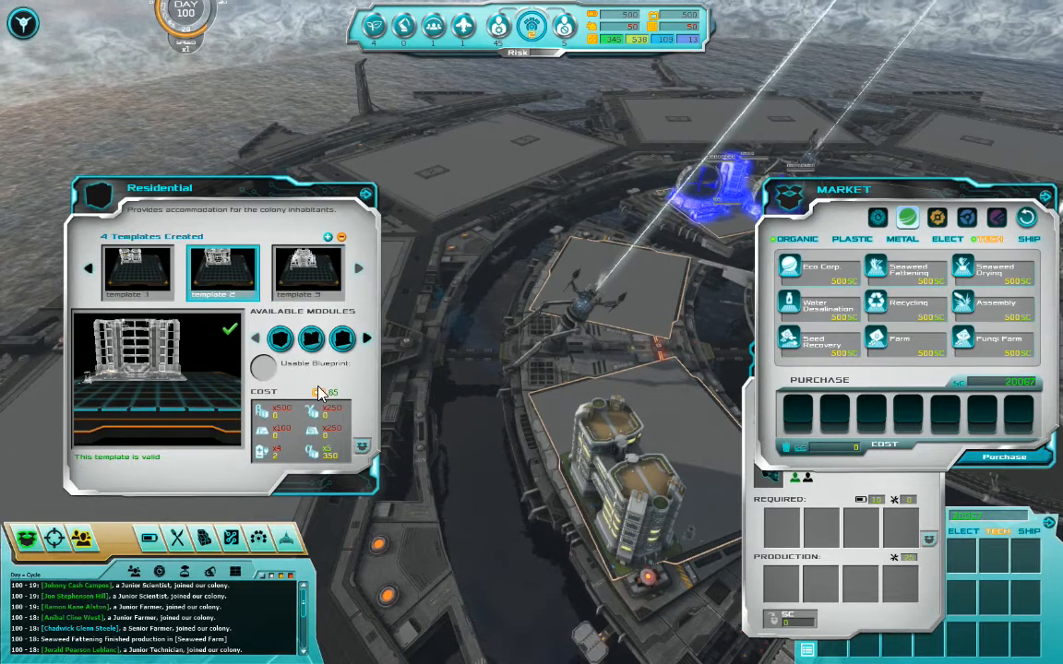
pyautogui.click(307, 271)
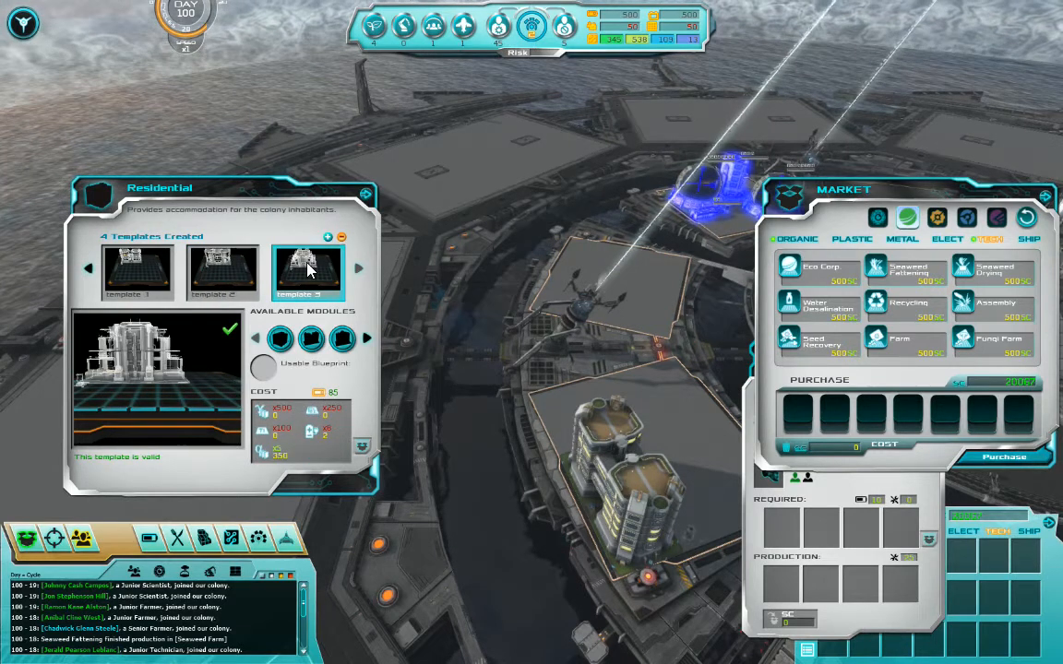
pyautogui.moveTo(544, 378)
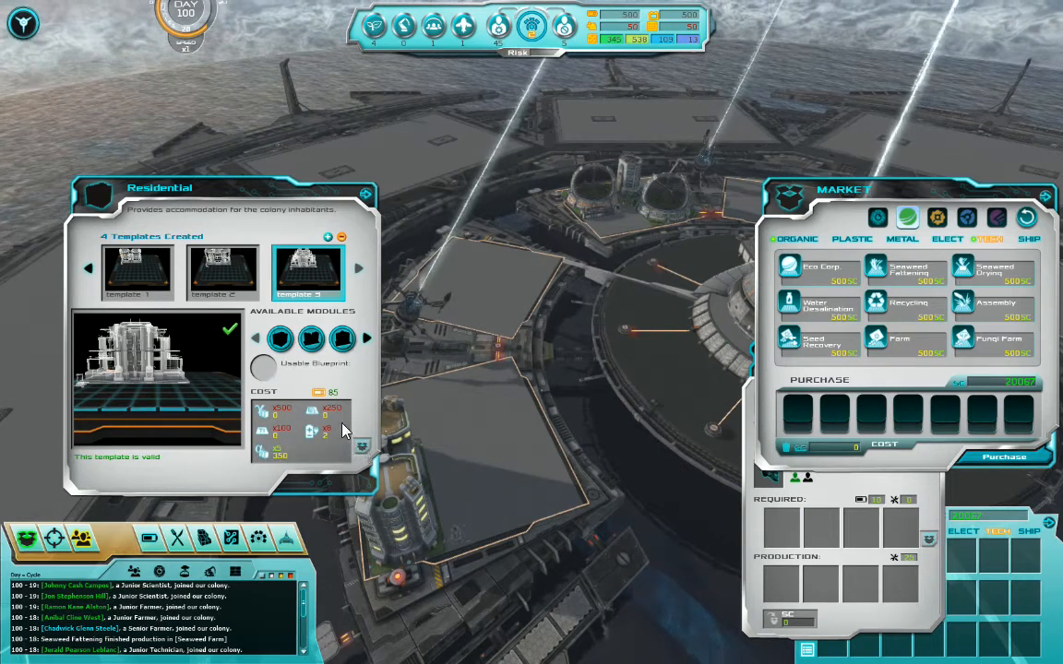
pyautogui.click(221, 272)
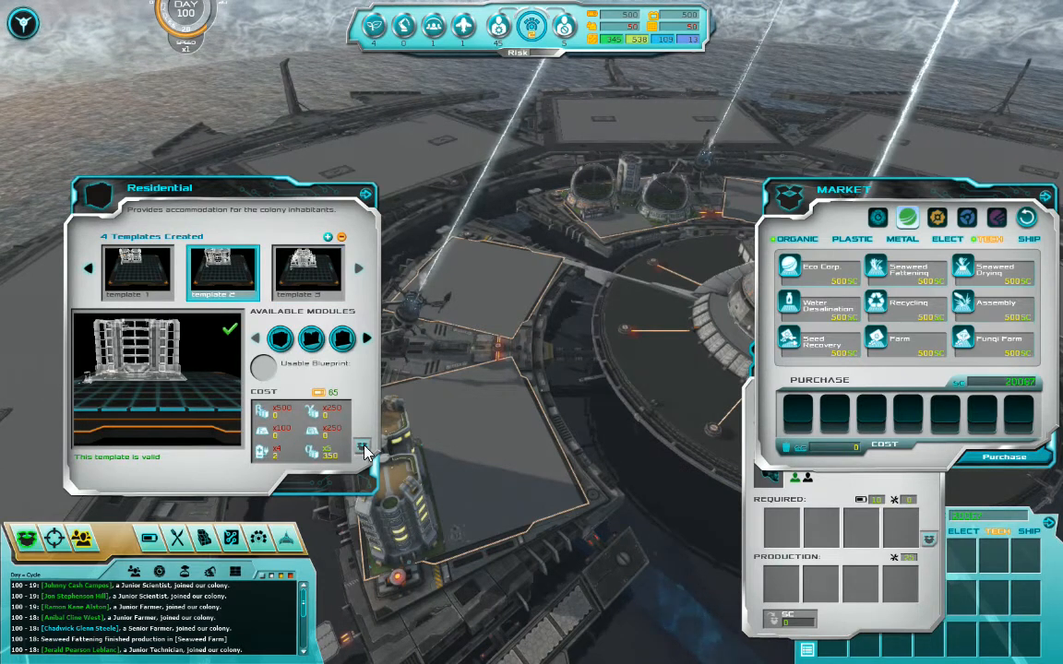
# Buy the materials for the chosen residential design and confirm the purchase.
pyautogui.click(136, 271)
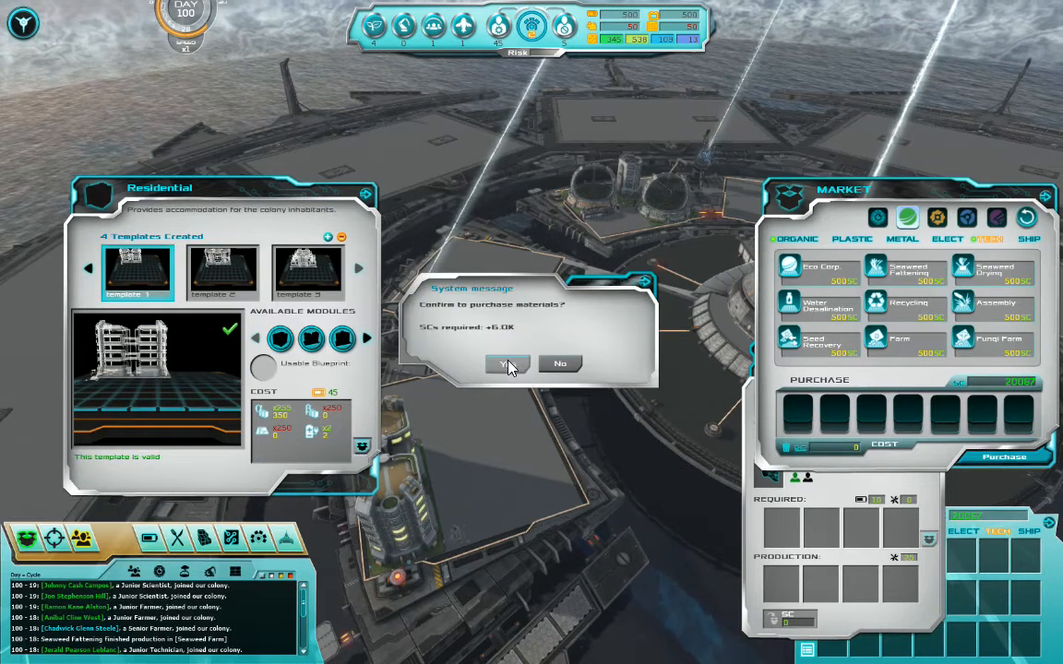
pyautogui.click(506, 362)
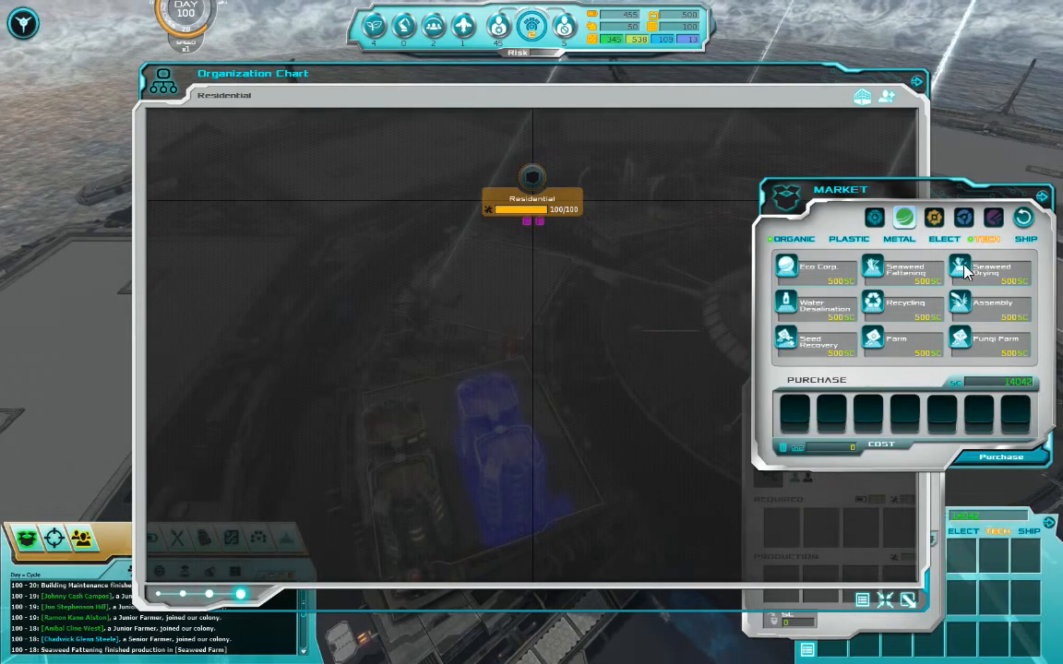
# Buy the Block services production from the residential services market tab.
pyautogui.click(873, 217)
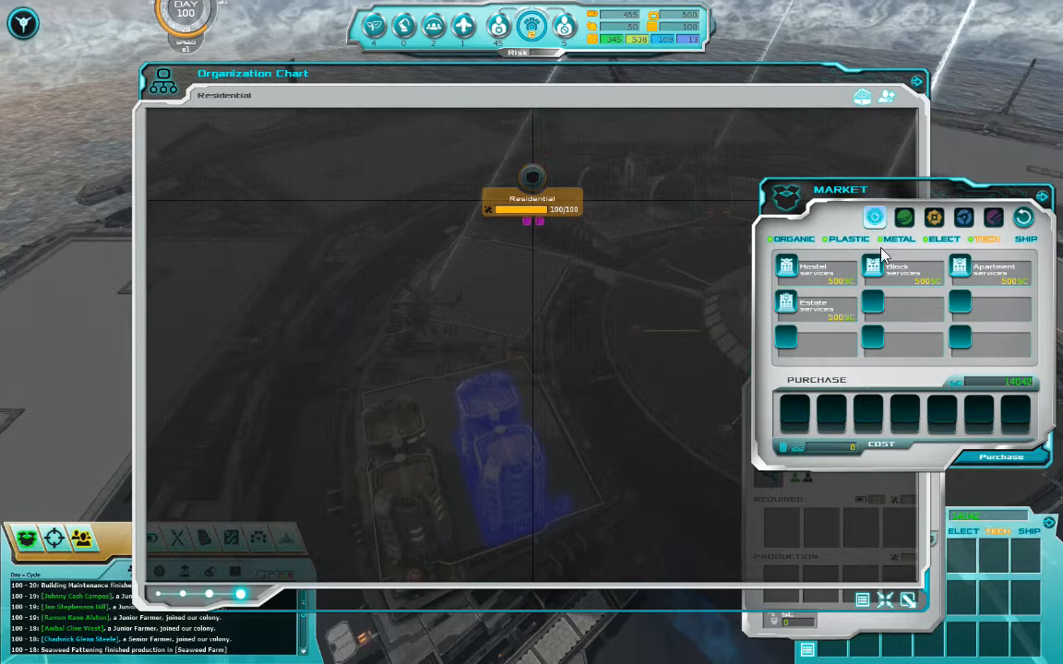
pyautogui.click(896, 269)
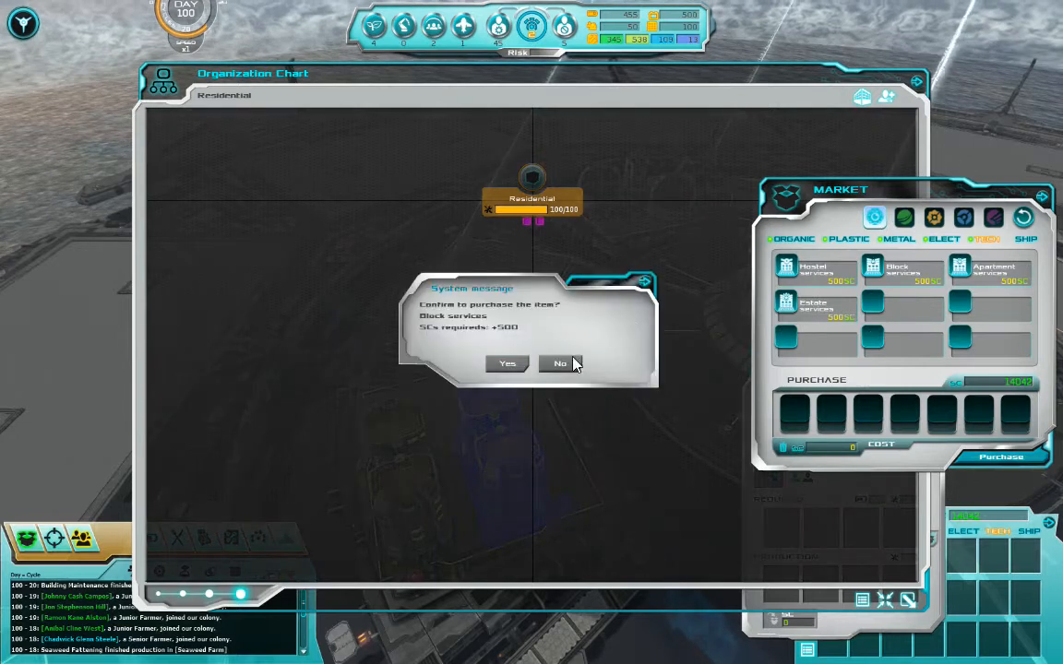
pyautogui.click(507, 362)
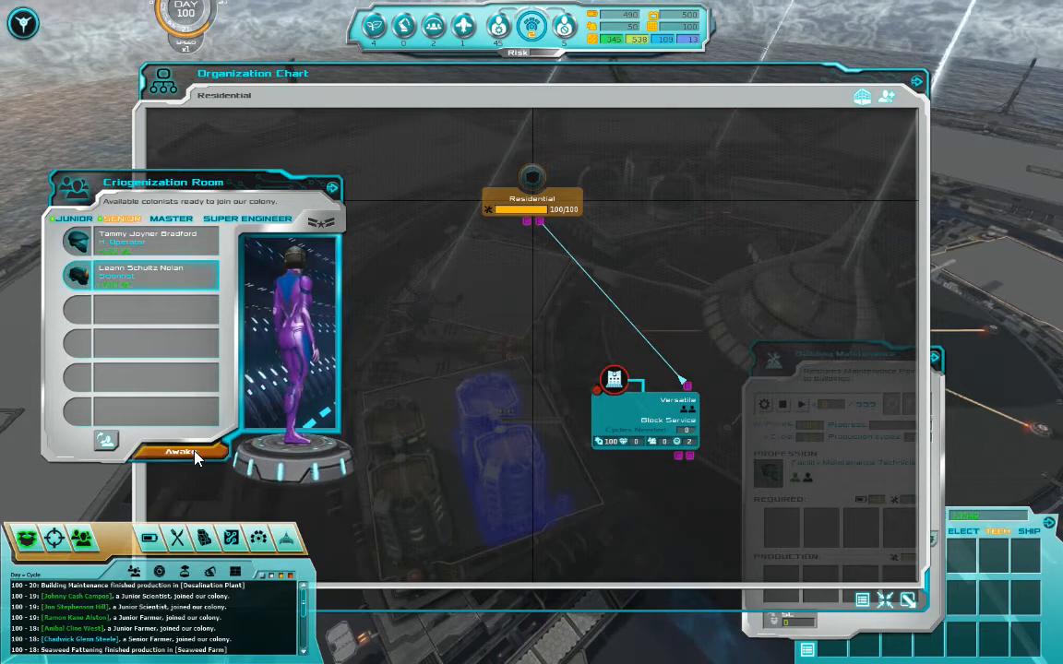
# Replace a cryo-pool junior with the Versatile profile and confirm.
pyautogui.click(180, 452)
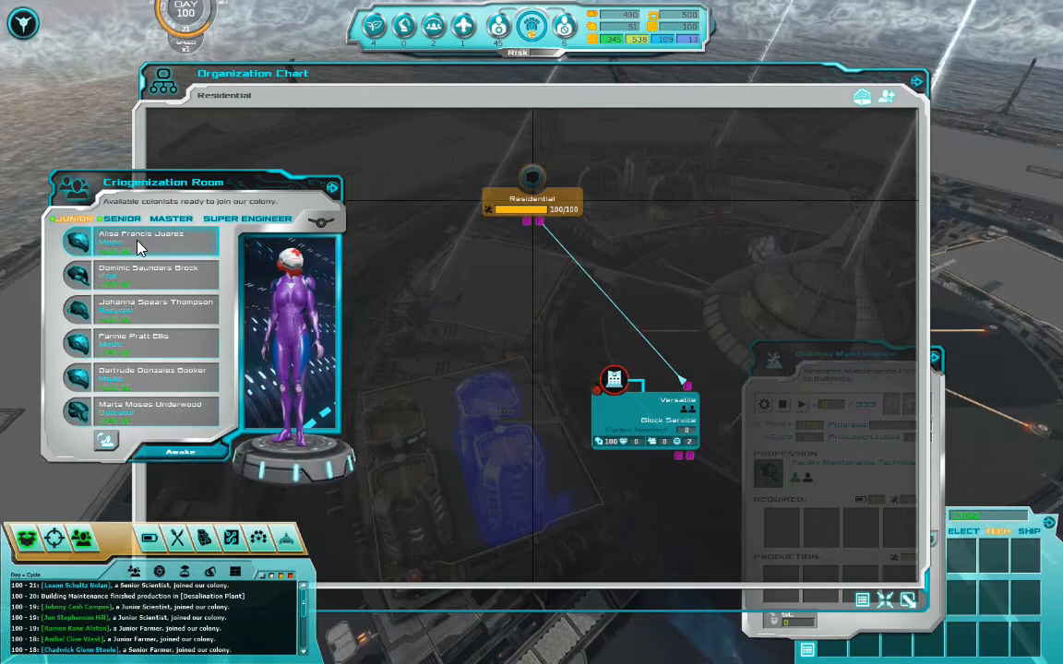
pyautogui.click(138, 241)
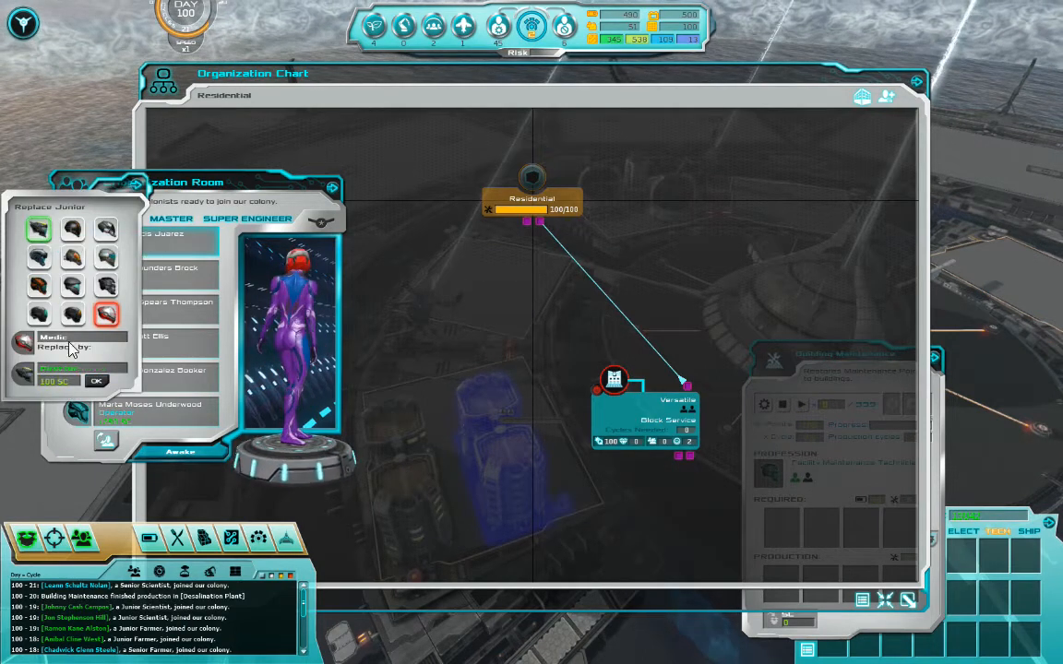
pyautogui.click(95, 381)
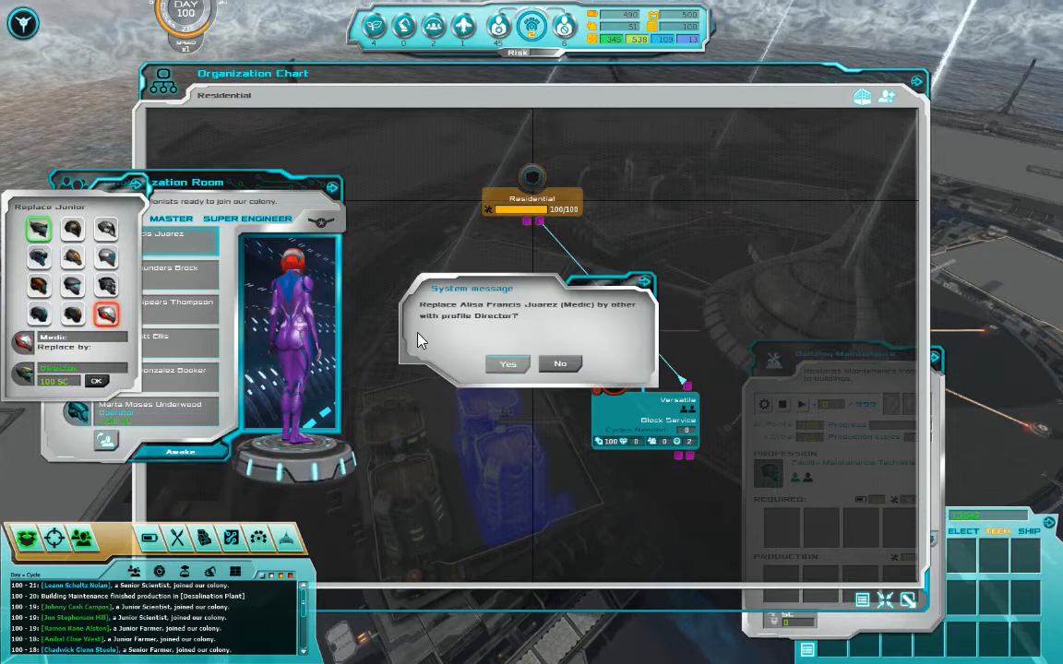
pyautogui.click(507, 362)
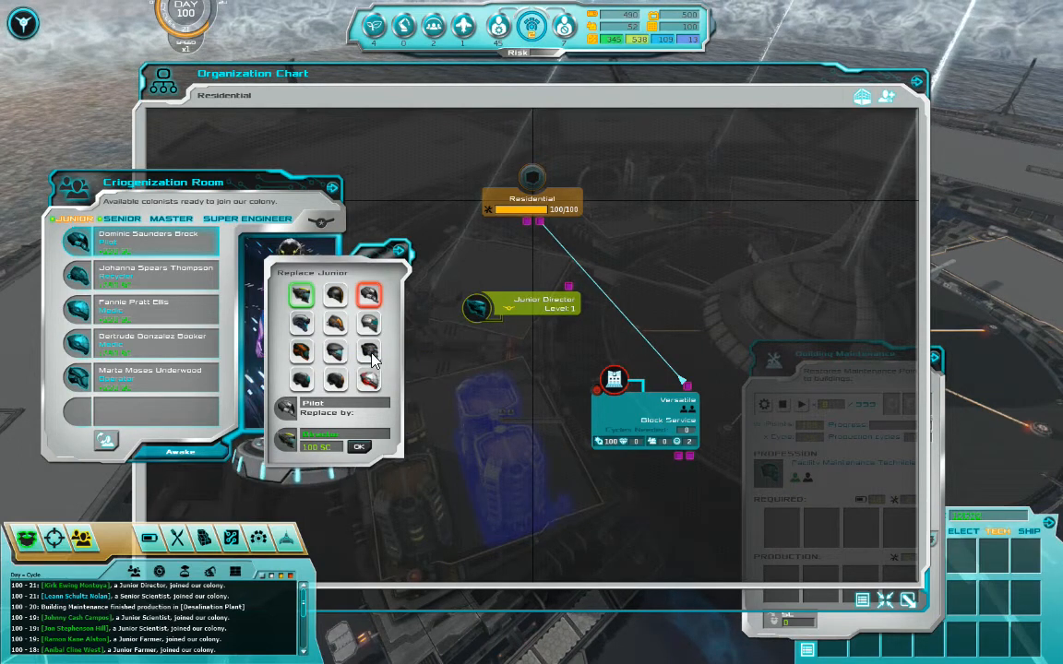
pyautogui.moveTo(369, 323)
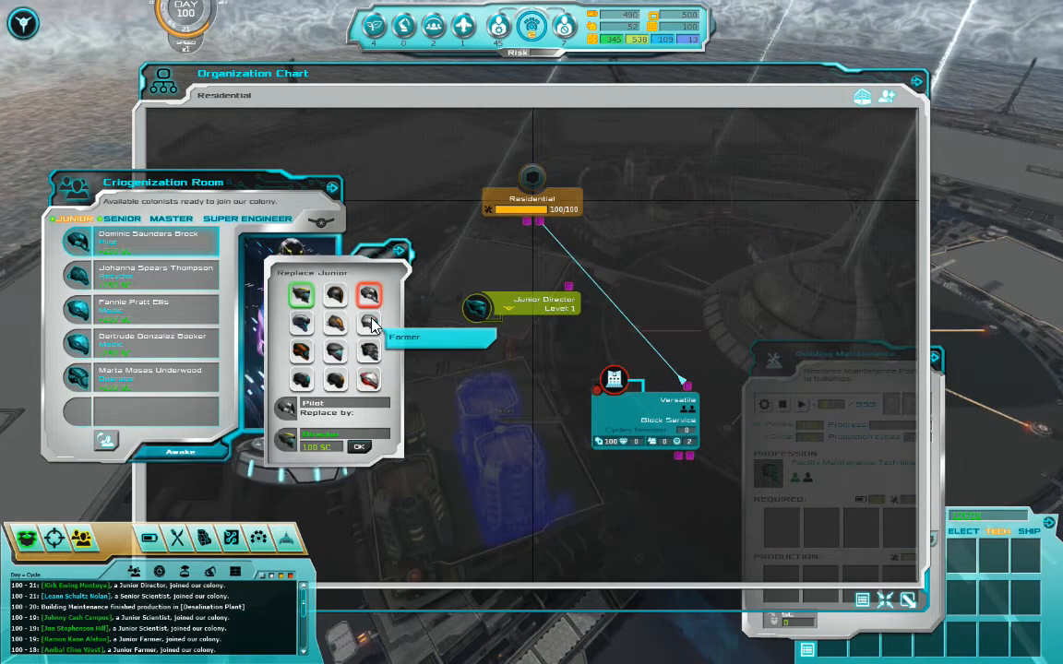
pyautogui.moveTo(299, 324)
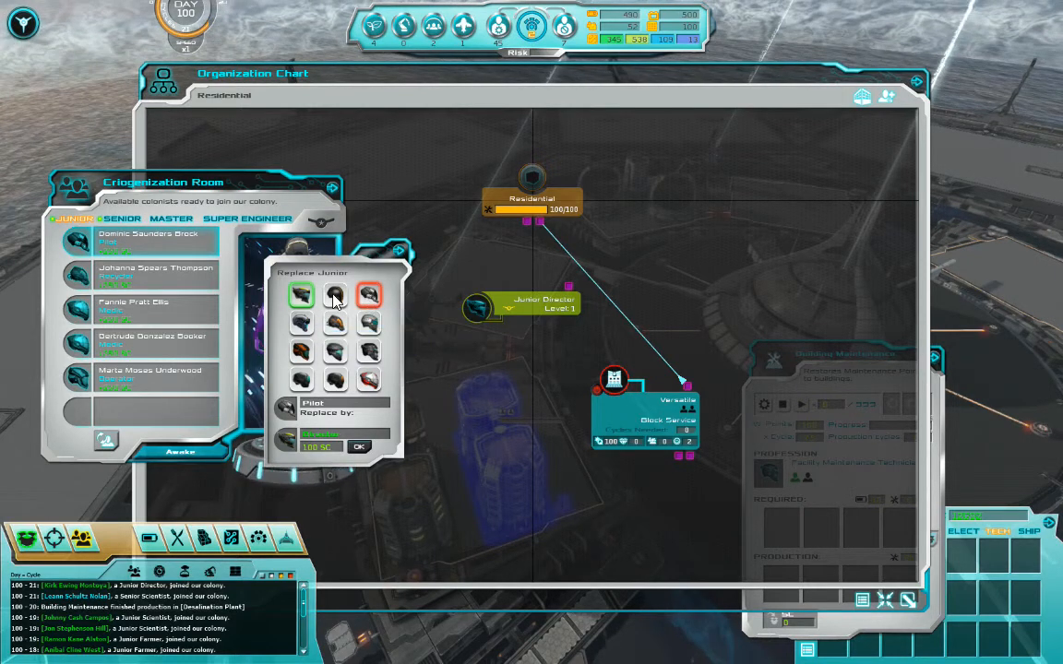
# Swap the Medic for a Versatile colonist and line up a senior for Versatile retraining.
pyautogui.click(333, 295)
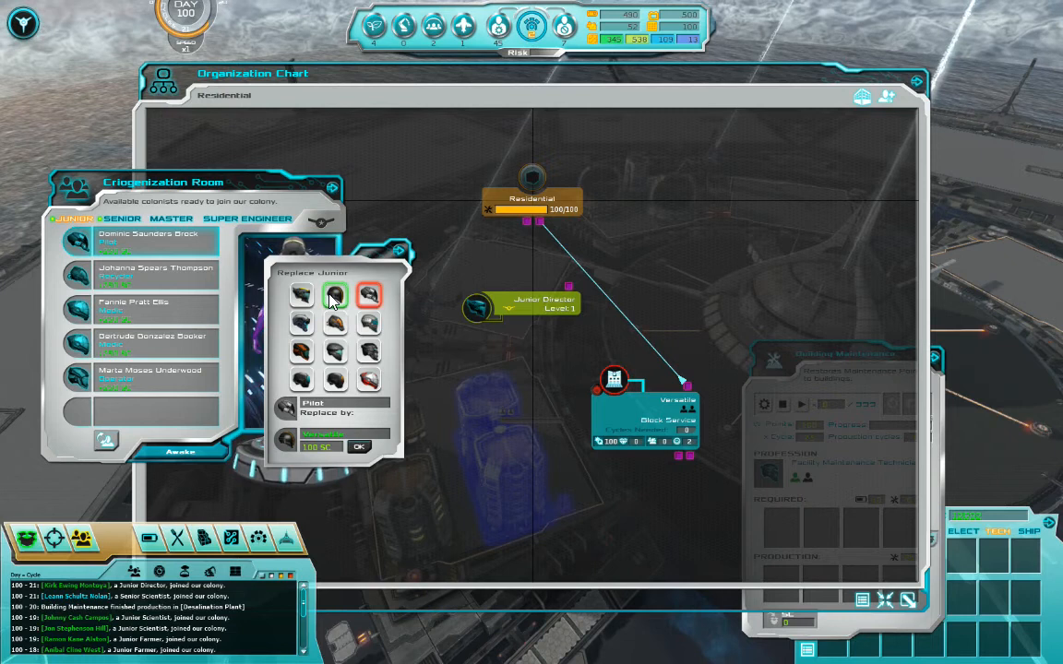
pyautogui.moveTo(334, 297)
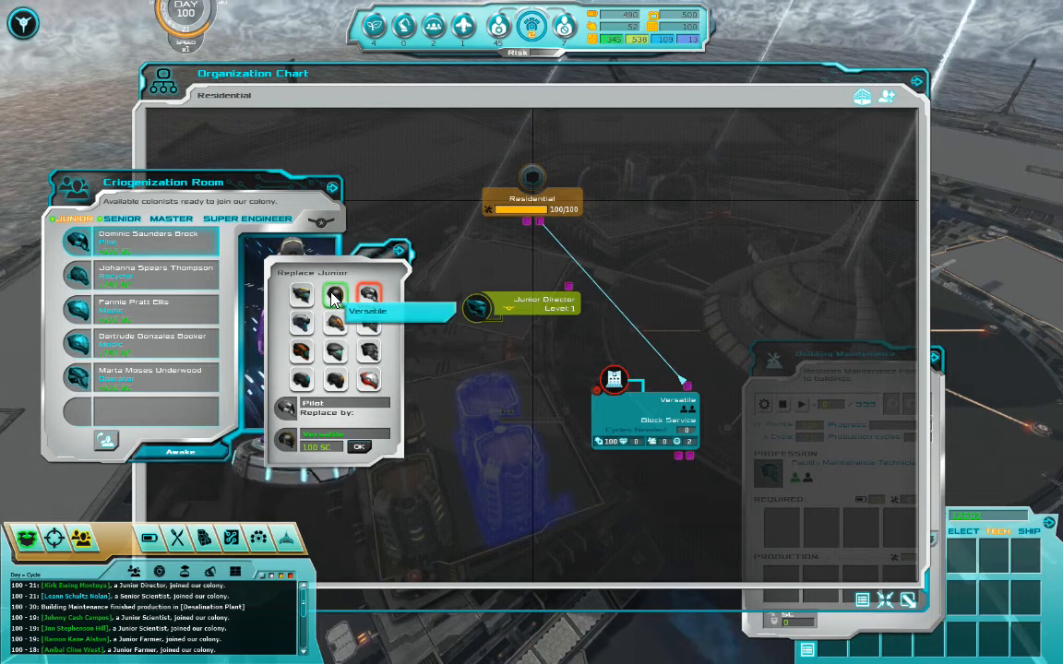
pyautogui.click(359, 447)
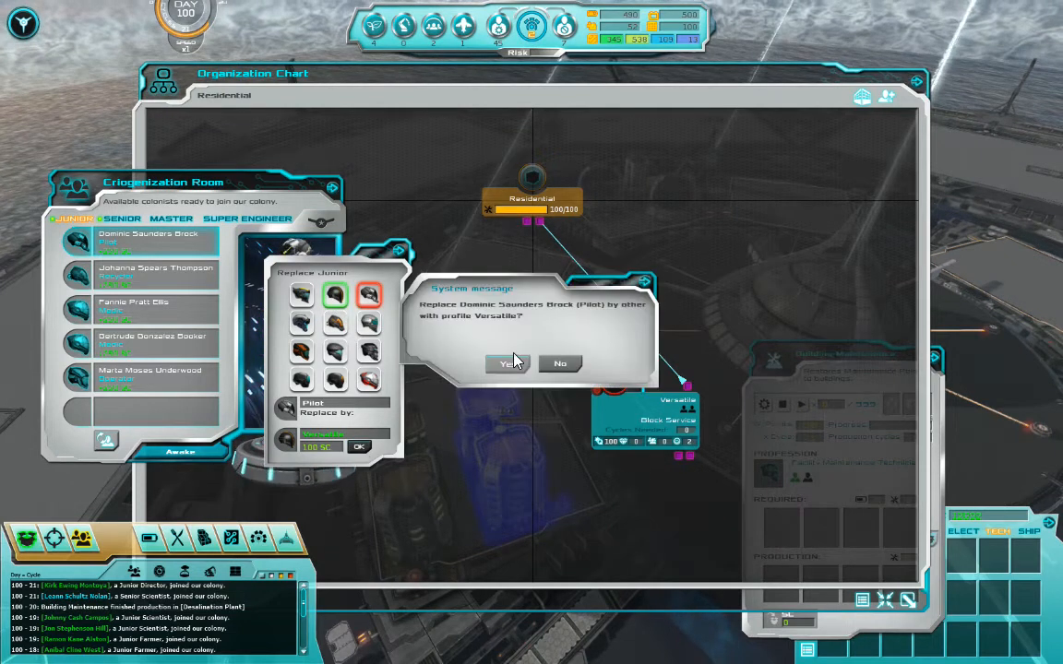
pyautogui.click(503, 363)
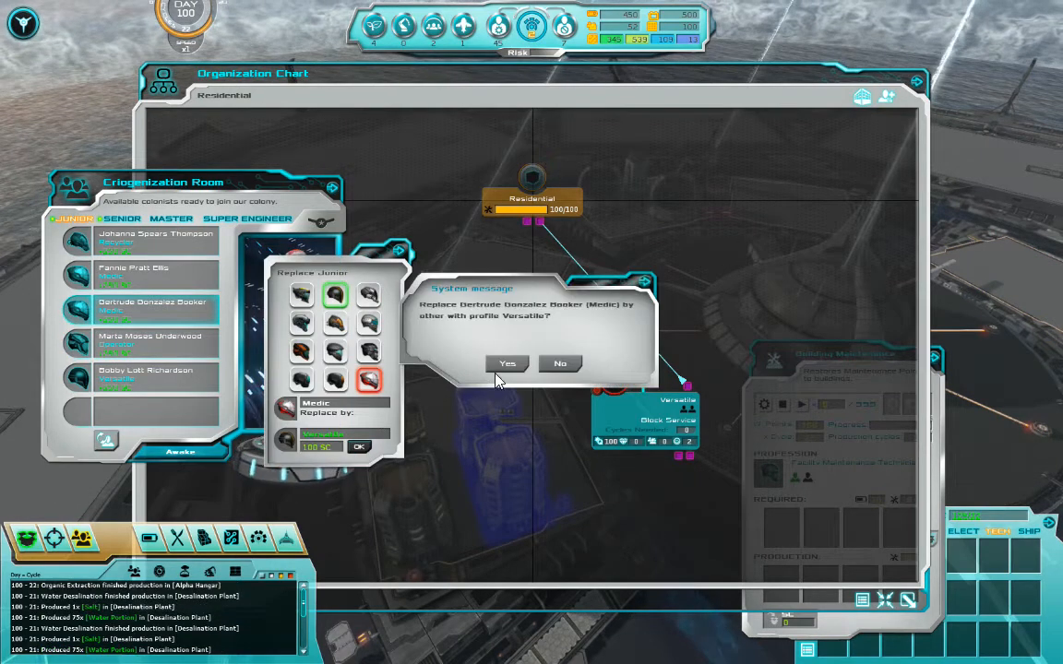
pyautogui.click(507, 363)
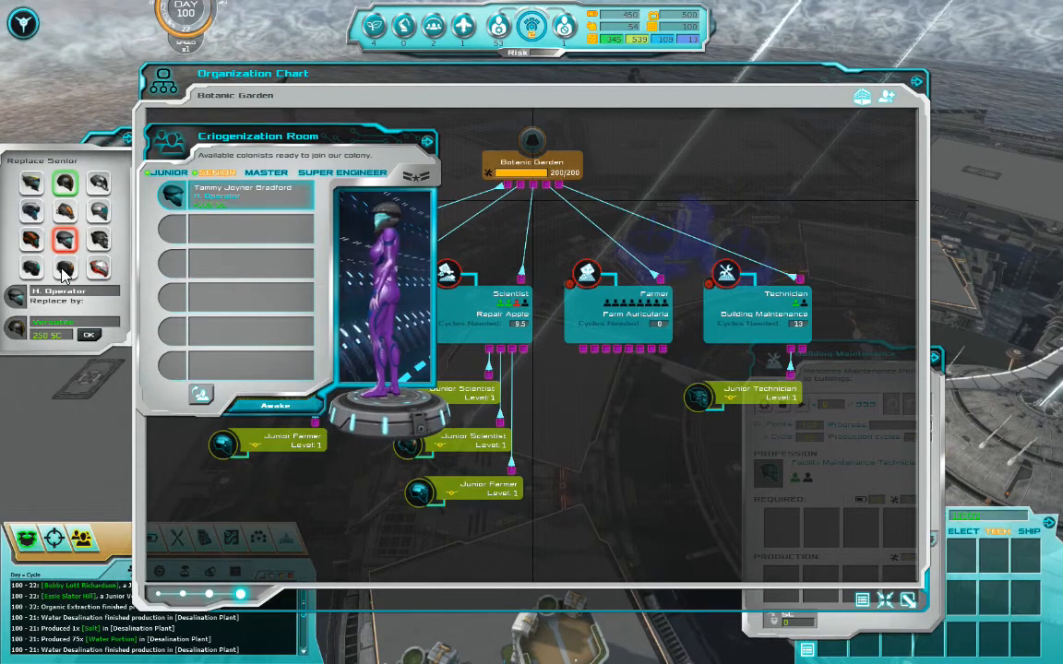
pyautogui.moveTo(31, 269)
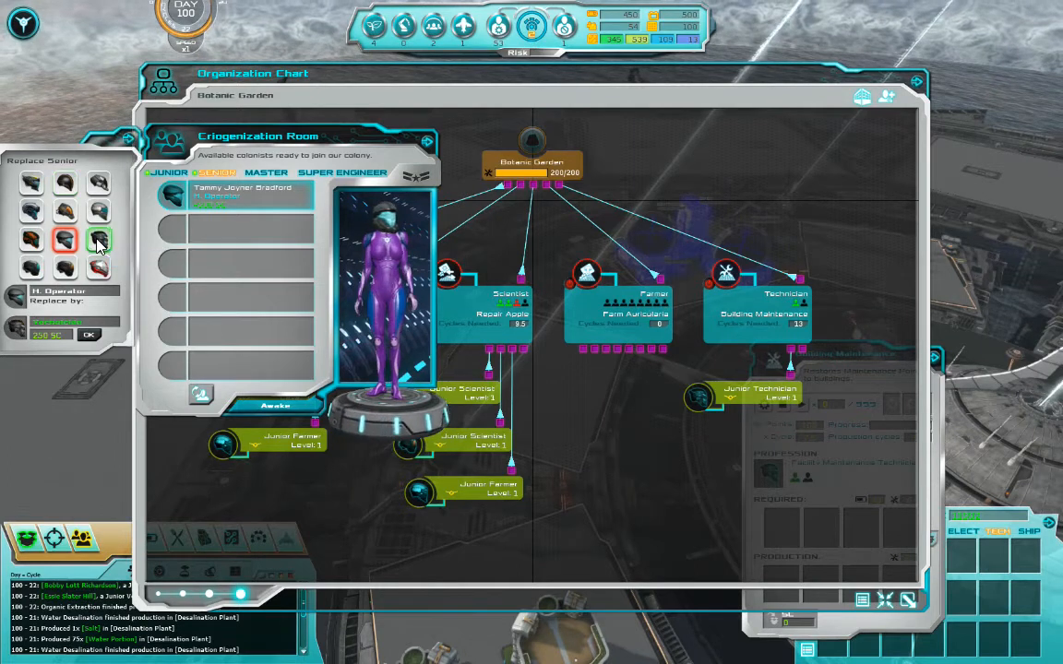
# Replace the H. Operator with the Technician profile and confirm.
pyautogui.click(89, 334)
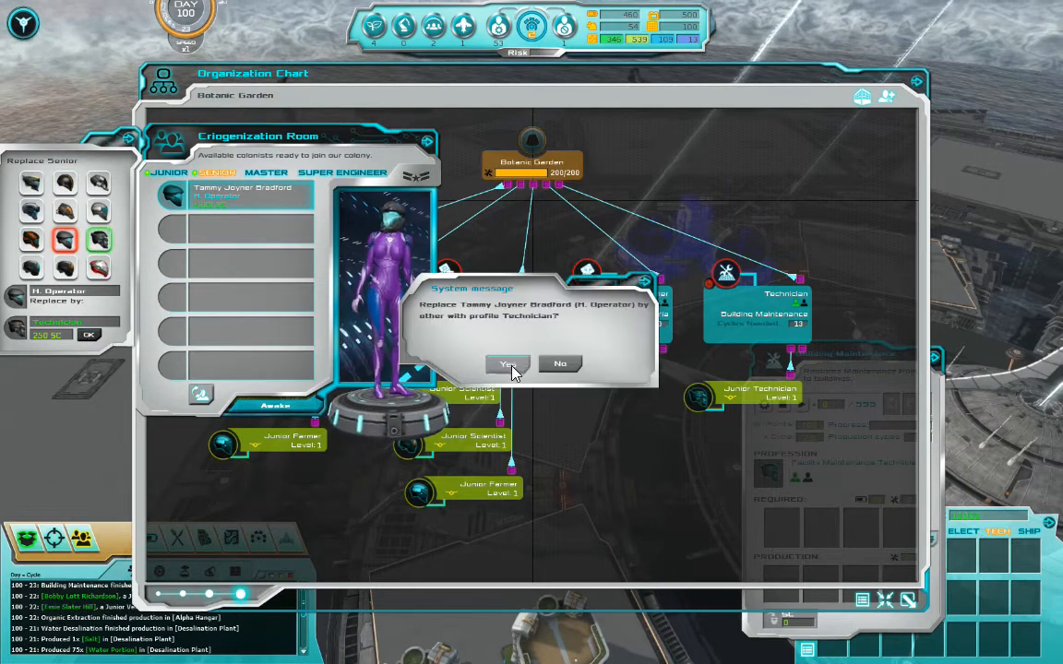
pyautogui.click(505, 363)
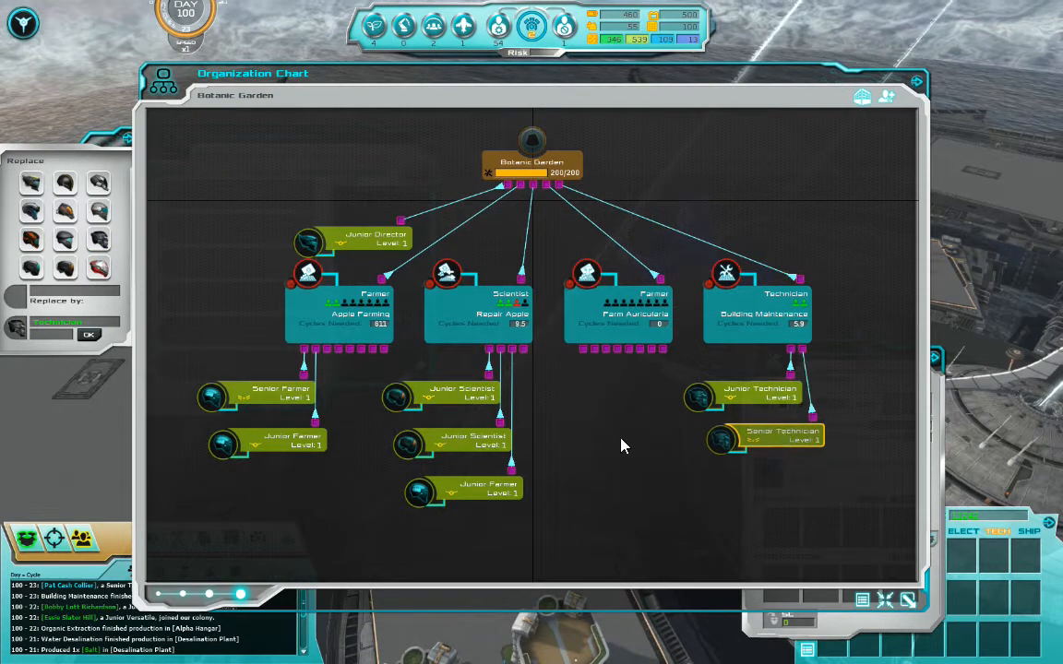
pyautogui.moveTo(506, 486)
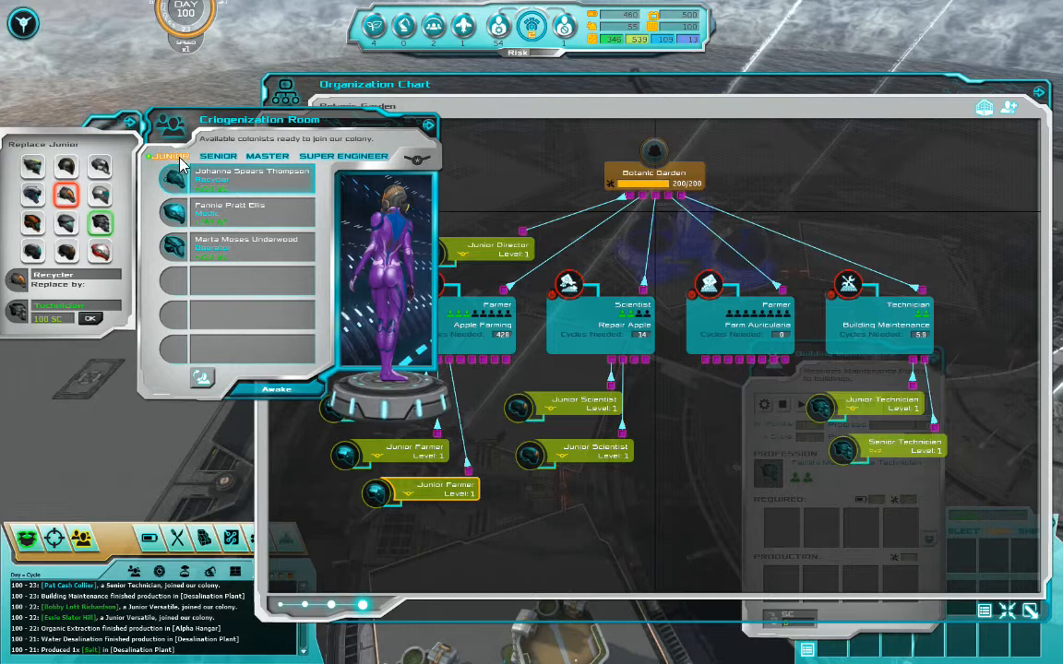
# Swap the junior Medic and Recycler for Farmers and wake them into Apple Farming.
pyautogui.click(246, 243)
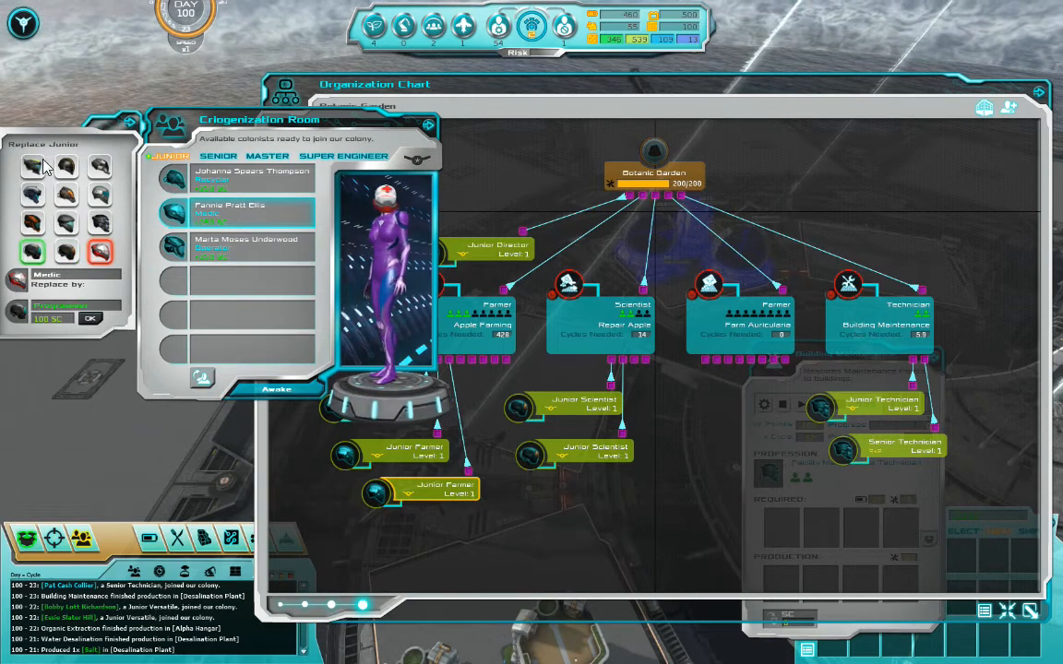
pyautogui.click(31, 167)
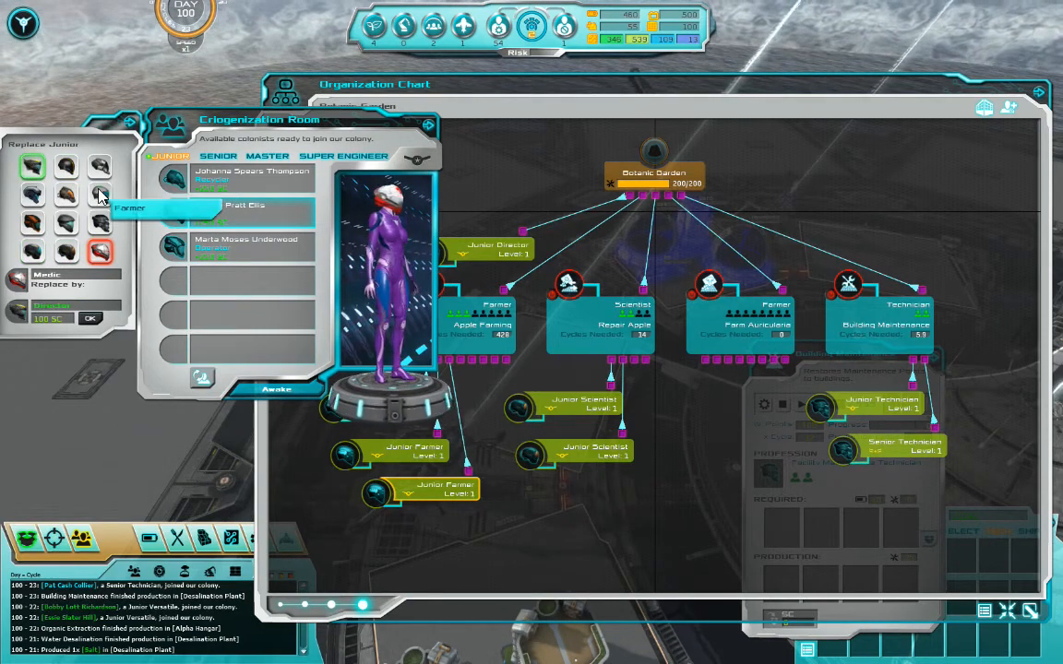
pyautogui.click(100, 194)
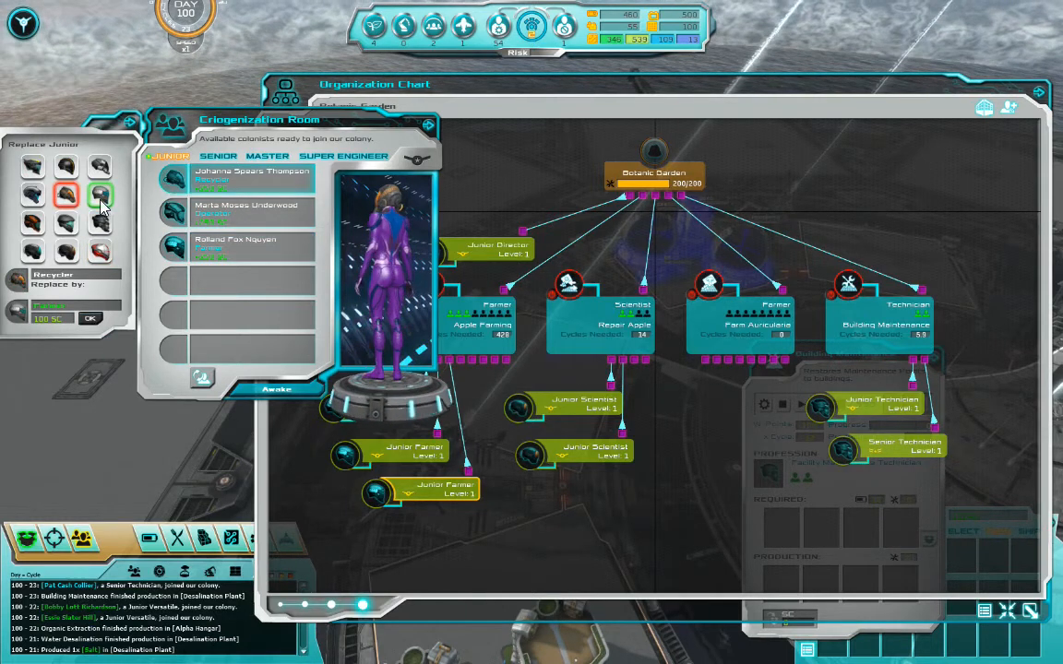
pyautogui.click(89, 318)
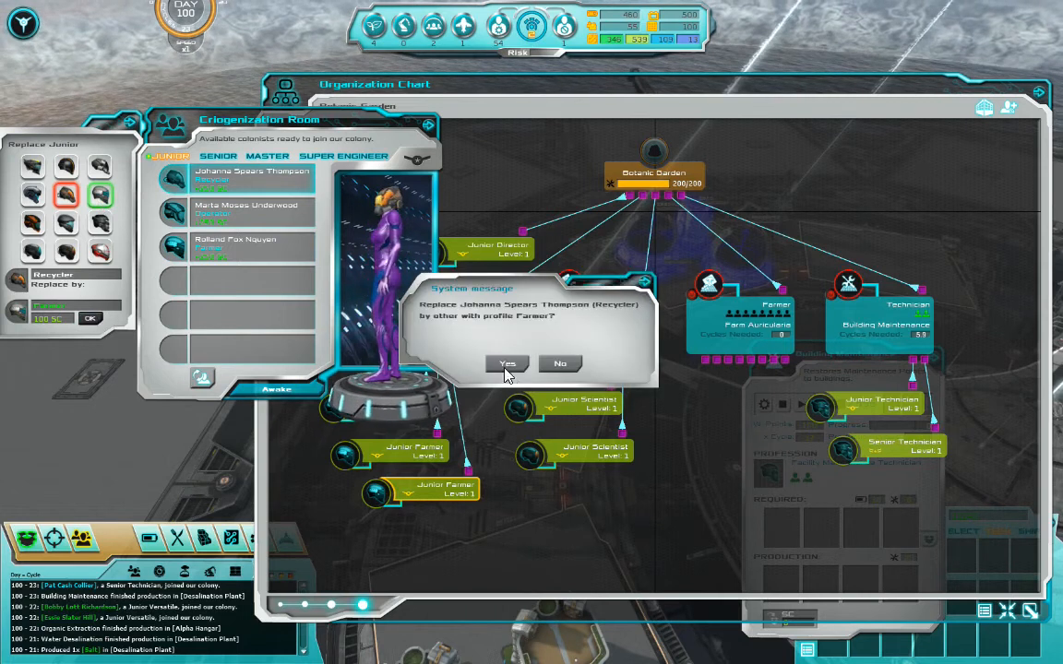
pyautogui.click(506, 363)
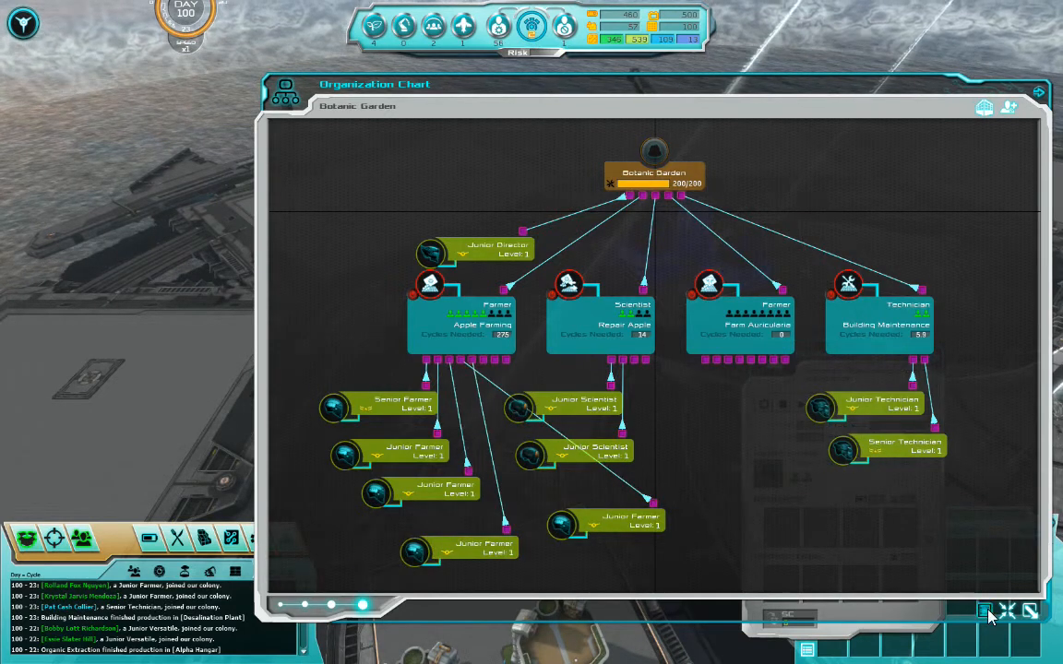
pyautogui.click(461, 323)
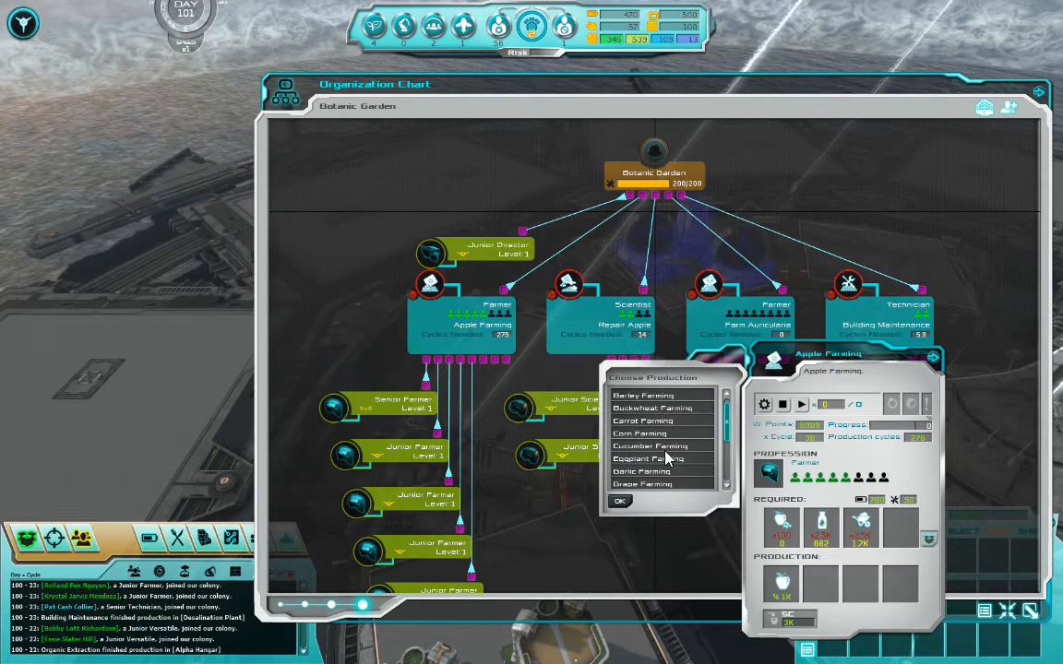
# Select Tomato Farming as the farmers' production, confirm it and close the chart.
pyautogui.scroll(-3)
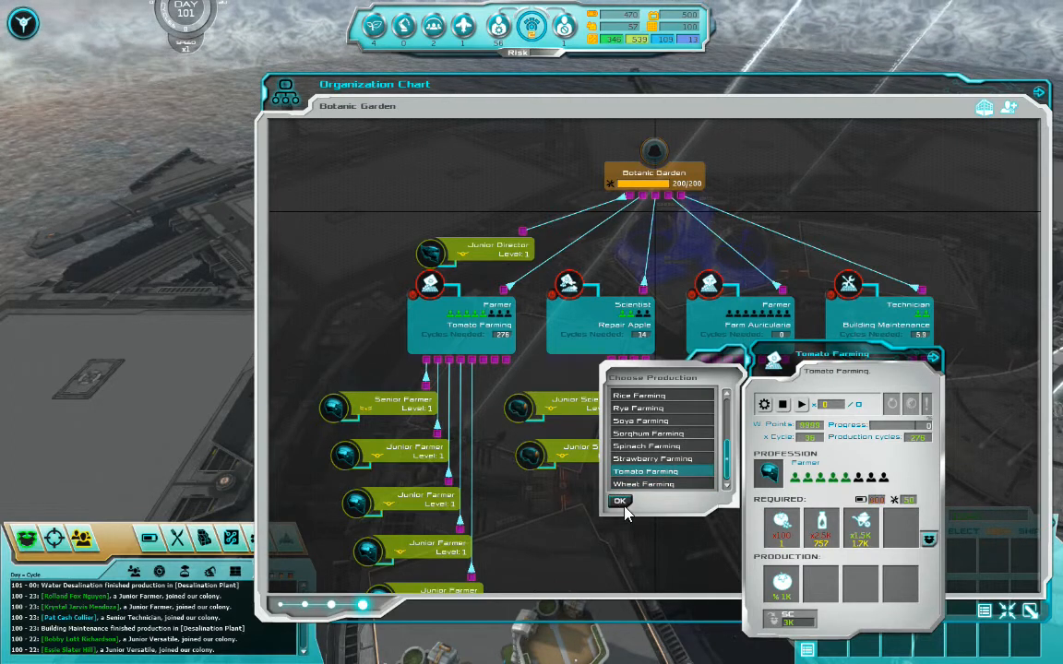
pyautogui.click(619, 500)
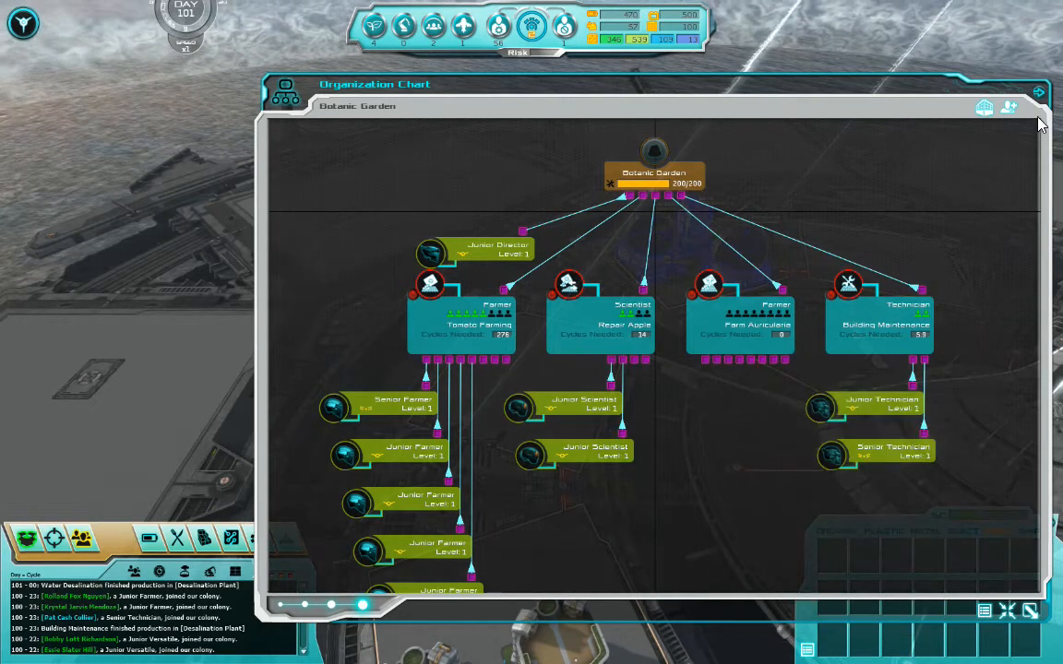
pyautogui.click(1037, 92)
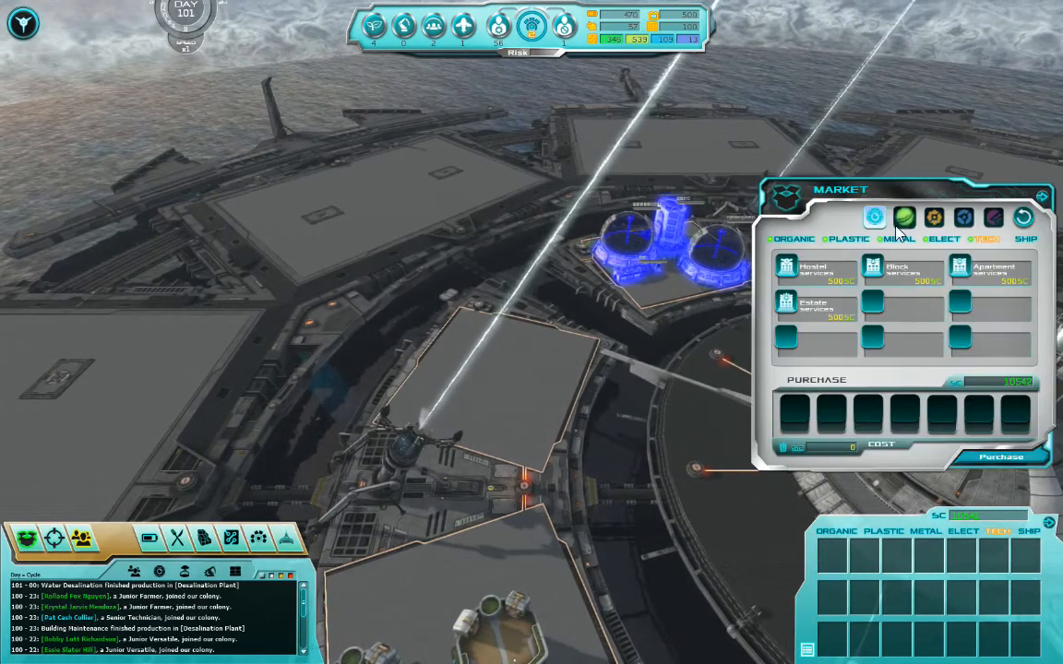
# Browse the market's Organic goods page showing Tomato Seed, then bring the organization chart forward.
pyautogui.click(903, 218)
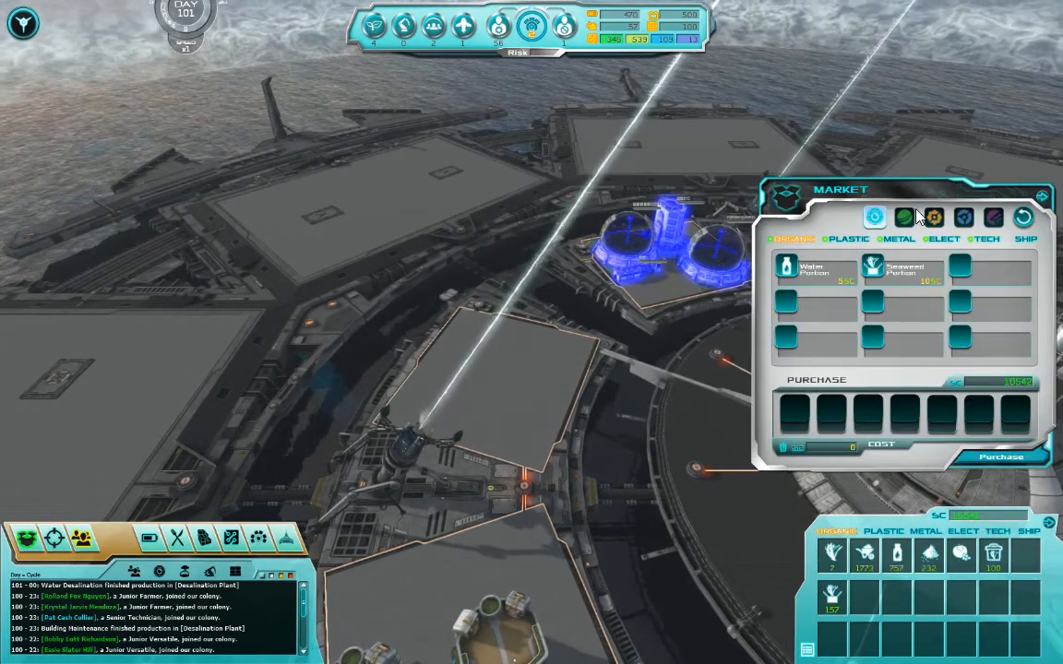
pyautogui.click(904, 218)
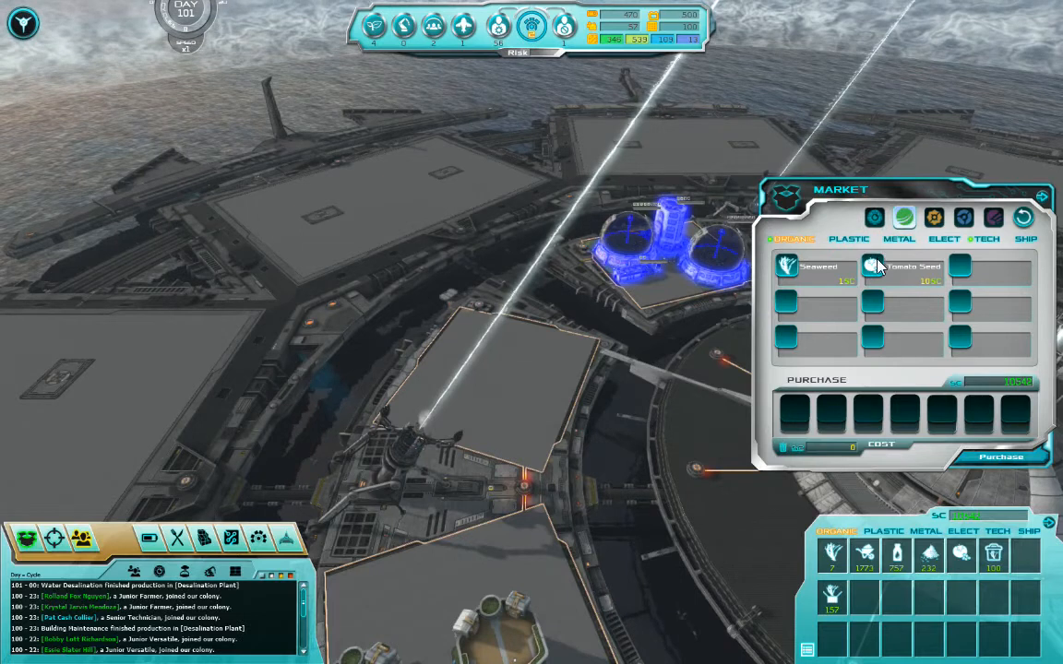
pyautogui.moveTo(872, 607)
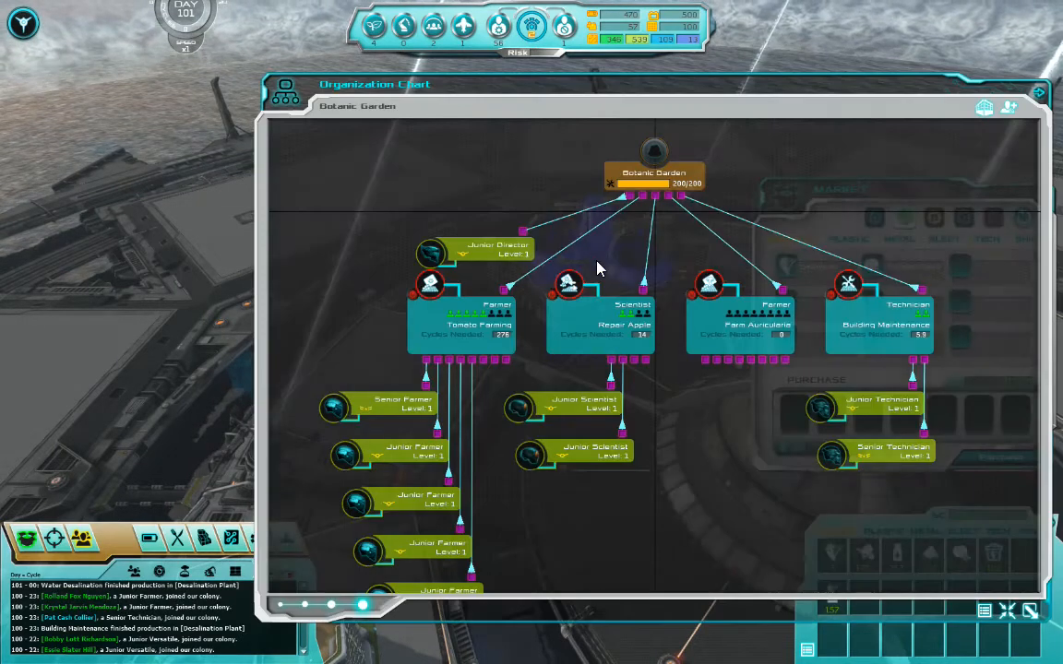
pyautogui.click(461, 323)
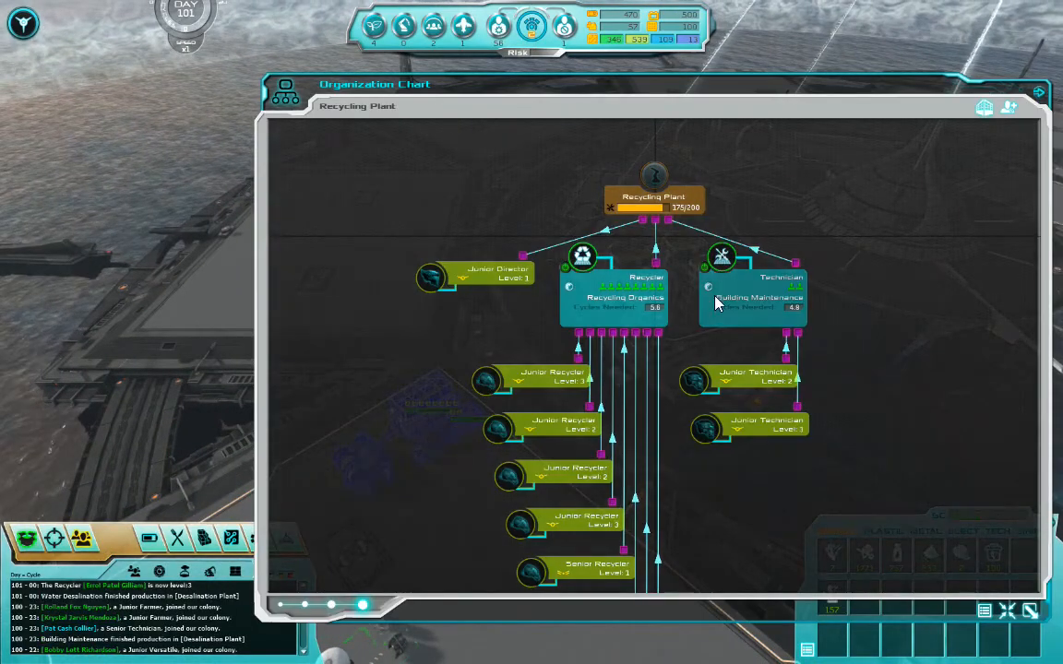
# Check the Recycling Organics details, move to Alpha Hangar and set Organic Extraction to Fungi Extraction.
pyautogui.click(613, 297)
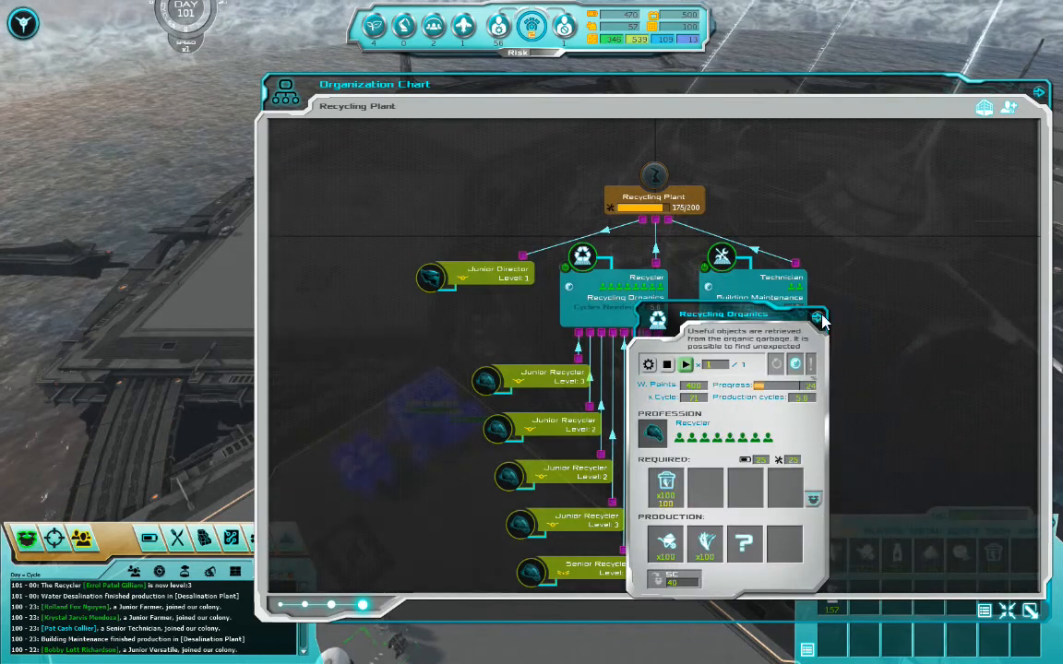
pyautogui.click(819, 318)
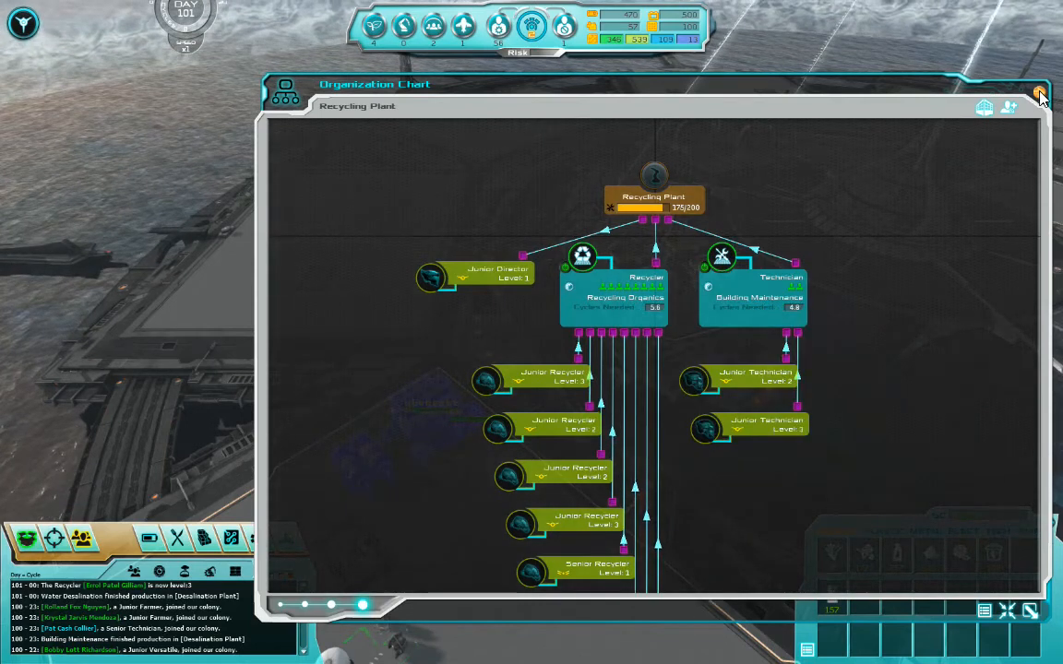
pyautogui.click(1040, 93)
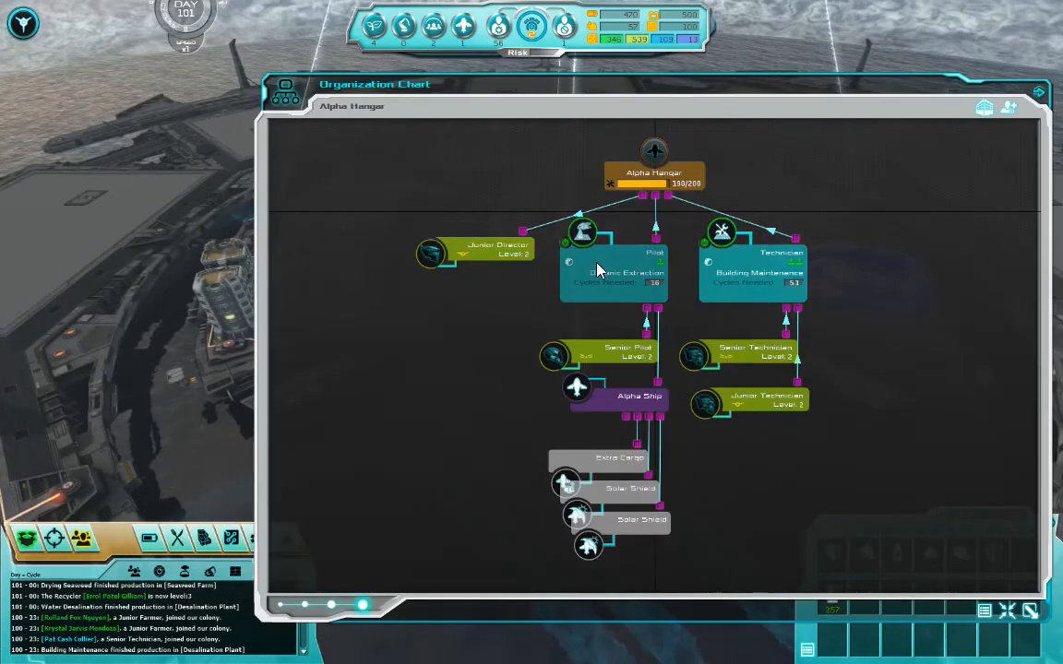
pyautogui.click(613, 273)
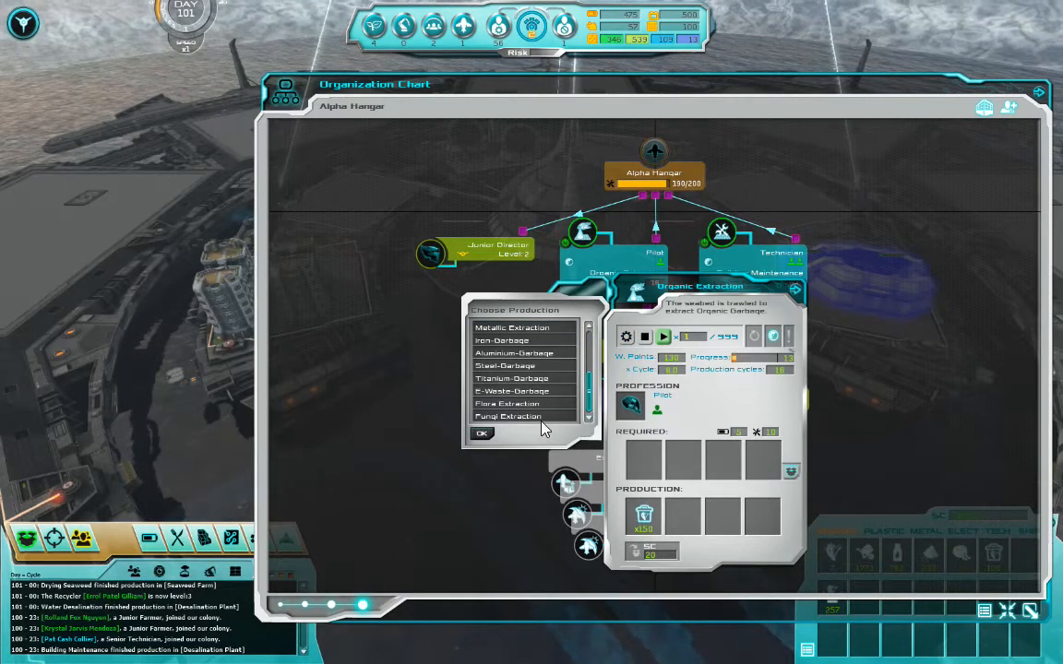
pyautogui.click(508, 416)
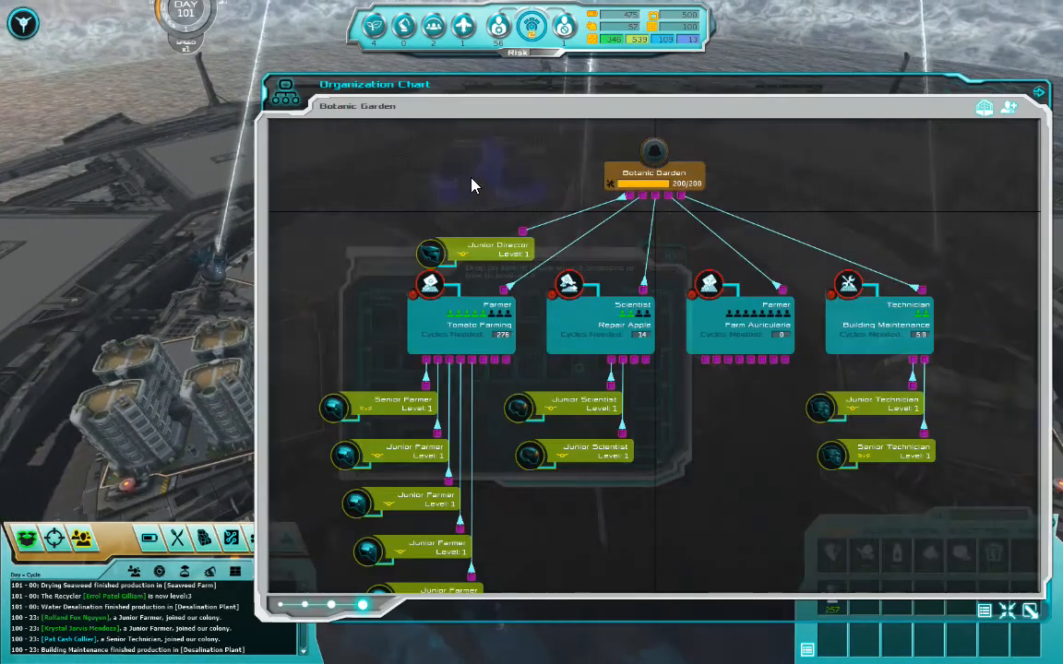
# Show the Tomato Farming production details and dismiss the organization chart.
pyautogui.click(461, 318)
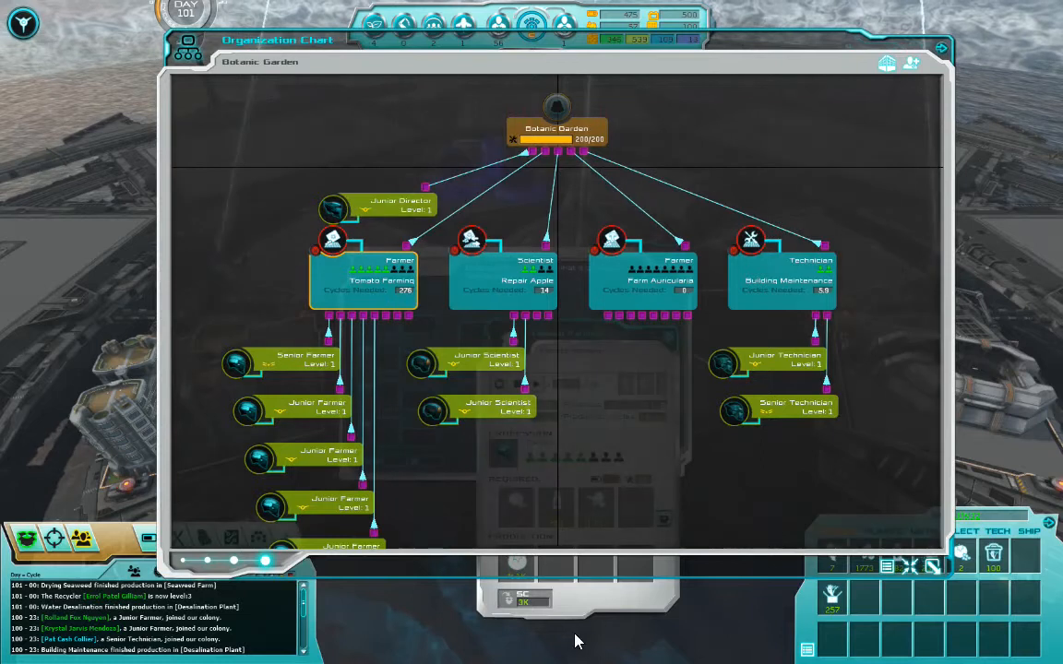
pyautogui.click(363, 280)
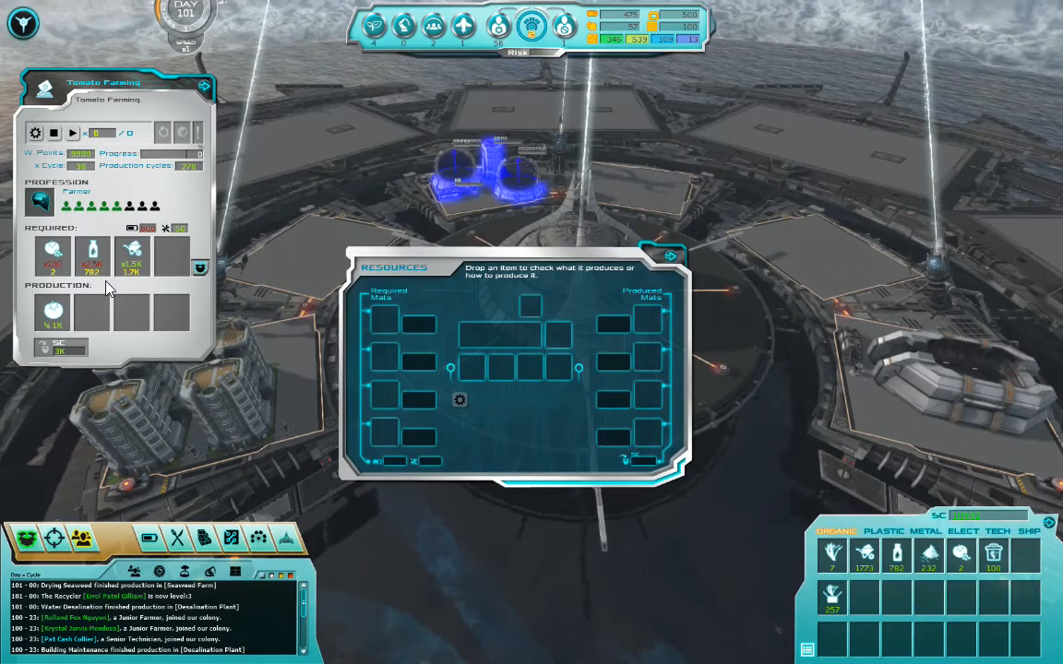
pyautogui.moveTo(637, 329)
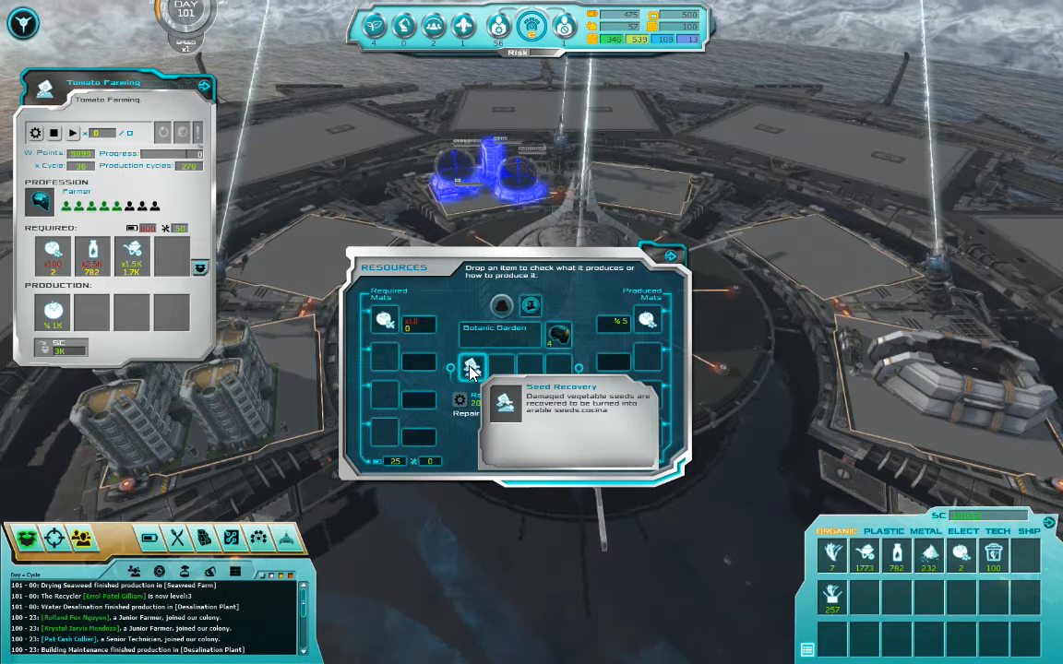
pyautogui.moveTo(648, 321)
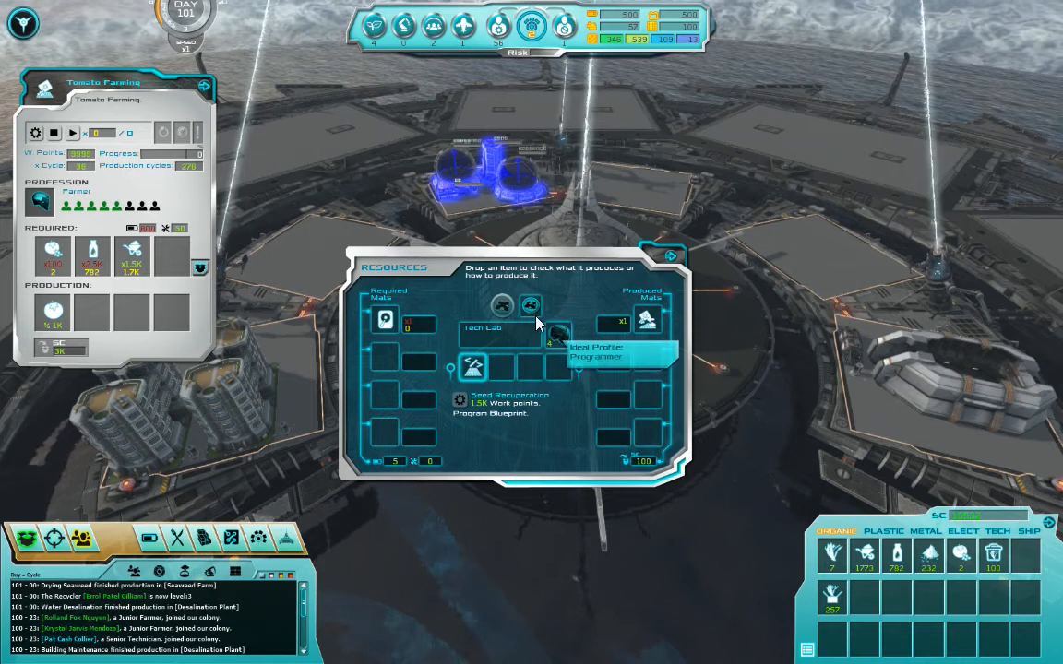
pyautogui.moveTo(501, 309)
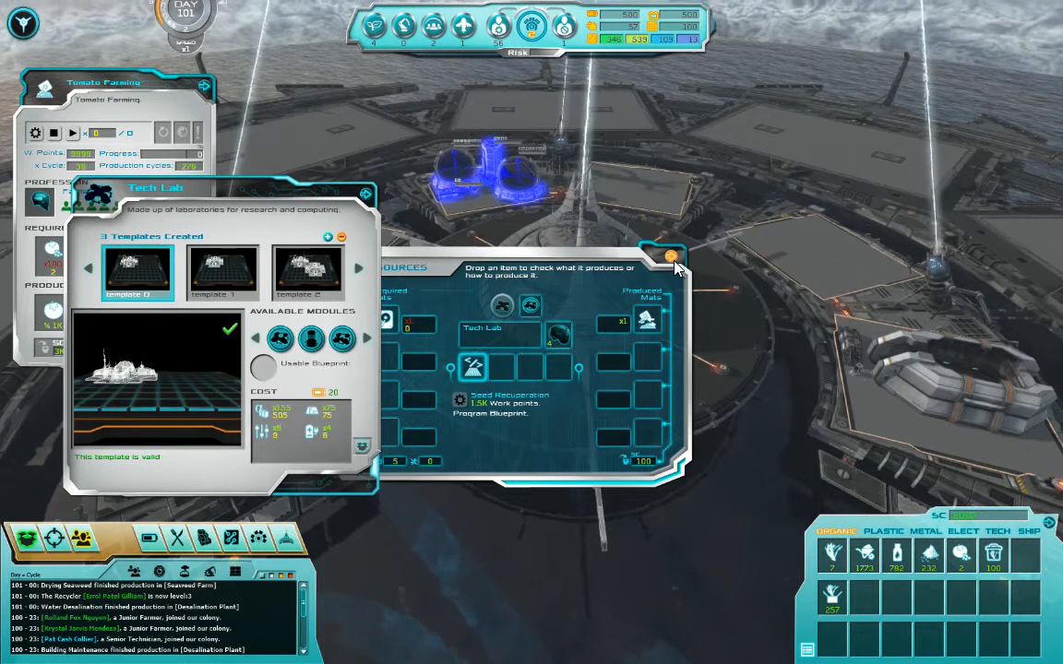
pyautogui.moveTo(796, 219)
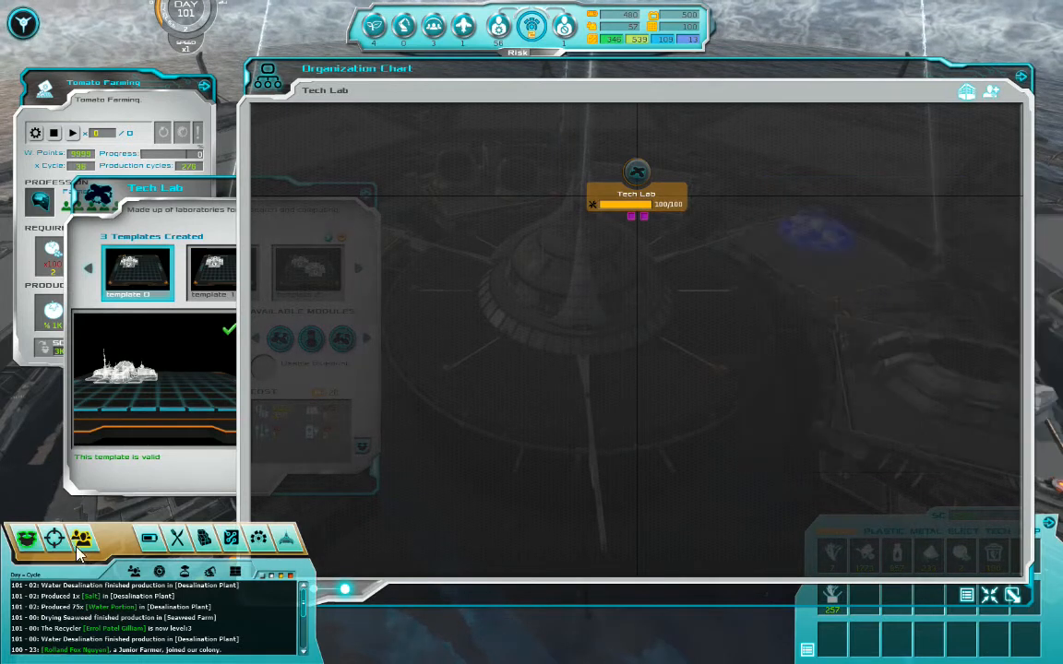
# Pick the waiting Technician colonist in the Cryogenization Room's wake list.
pyautogui.click(80, 538)
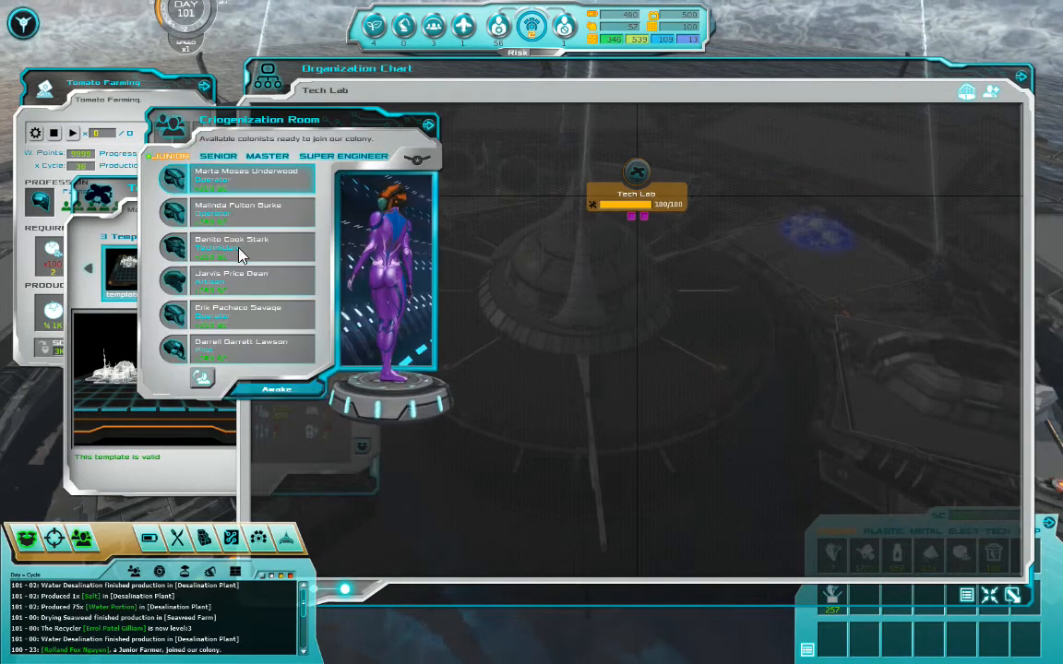
pyautogui.click(219, 156)
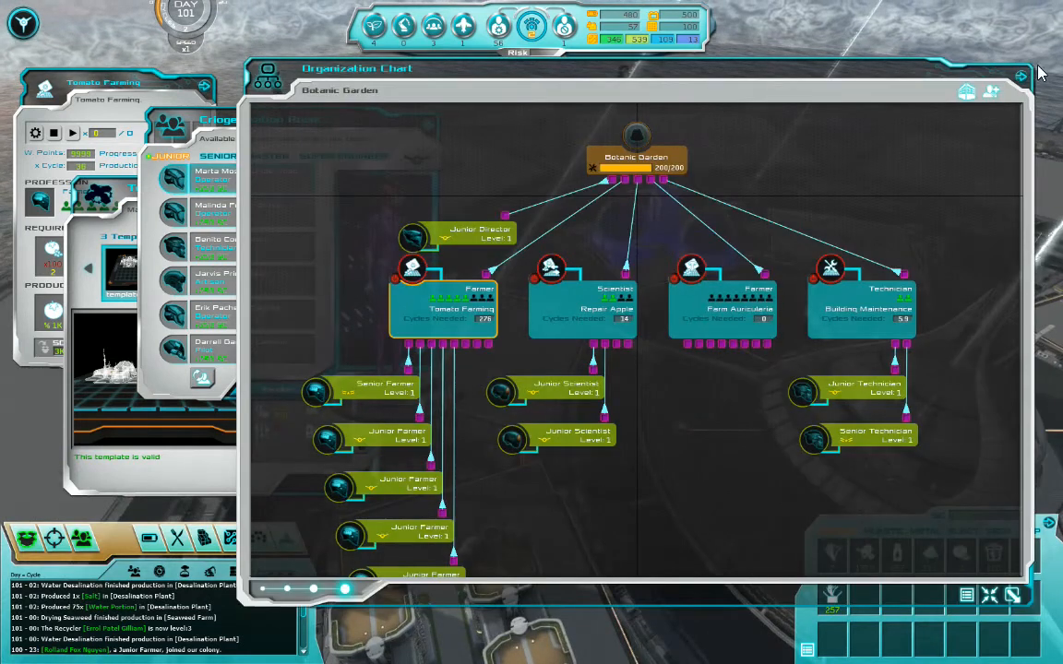
pyautogui.click(1019, 75)
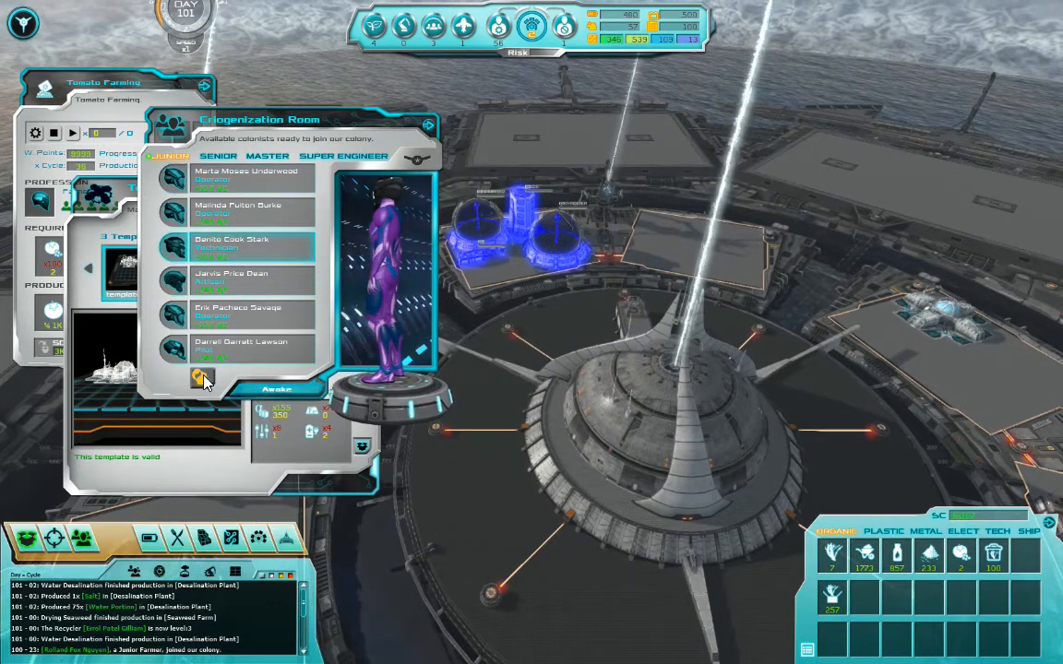
pyautogui.click(201, 378)
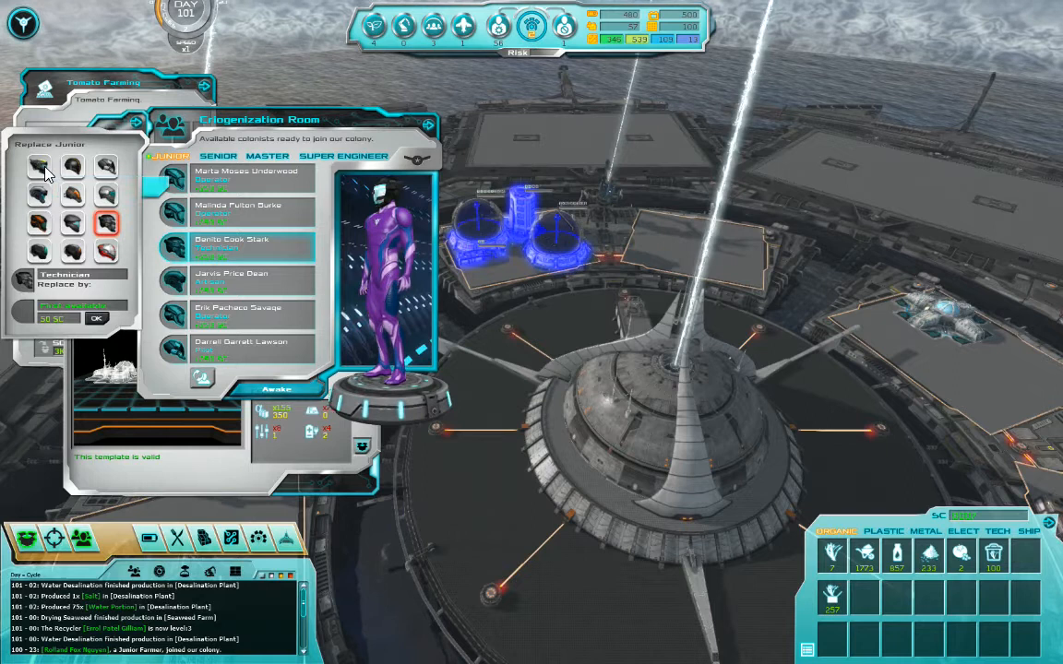
pyautogui.click(38, 166)
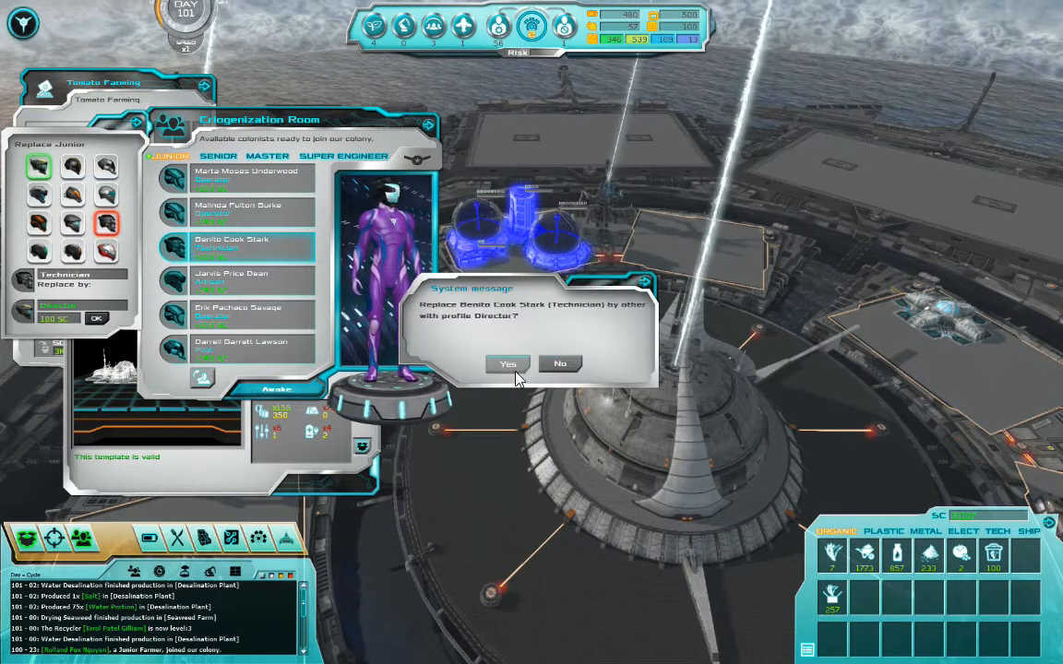
pyautogui.click(506, 364)
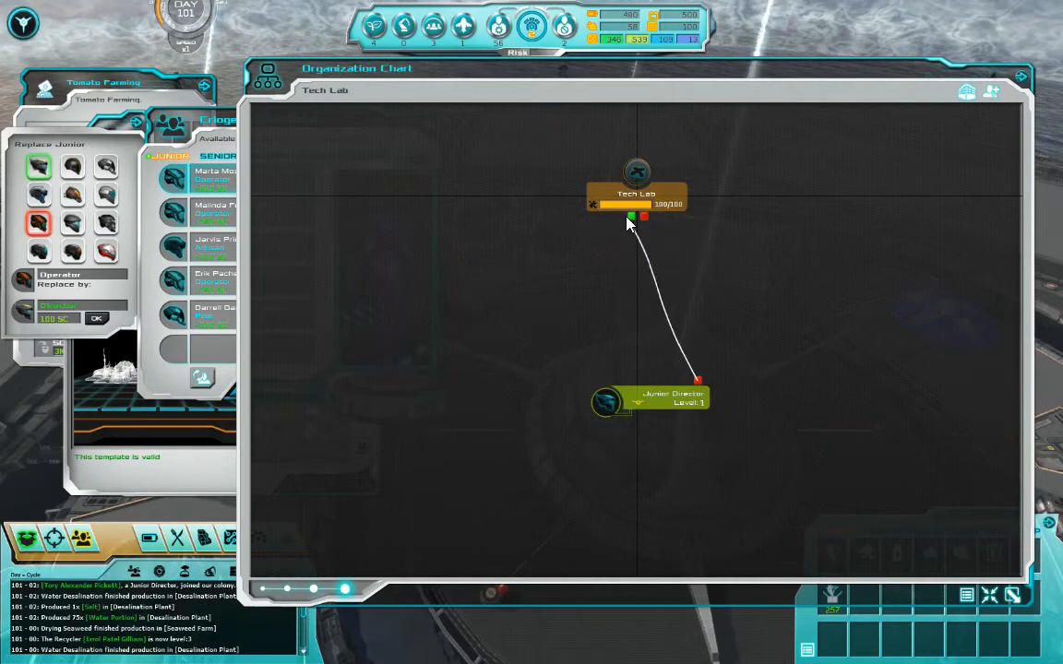
pyautogui.moveTo(630, 232)
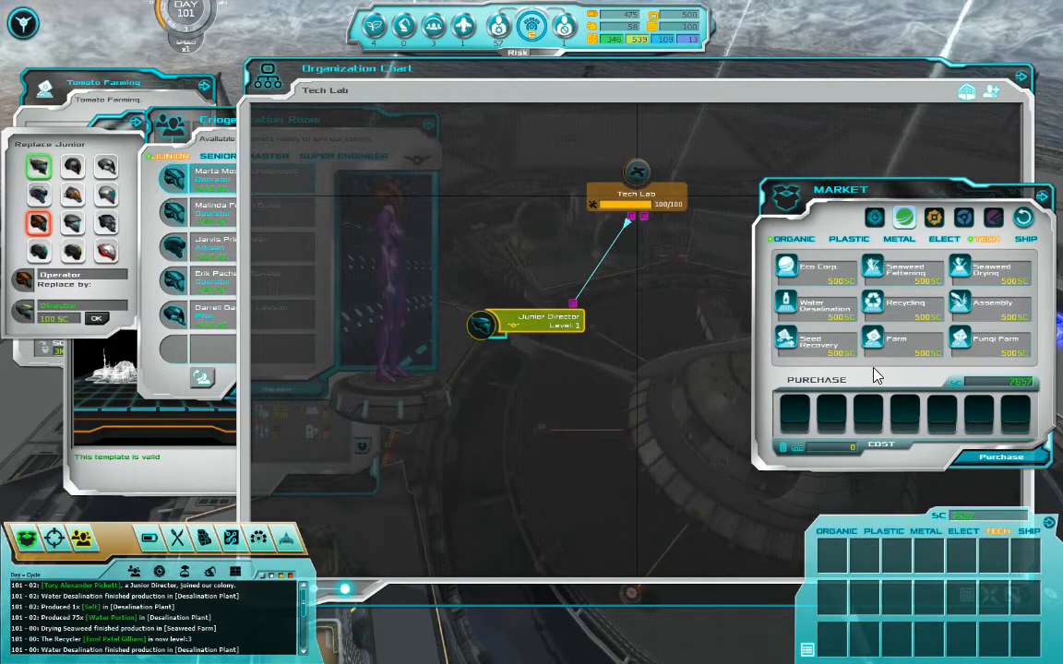
pyautogui.moveTo(667, 226)
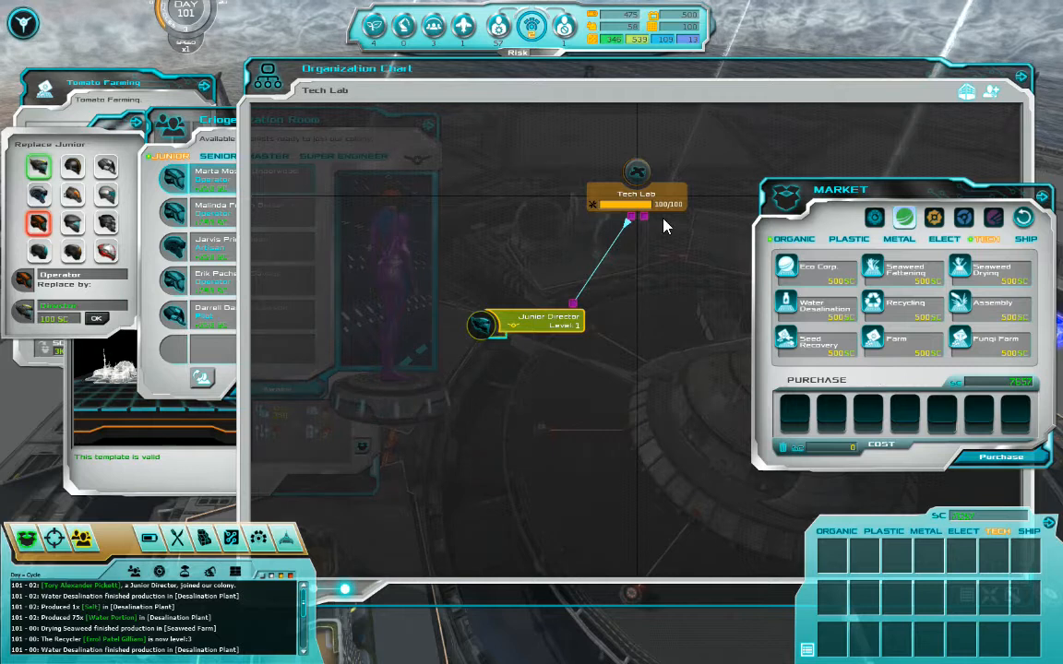
pyautogui.moveTo(633, 219)
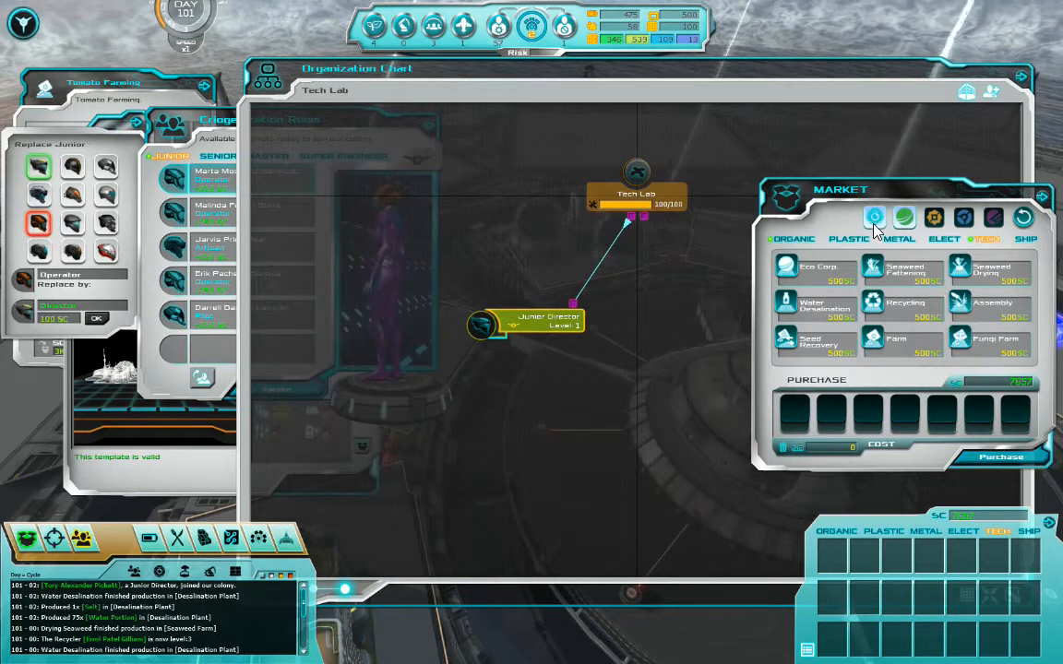
# Switch the market's category tabs through housing and organic modules to the Research modules.
pyautogui.click(904, 217)
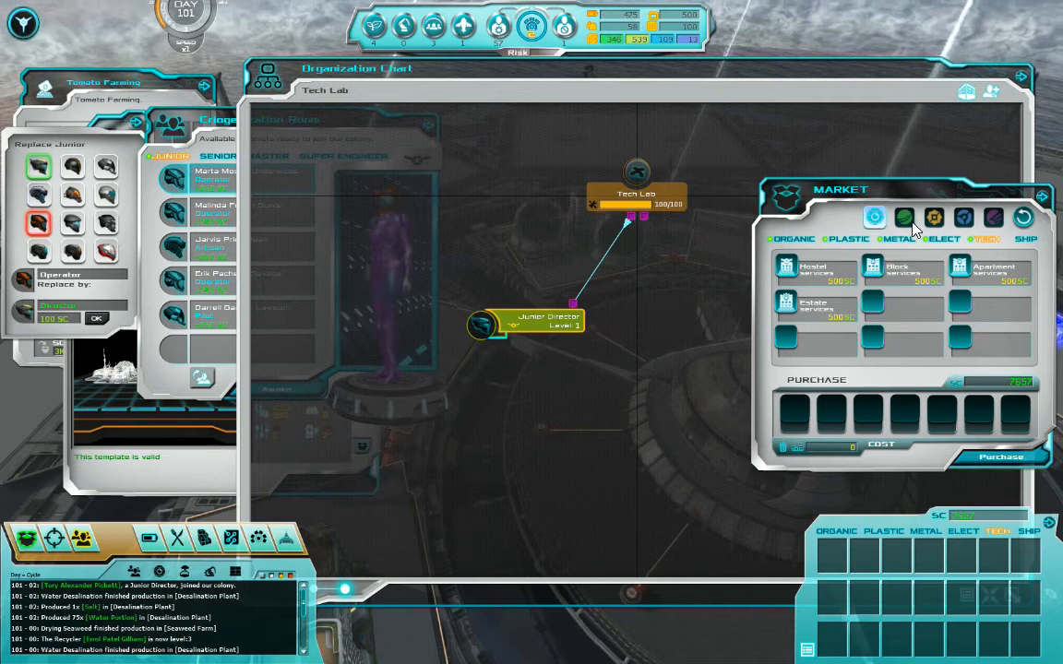
pyautogui.click(903, 217)
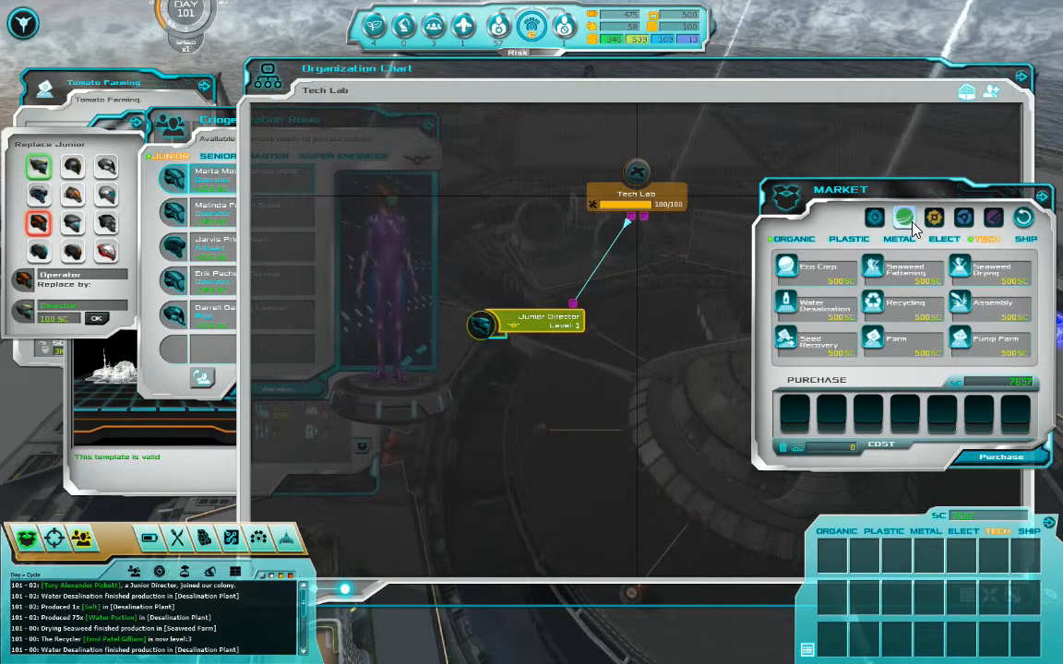
pyautogui.click(934, 219)
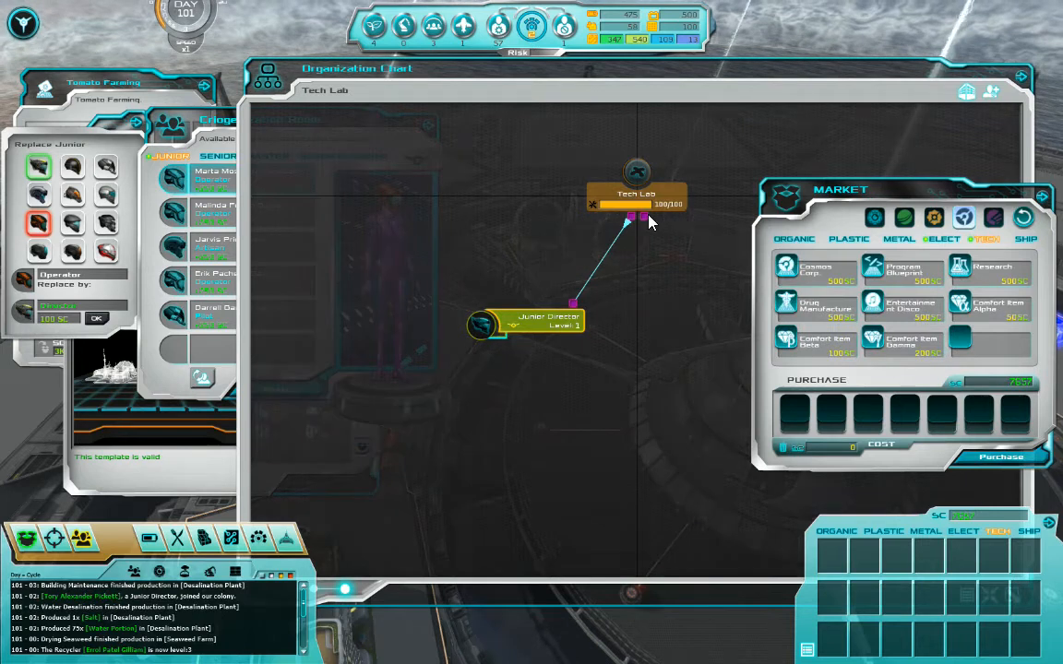
pyautogui.moveTo(934, 283)
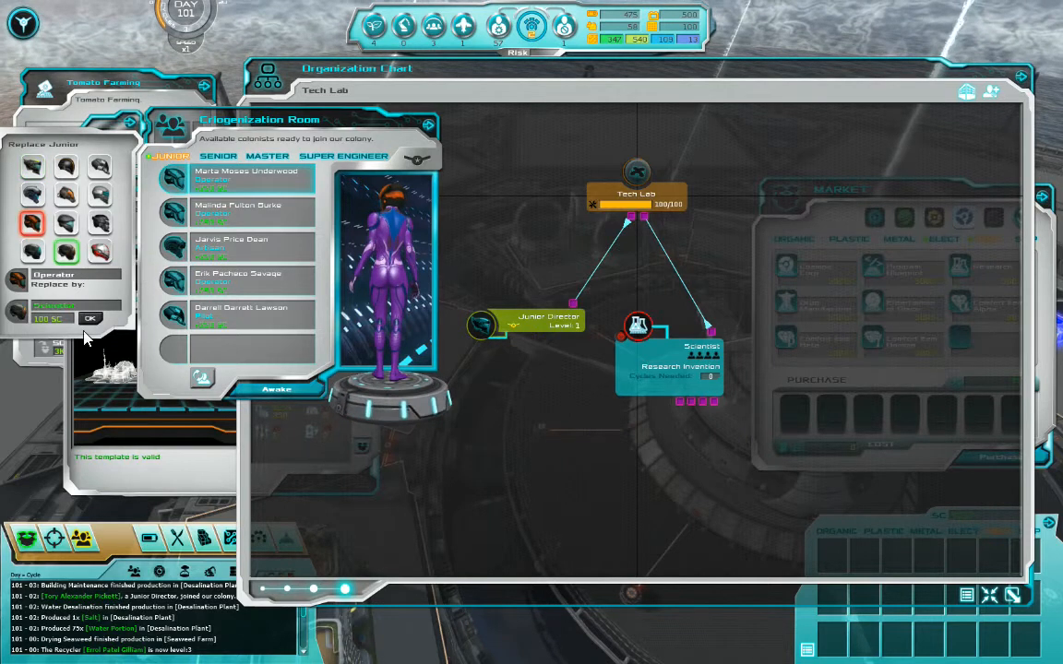
# Convert the Operator and Versatile colonists into Junior Scientists, confirming each replacement.
pyautogui.click(90, 318)
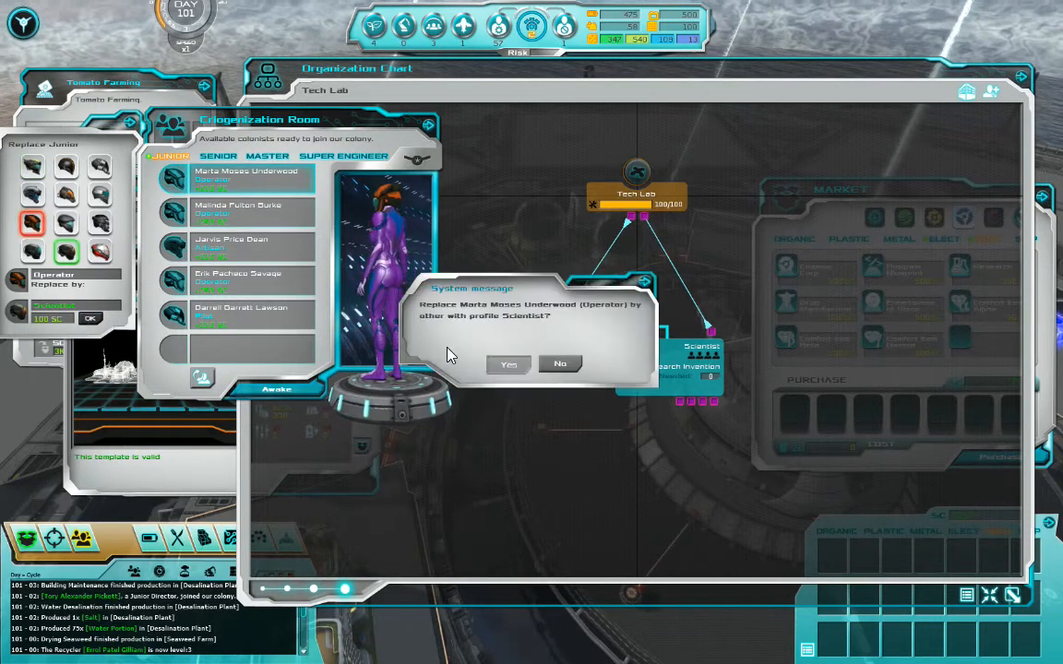
pyautogui.click(507, 364)
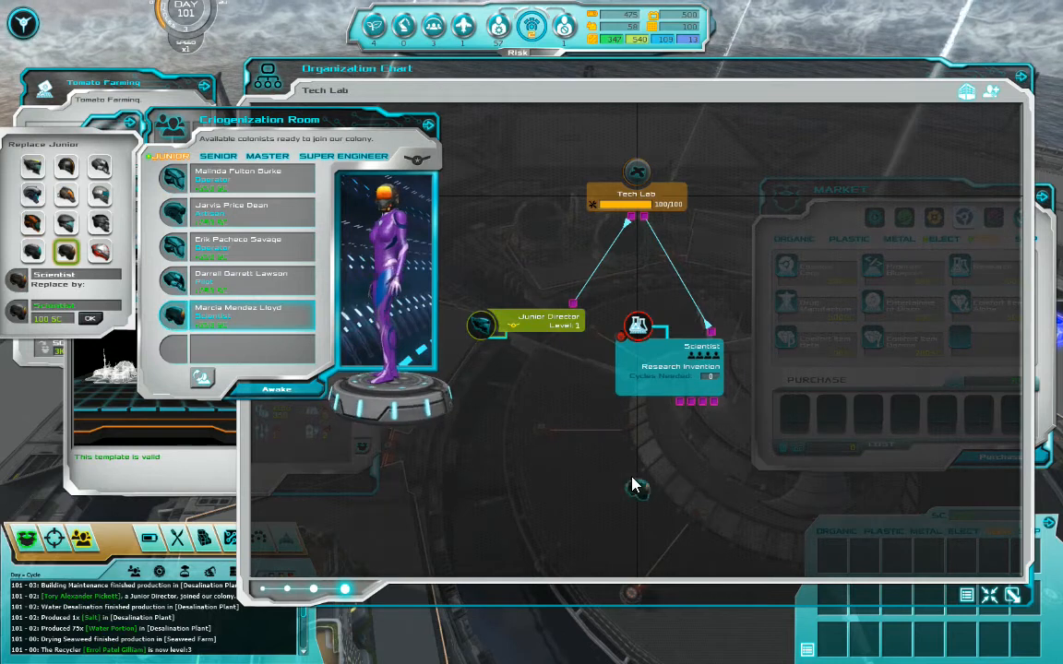
pyautogui.click(91, 318)
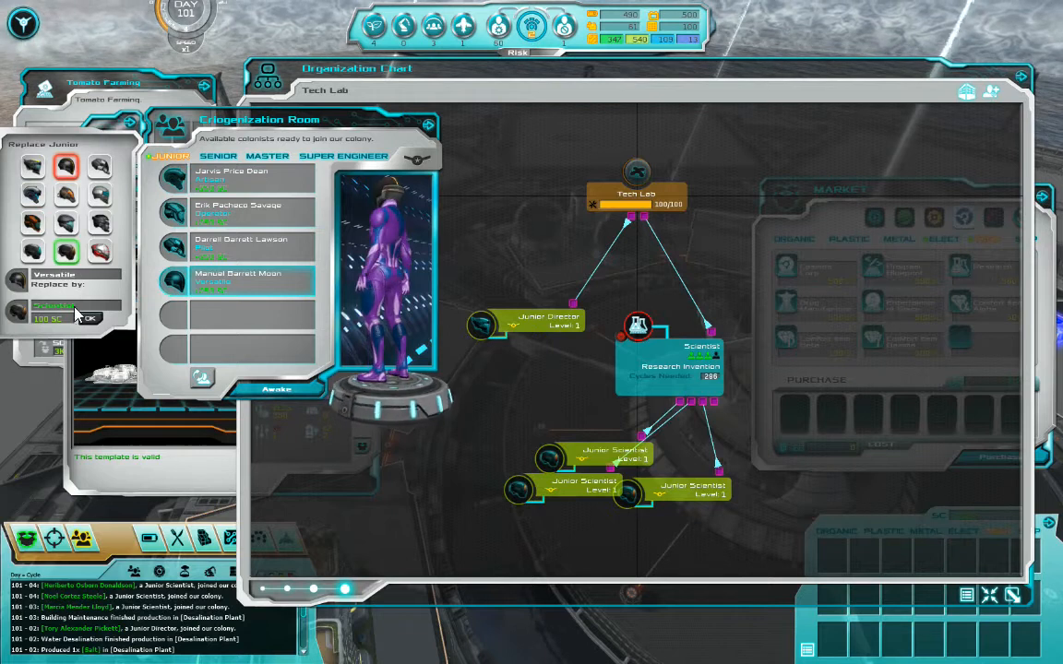
pyautogui.click(91, 318)
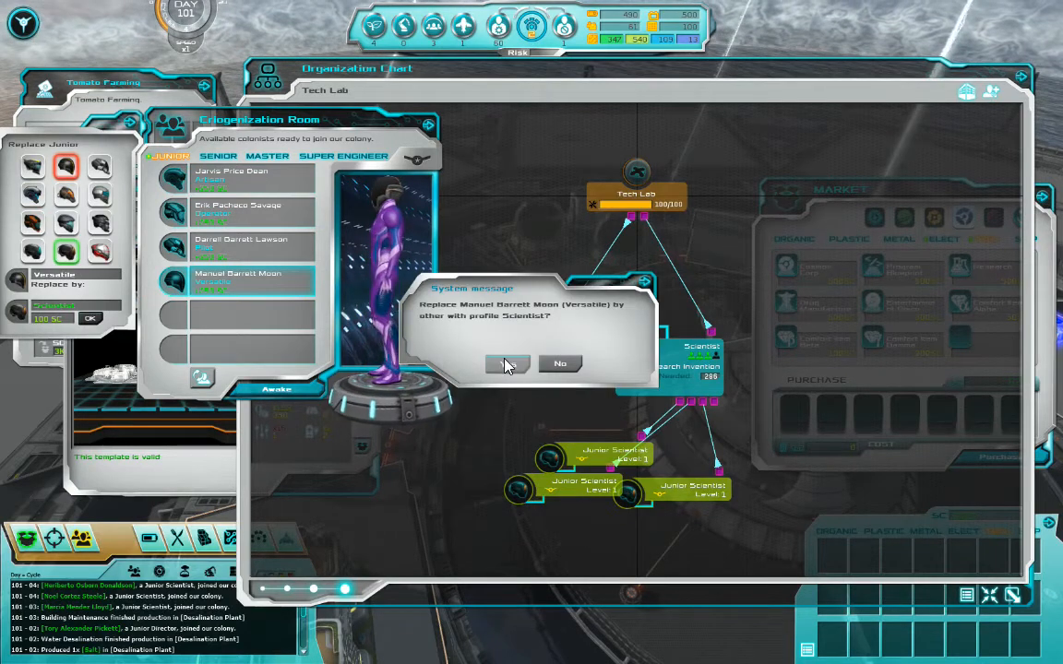
pyautogui.click(506, 364)
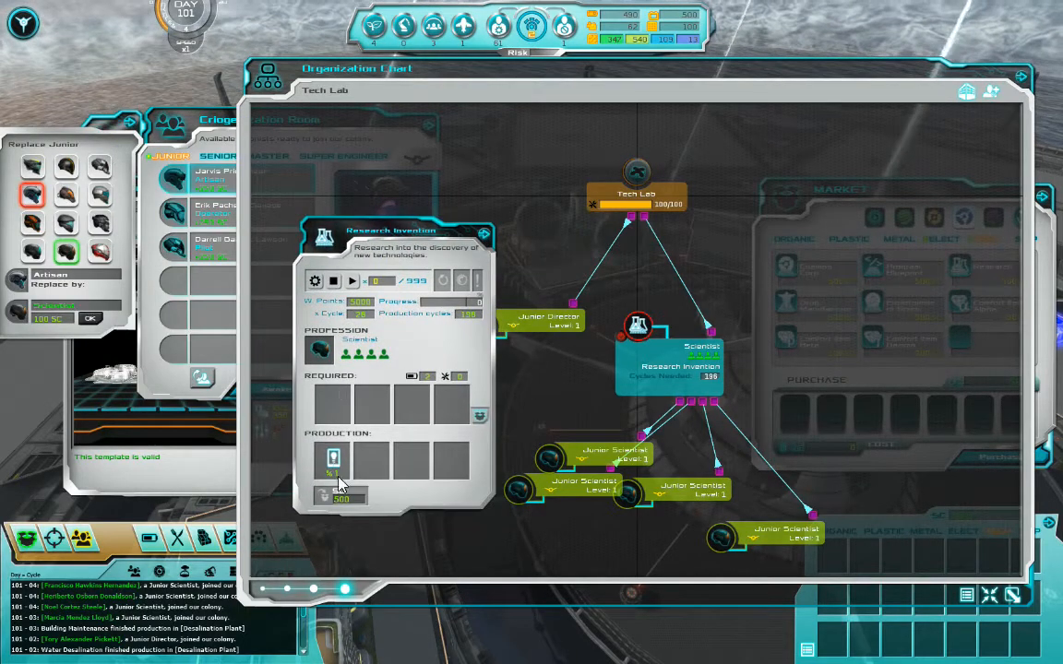
# Switch the scientists' production from Research Invention to Natural Resources research.
pyautogui.click(314, 281)
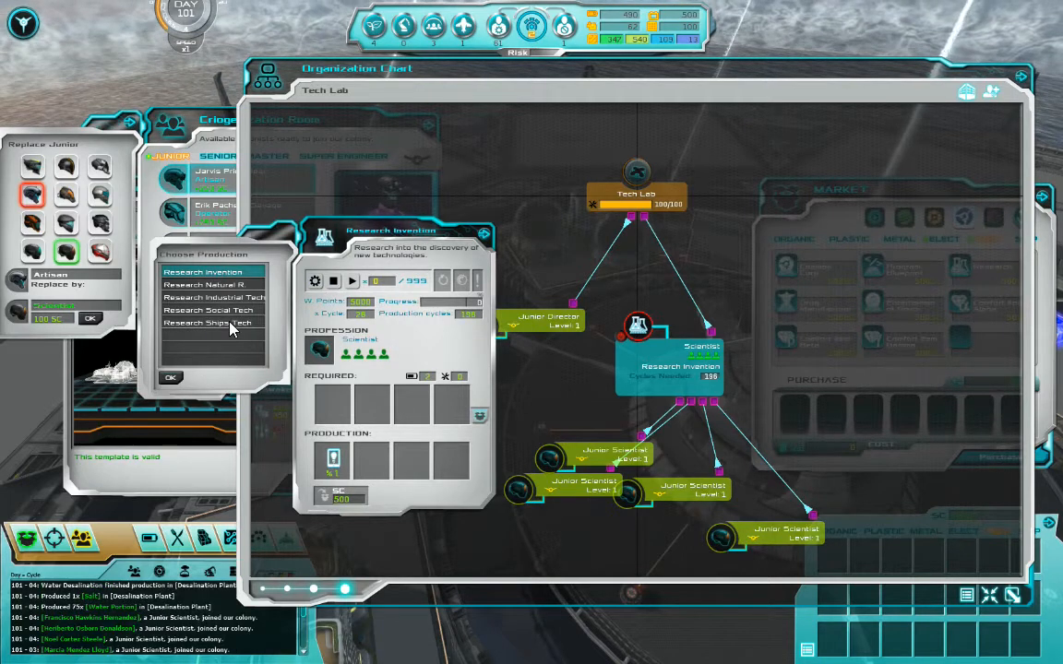
pyautogui.click(204, 284)
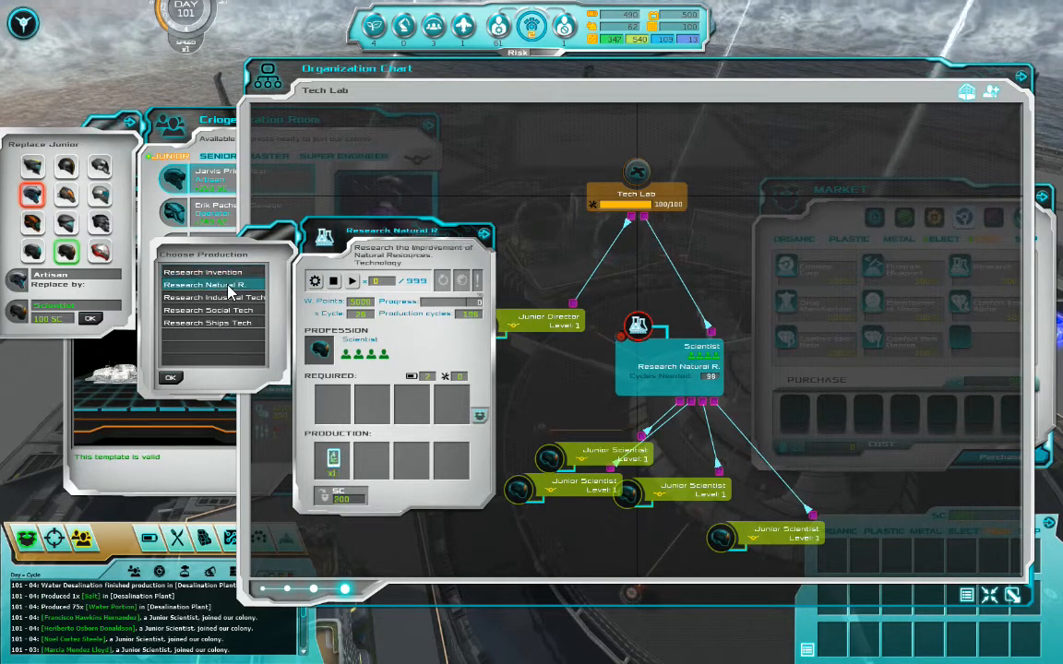
pyautogui.click(214, 297)
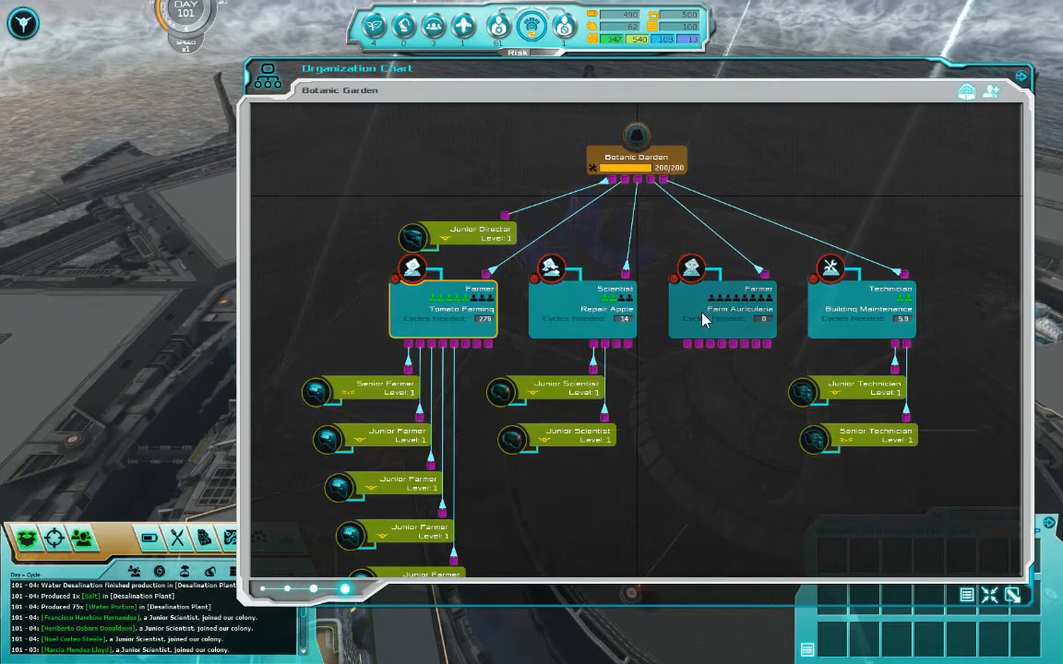
# Show the Repair Tomato production resources and close the Botanic Garden construction details.
pyautogui.click(443, 309)
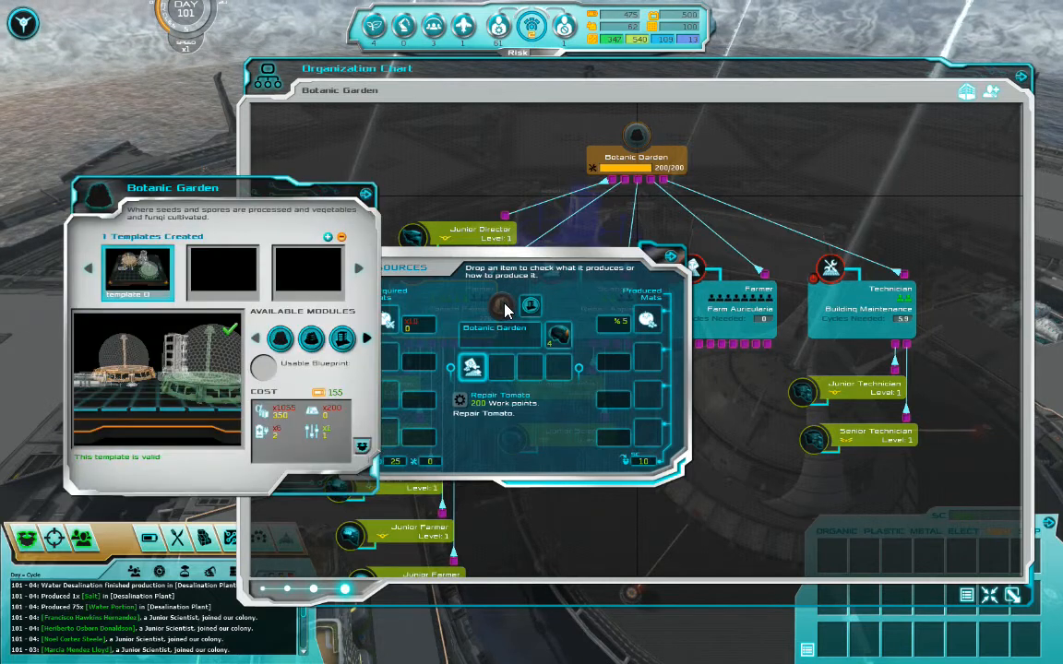
pyautogui.click(366, 194)
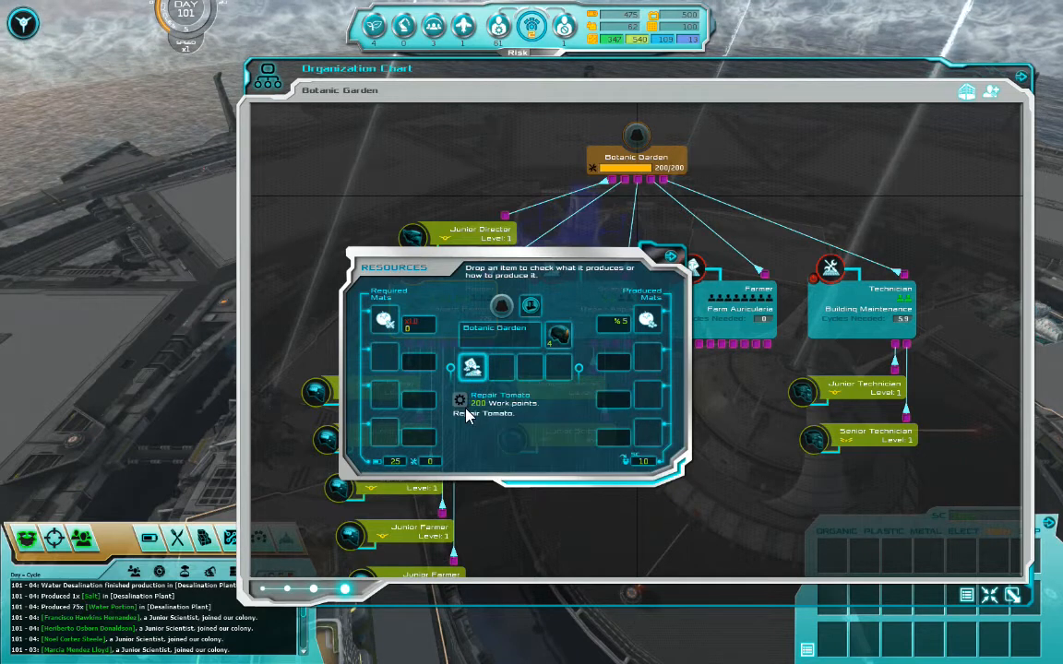
pyautogui.moveTo(387, 326)
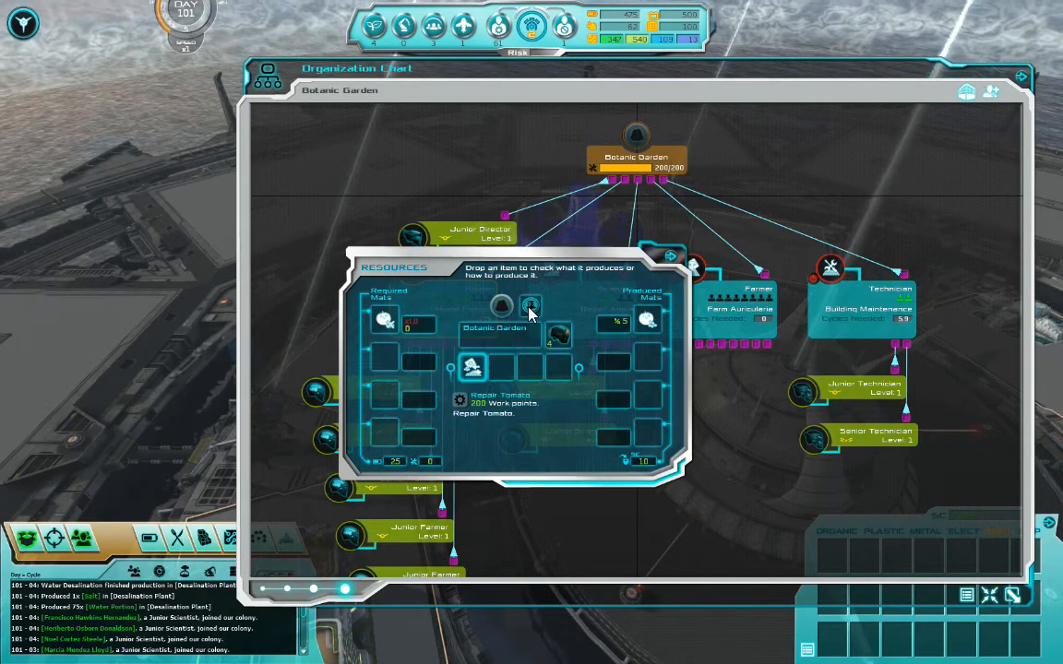
pyautogui.moveTo(531, 307)
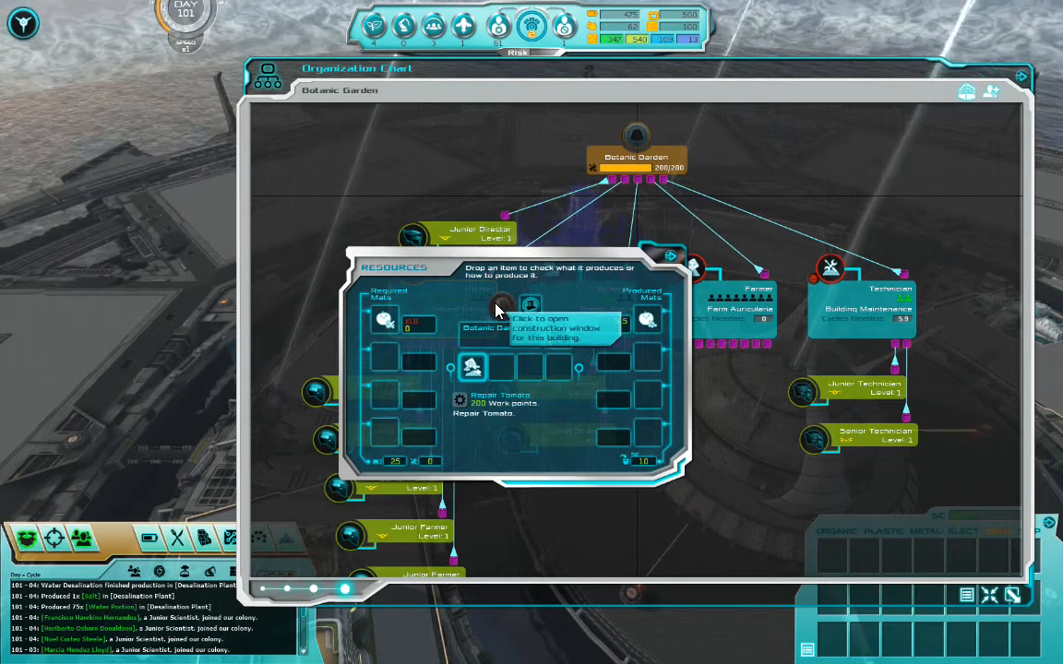
pyautogui.moveTo(386, 323)
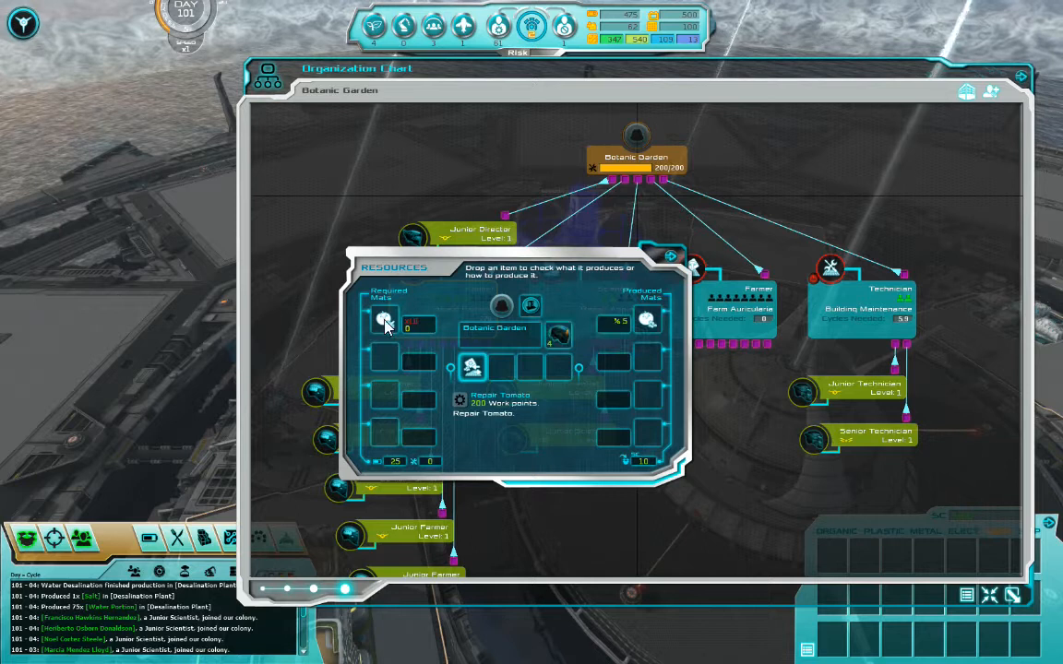
pyautogui.moveTo(609, 334)
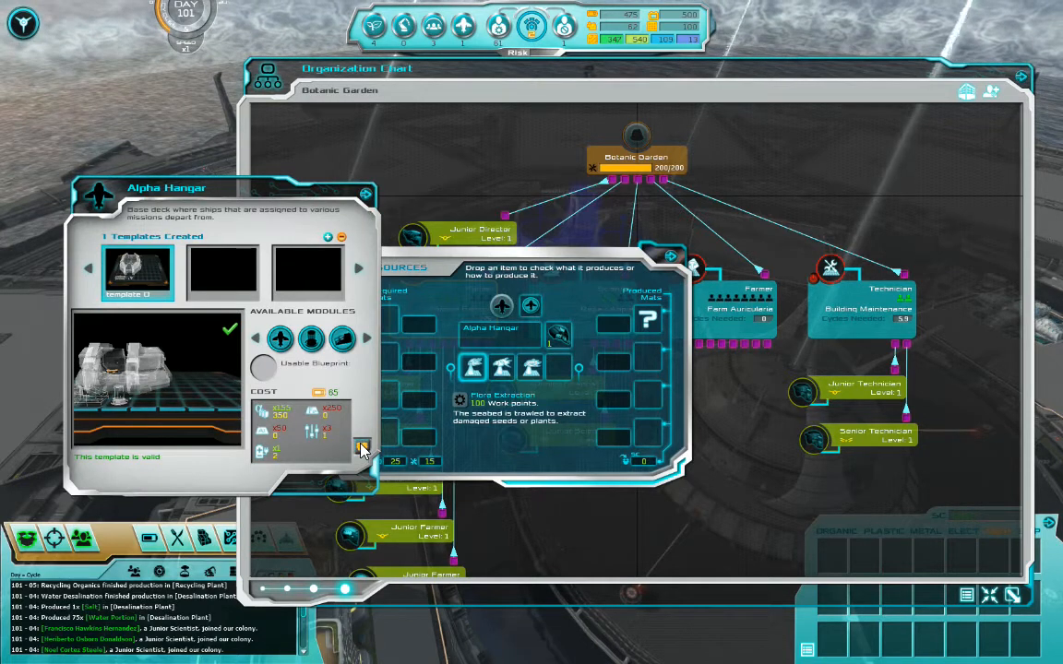
# Purchase the Alpha Hangar's missing Flora Extraction materials and confirm with Yes.
pyautogui.click(362, 448)
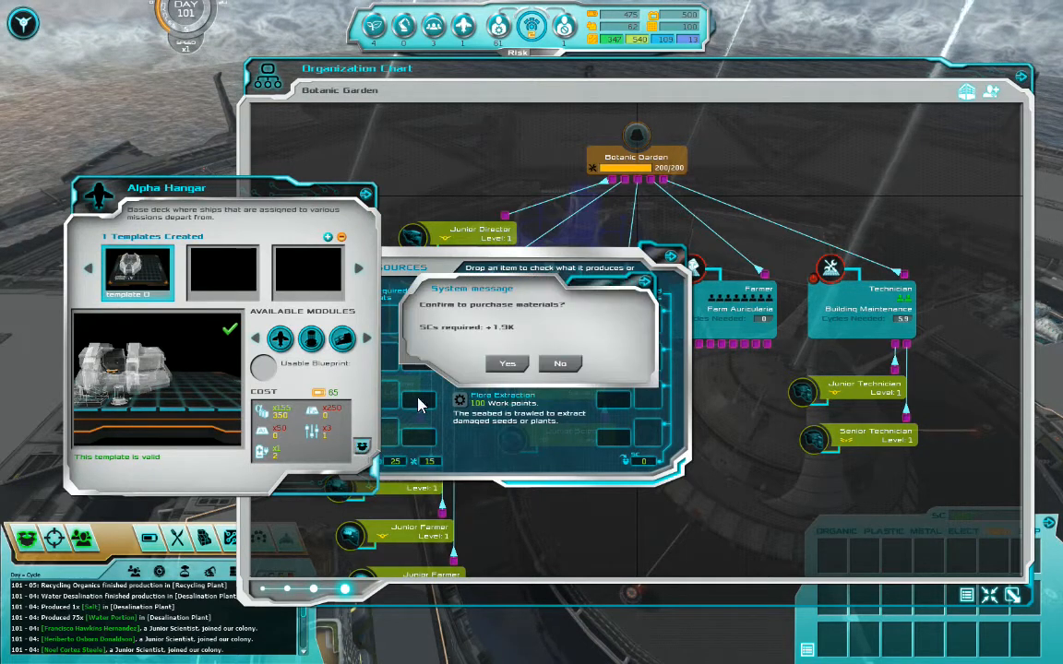
pyautogui.click(506, 362)
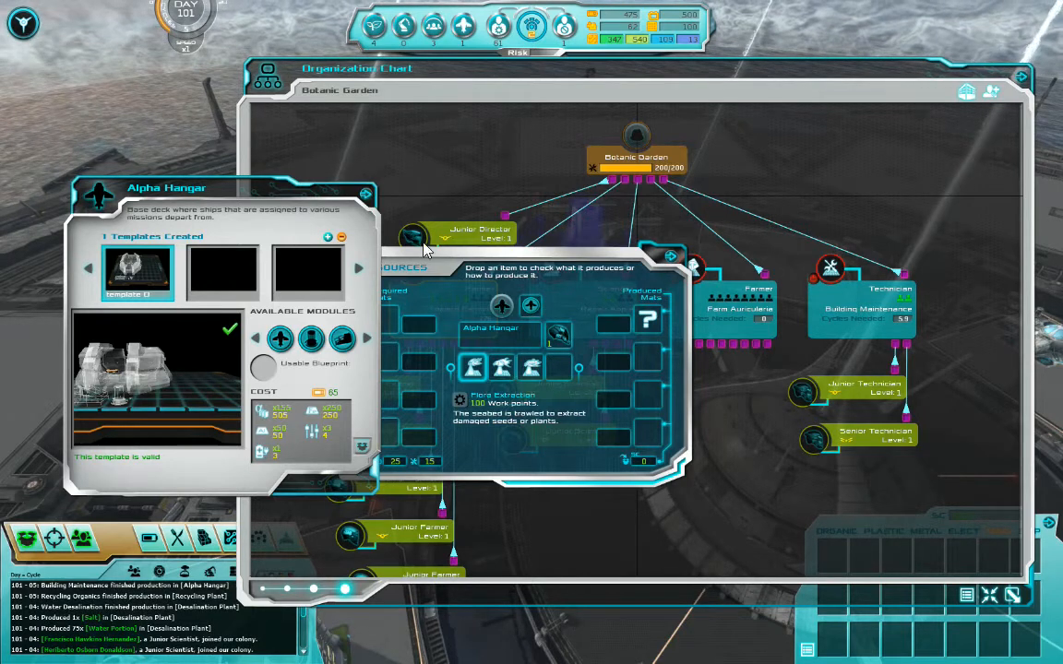
pyautogui.moveTo(501, 367)
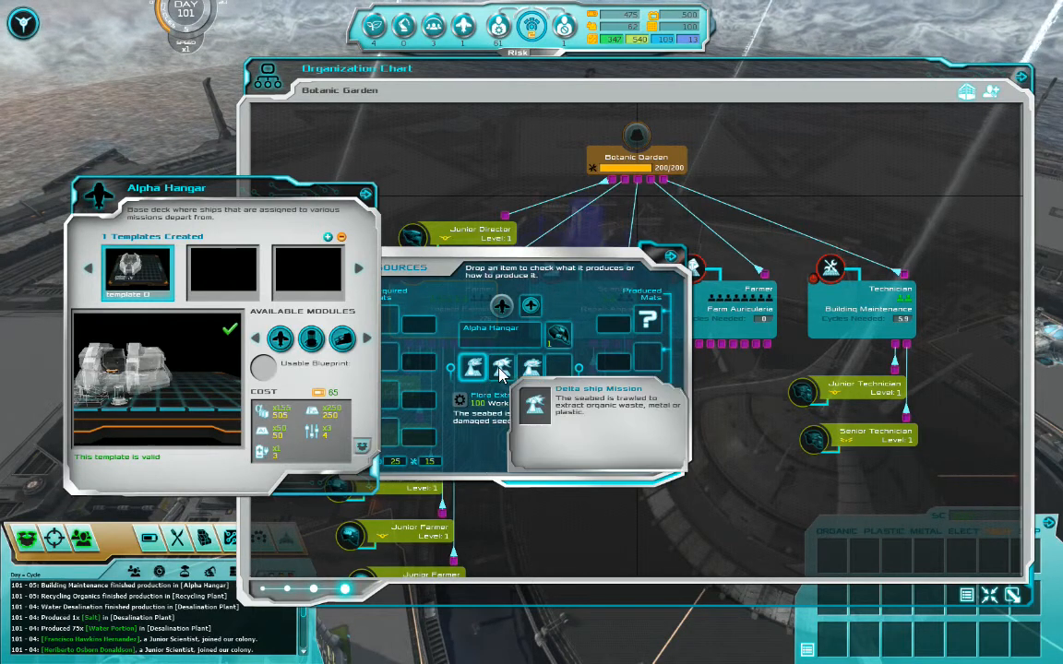
pyautogui.moveTo(530, 368)
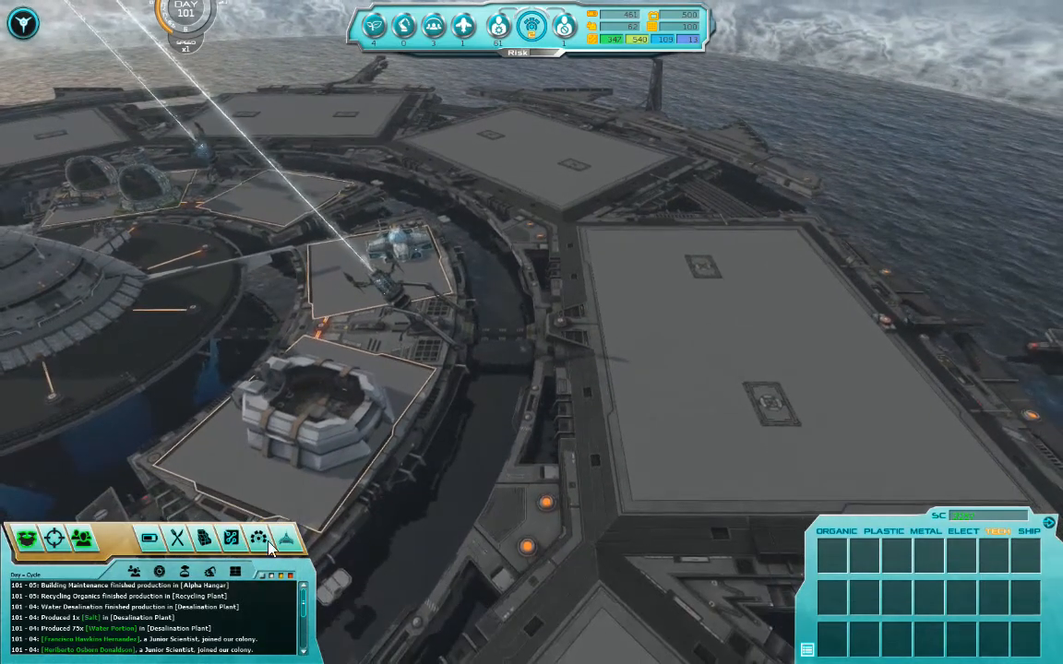
pyautogui.click(287, 538)
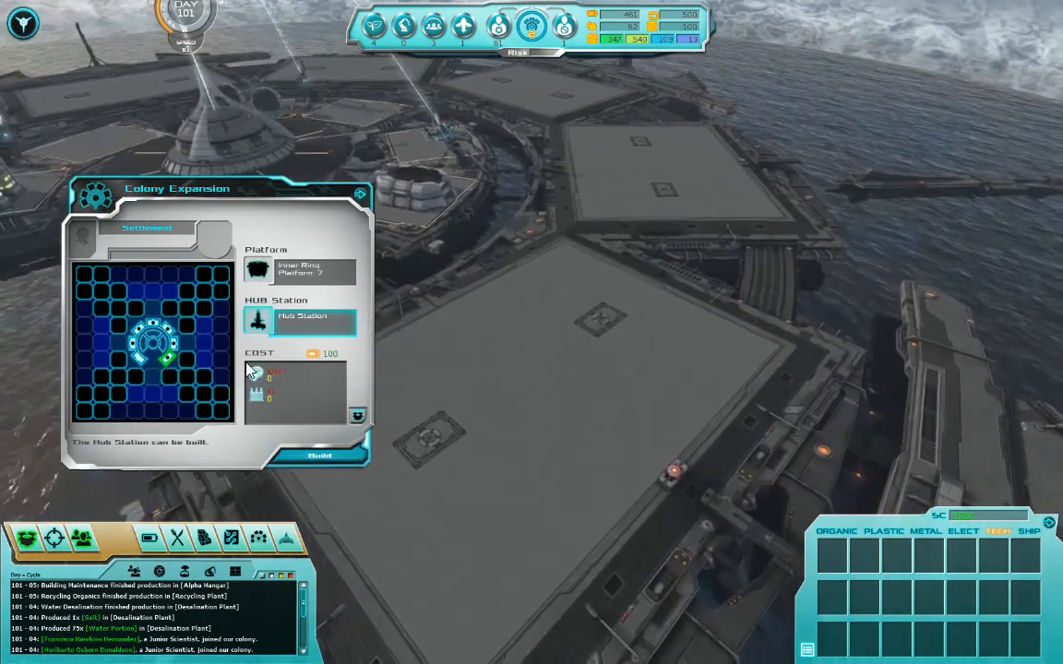
pyautogui.click(319, 456)
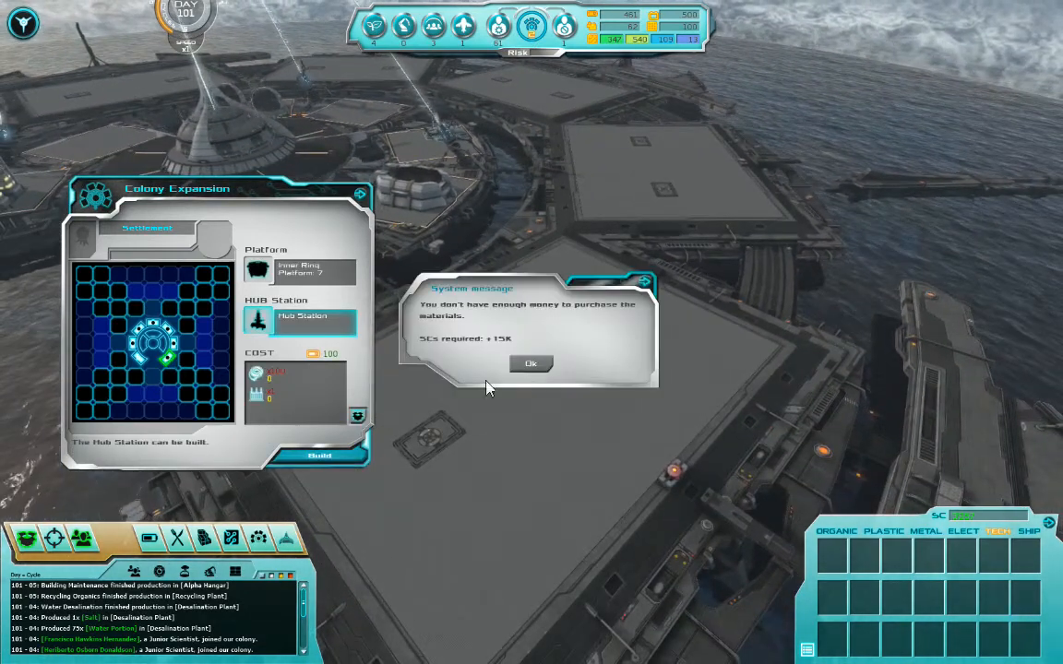
pyautogui.click(531, 363)
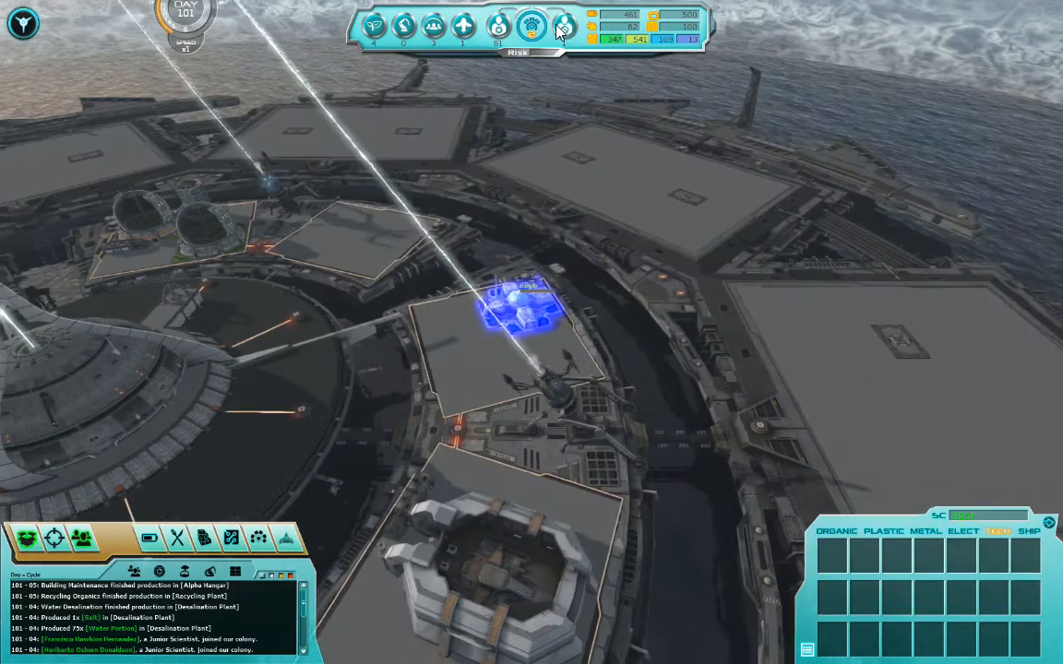
pyautogui.click(529, 25)
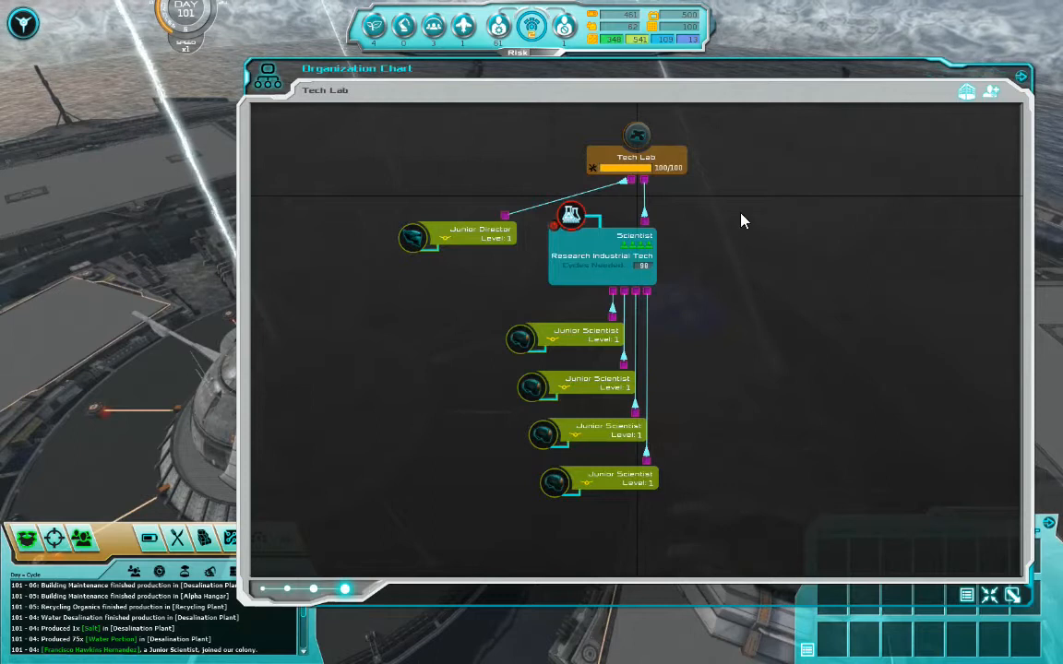
# Leave the Tech Lab chart for the Botanic Garden chart, dismissing the StateChannelCreation error.
pyautogui.click(600, 489)
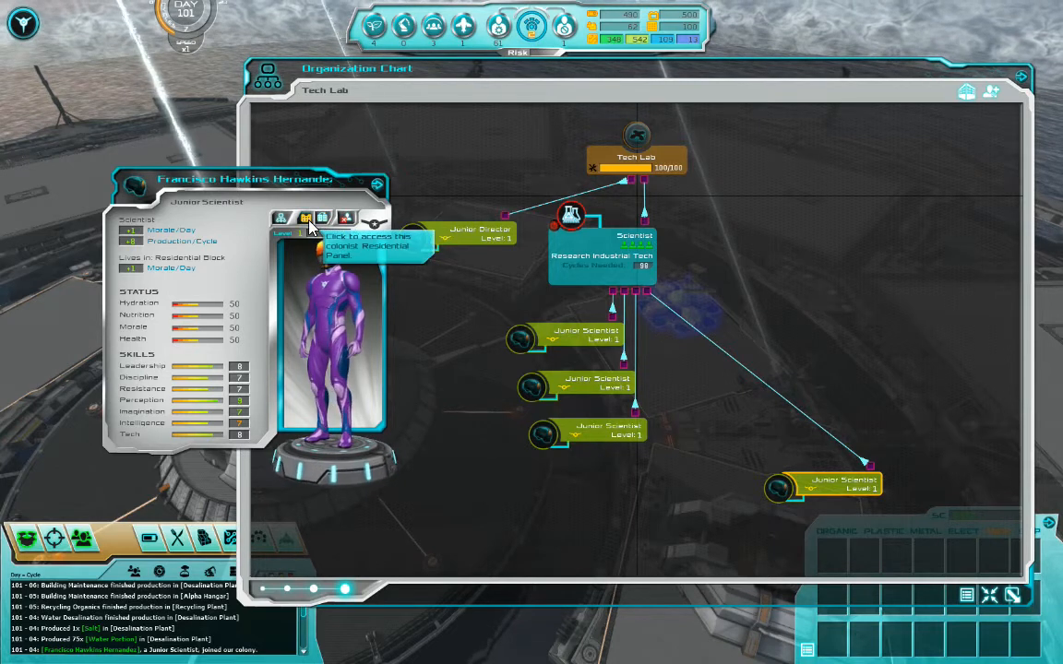
pyautogui.moveTo(281, 222)
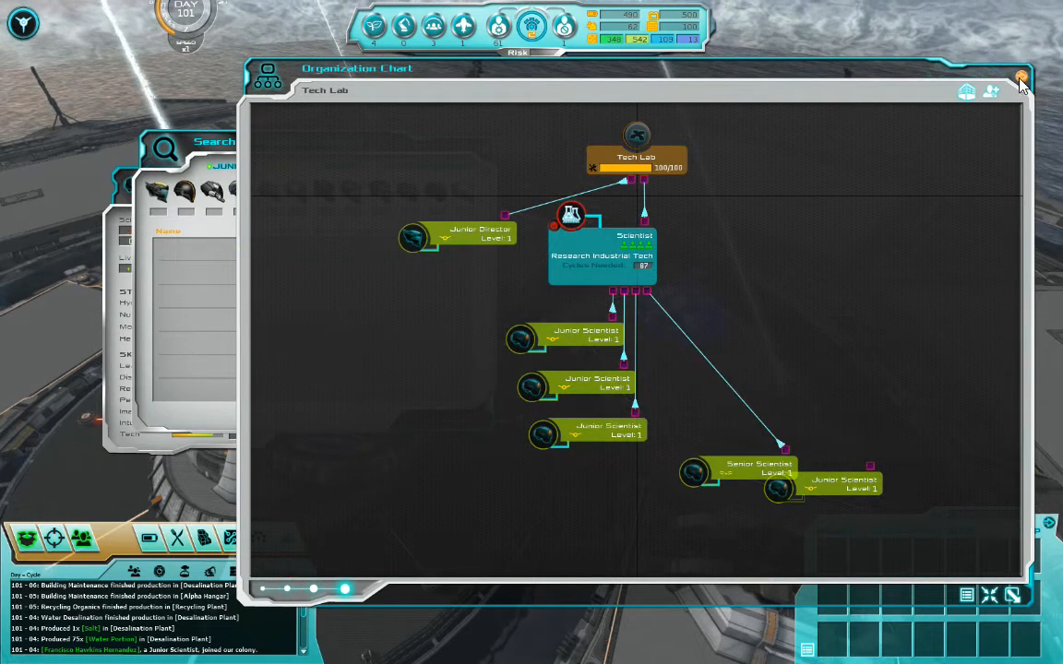
pyautogui.click(1022, 81)
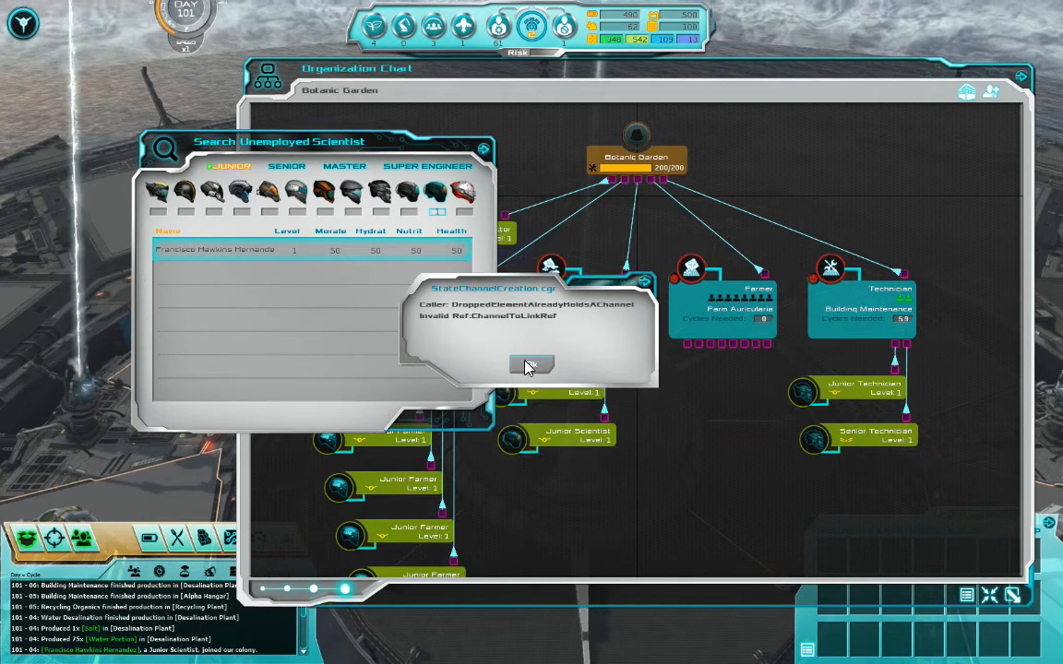
pyautogui.click(531, 364)
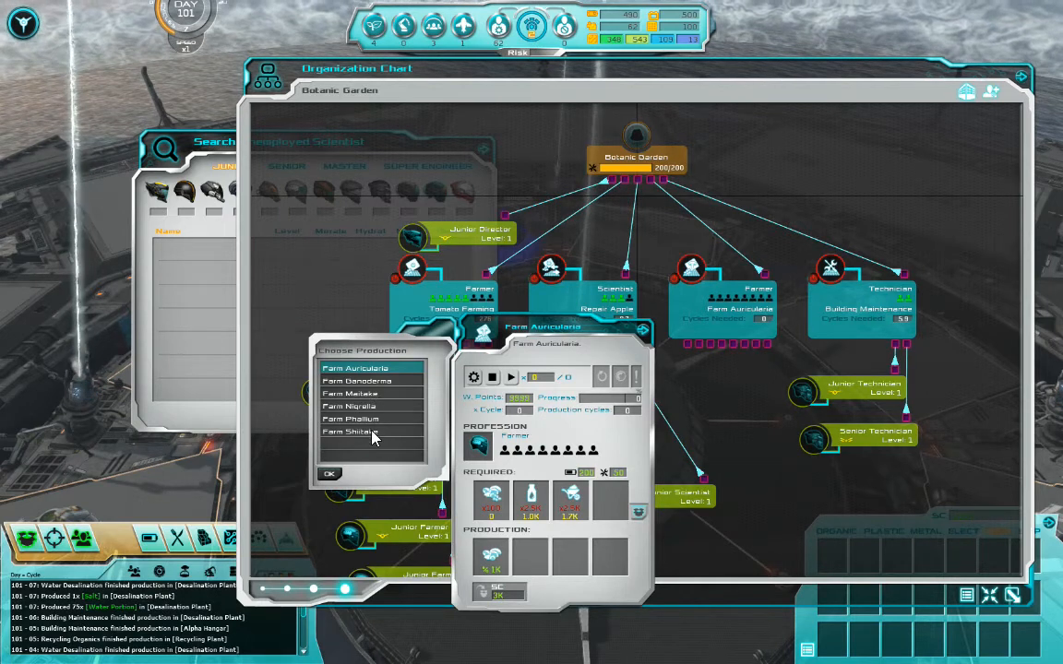
# Set the Farm Auricularia module to Farm Shiitake (after trying Ganoderma) and confirm.
pyautogui.click(356, 381)
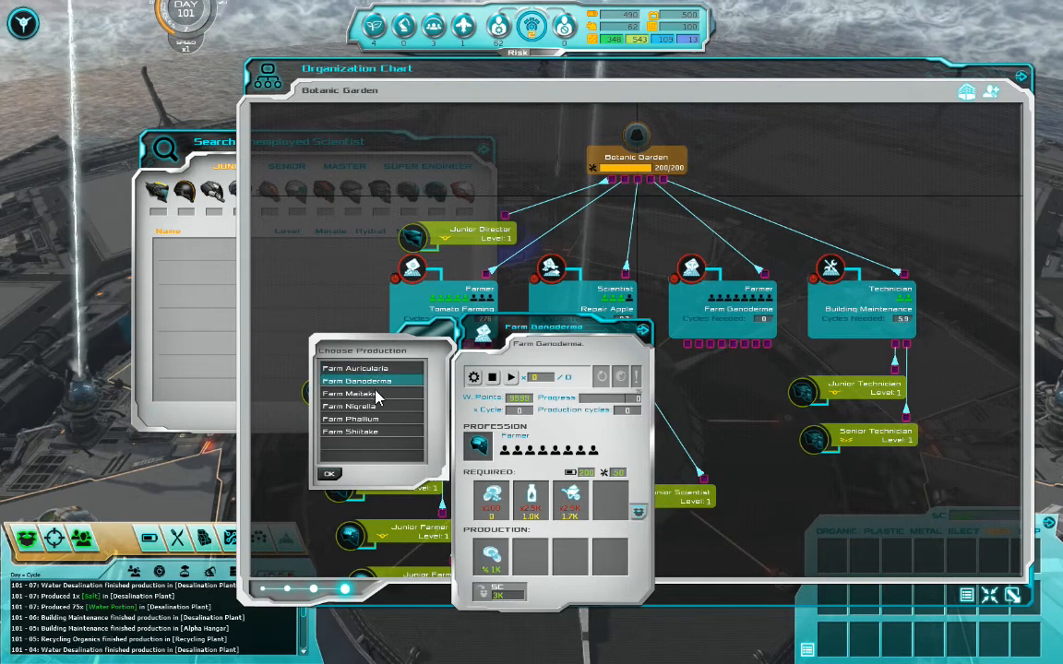
pyautogui.click(374, 432)
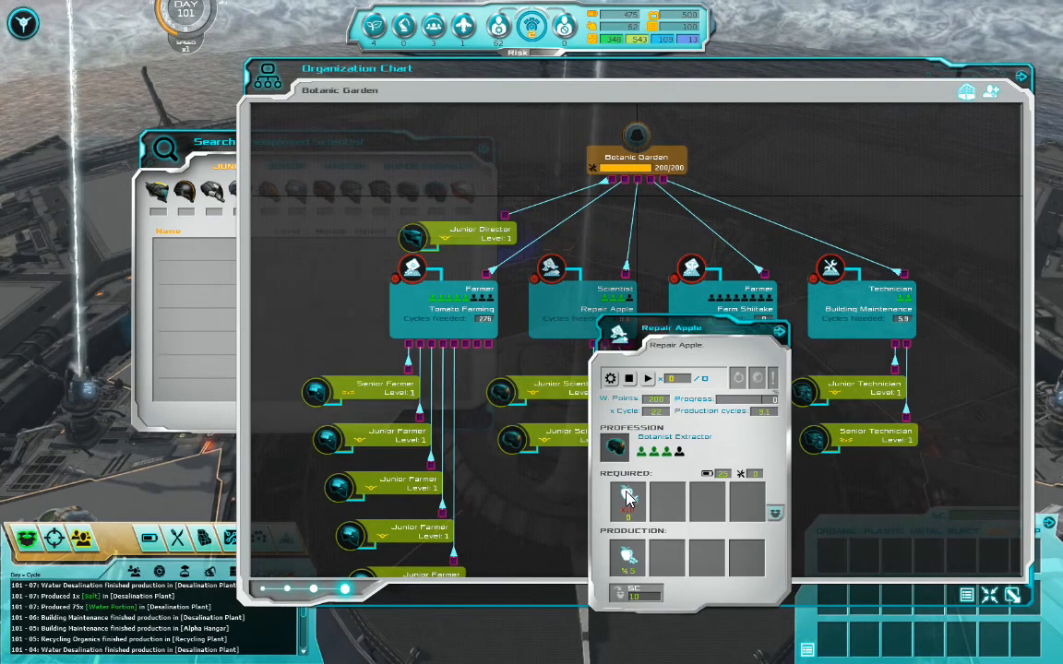
pyautogui.click(626, 378)
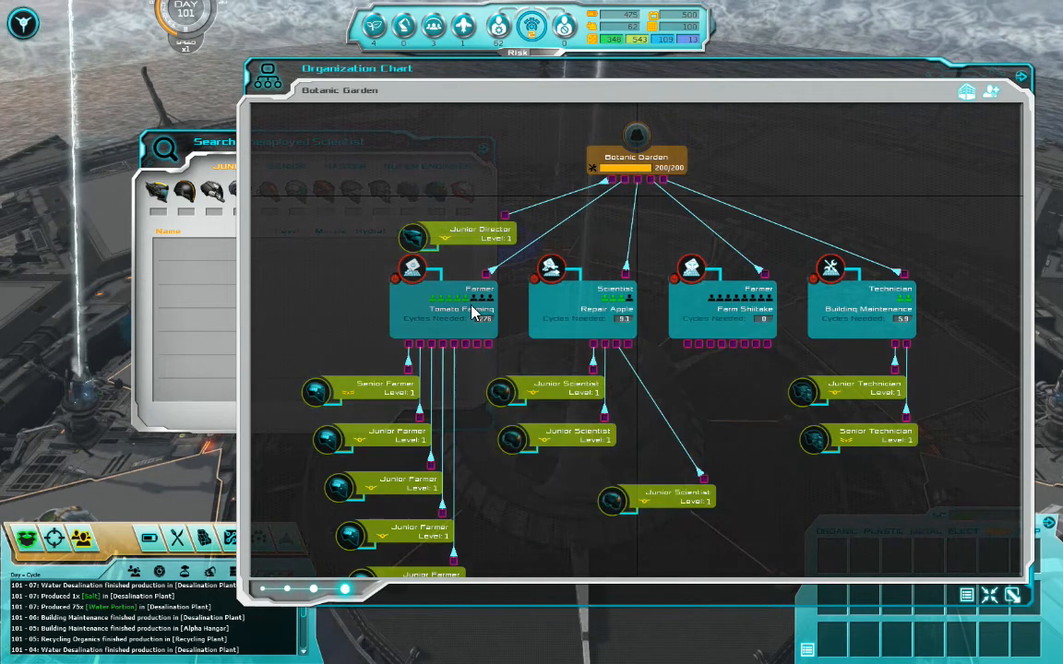
pyautogui.click(443, 309)
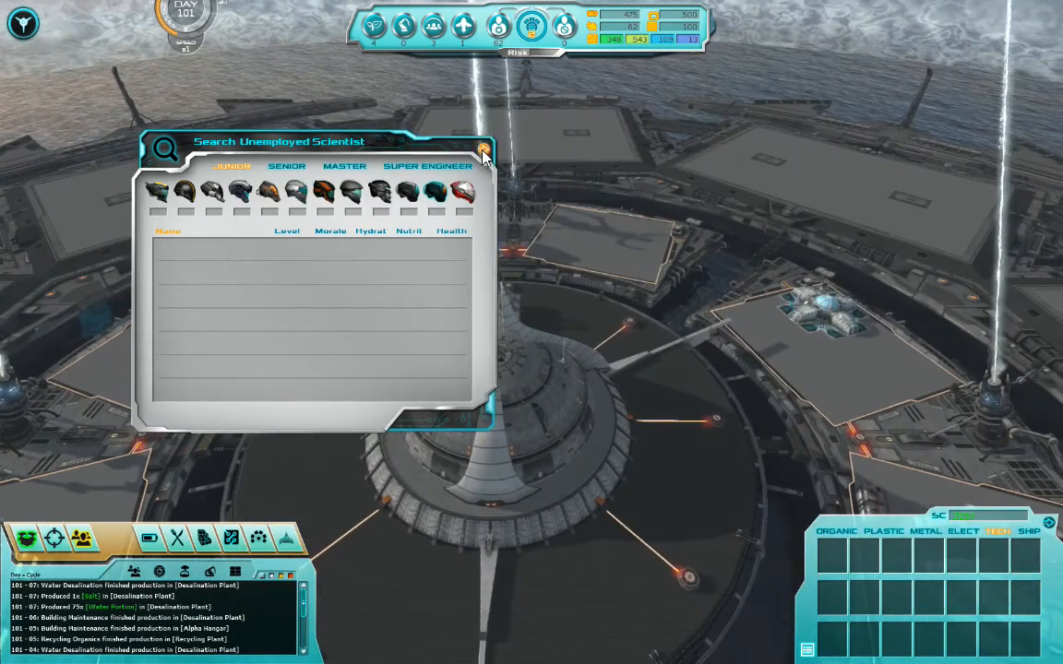
# Close the unemployed scientist search and bring up the Alpha Hangar pilot's Organic Extraction details.
pyautogui.click(484, 153)
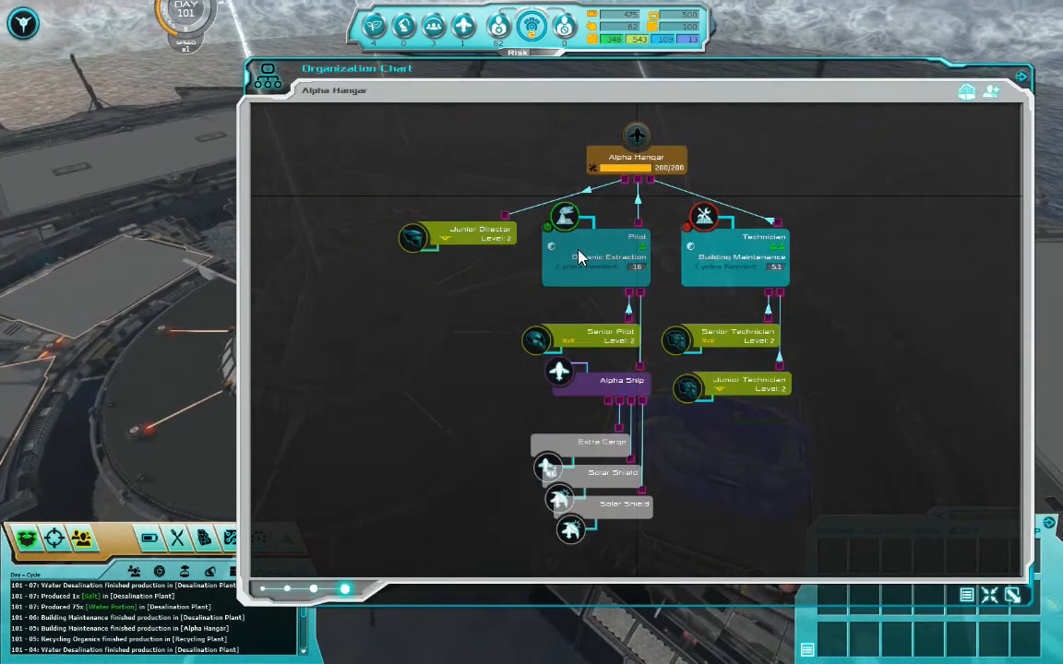
pyautogui.click(596, 257)
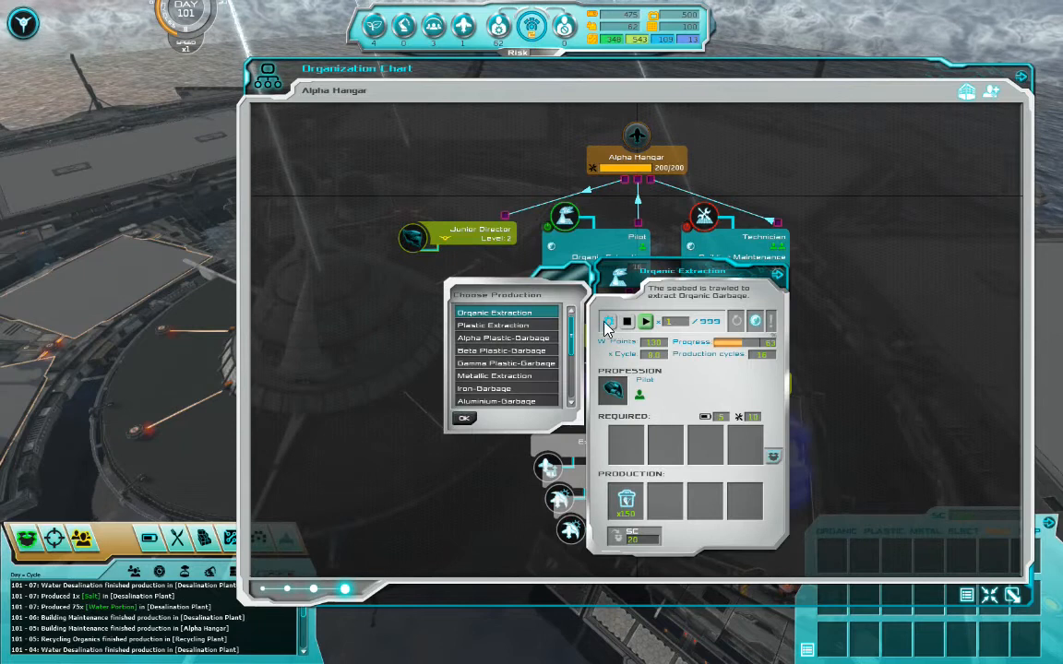
pyautogui.scroll(-3)
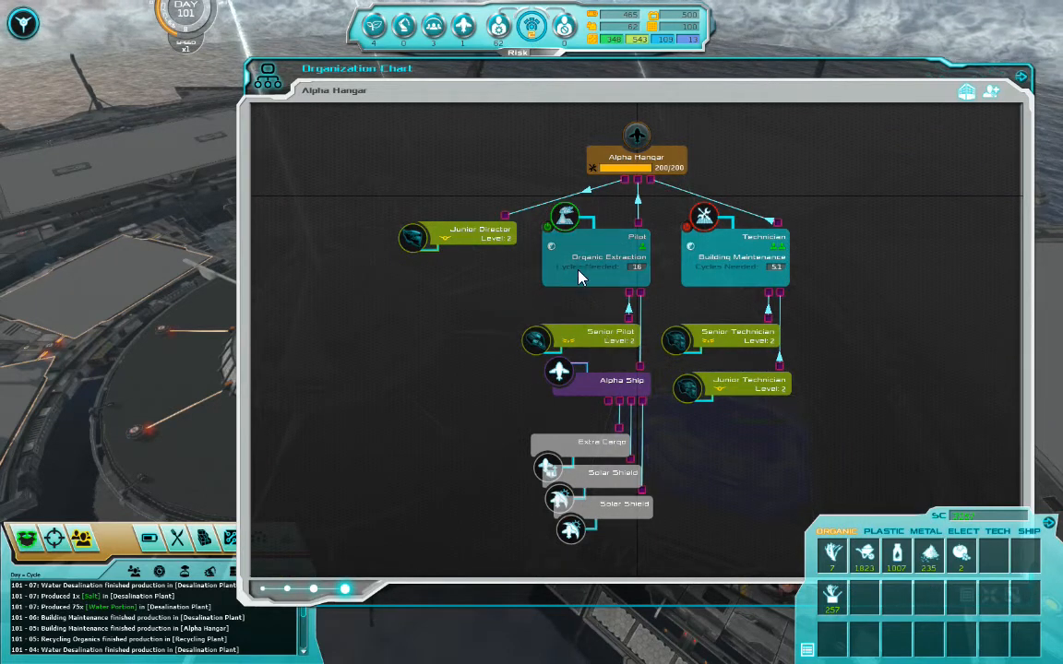
pyautogui.click(595, 256)
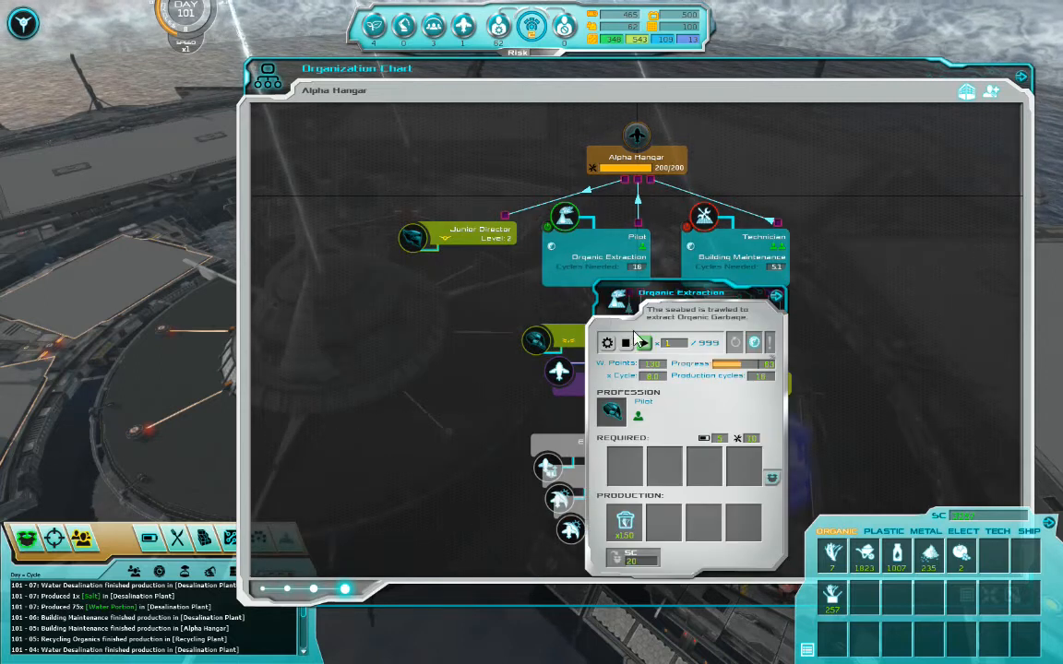
# Stop the extraction and set the pilot's production to Fungi Extraction, confirmed.
pyautogui.click(607, 343)
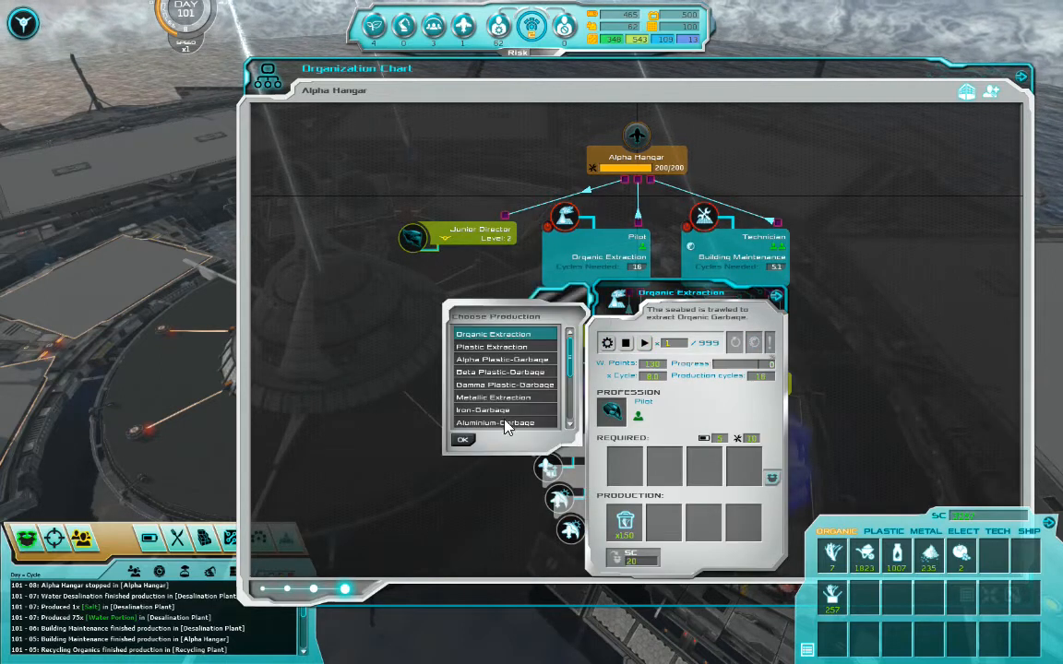
pyautogui.click(490, 422)
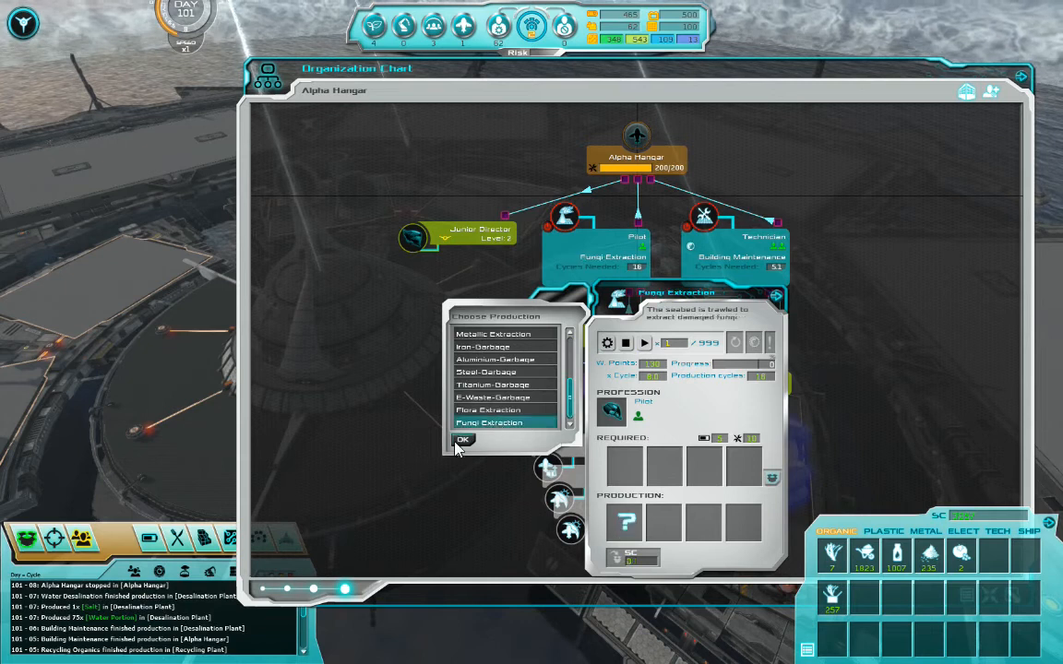
pyautogui.click(463, 439)
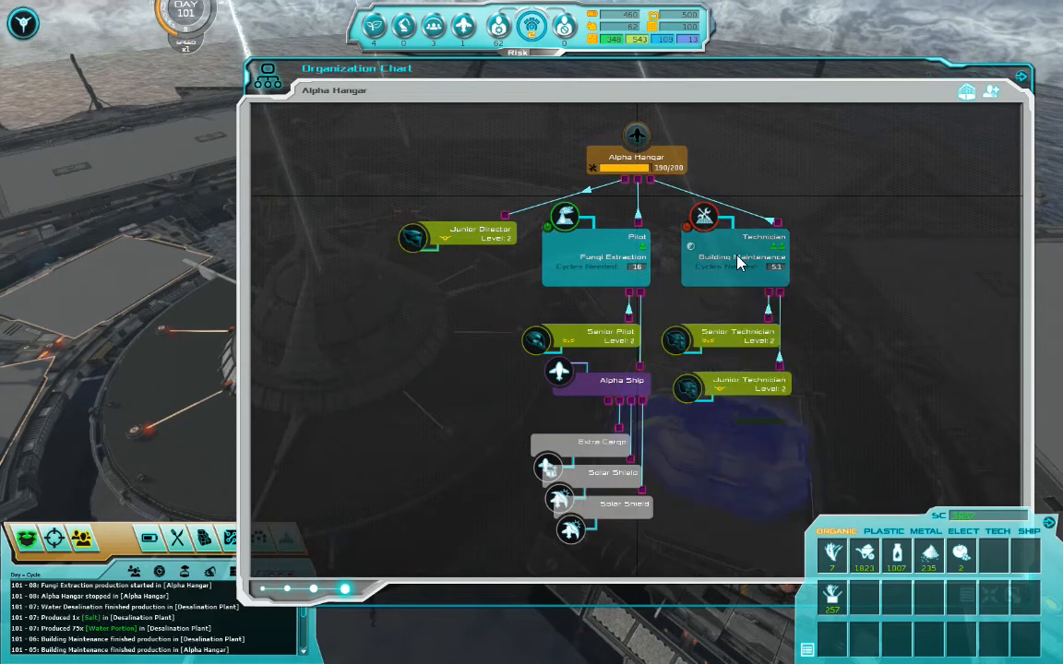
pyautogui.click(738, 262)
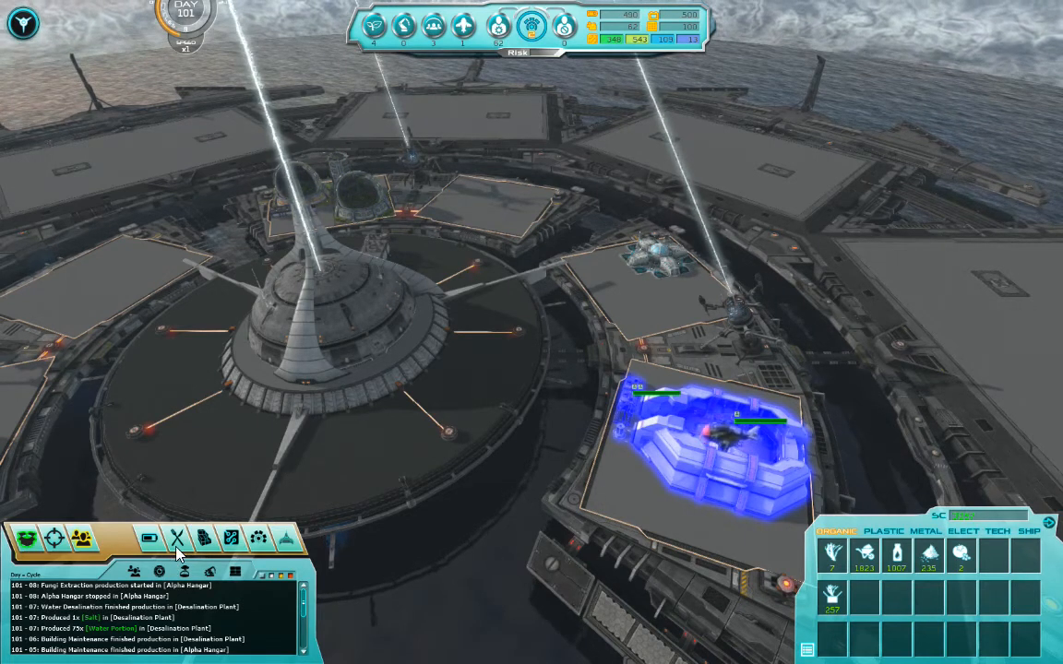
# Review the colony food supplies, then bring up the Botanic Garden organization chart.
pyautogui.click(176, 537)
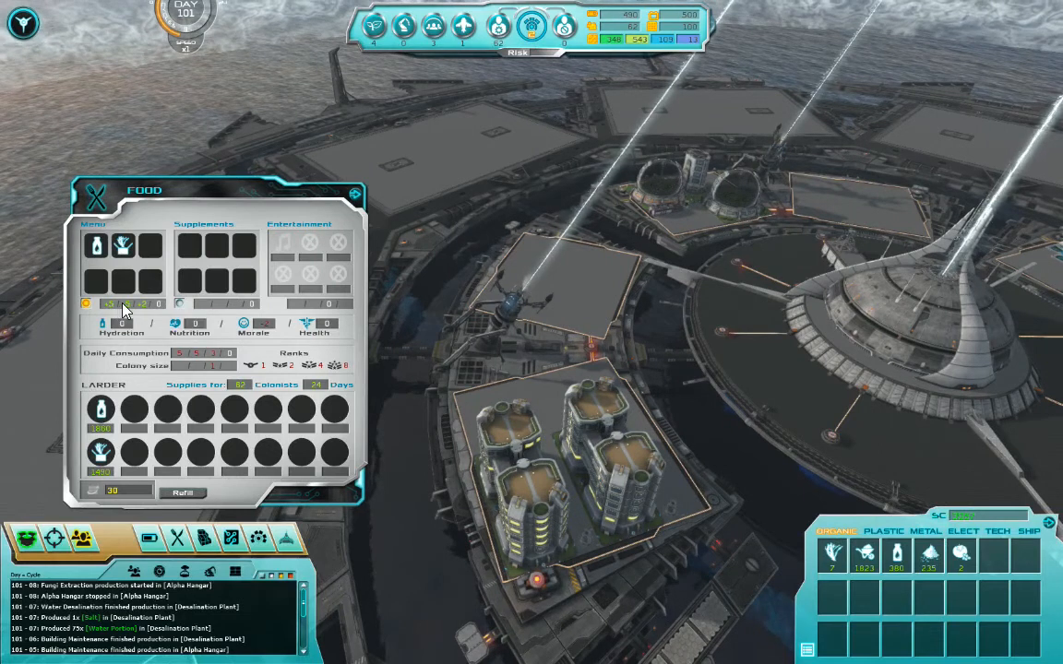
pyautogui.moveTo(143, 309)
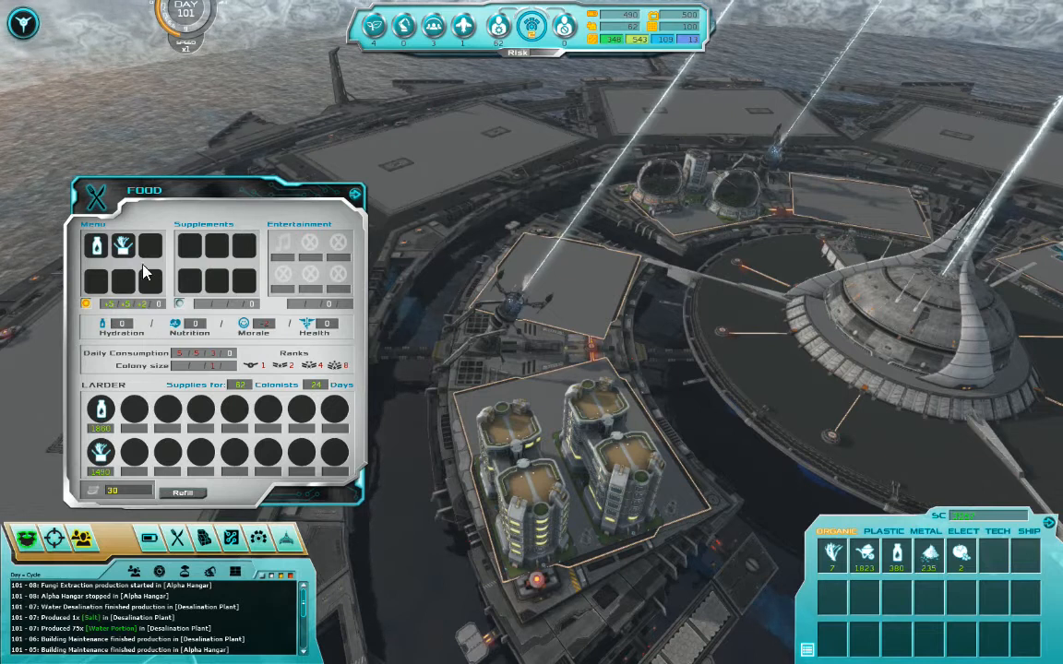
pyautogui.moveTo(271, 332)
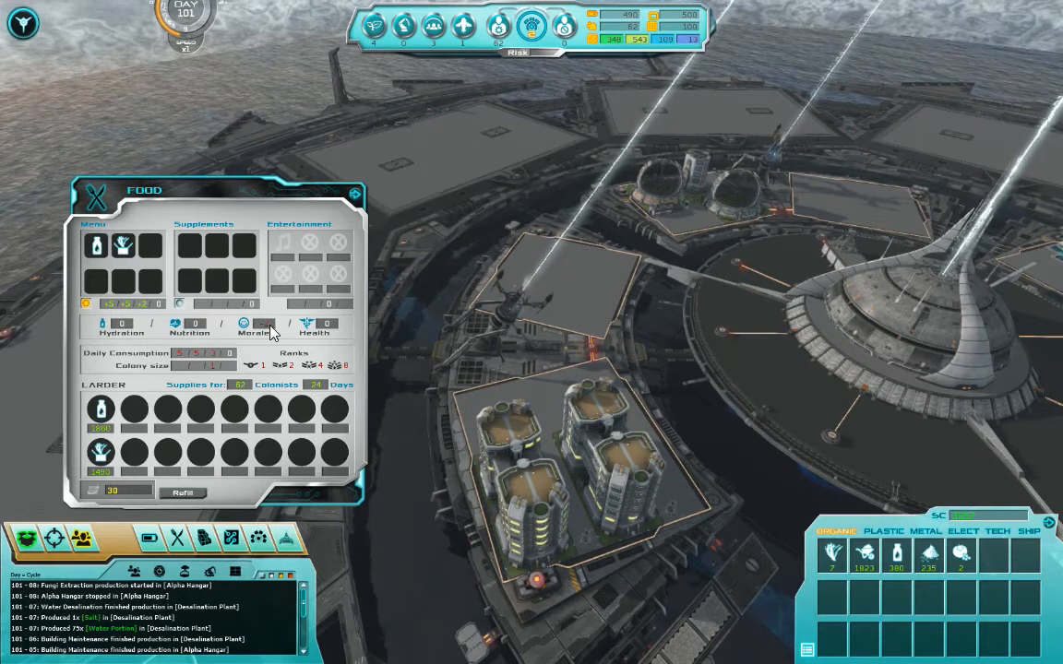
pyautogui.moveTo(210, 372)
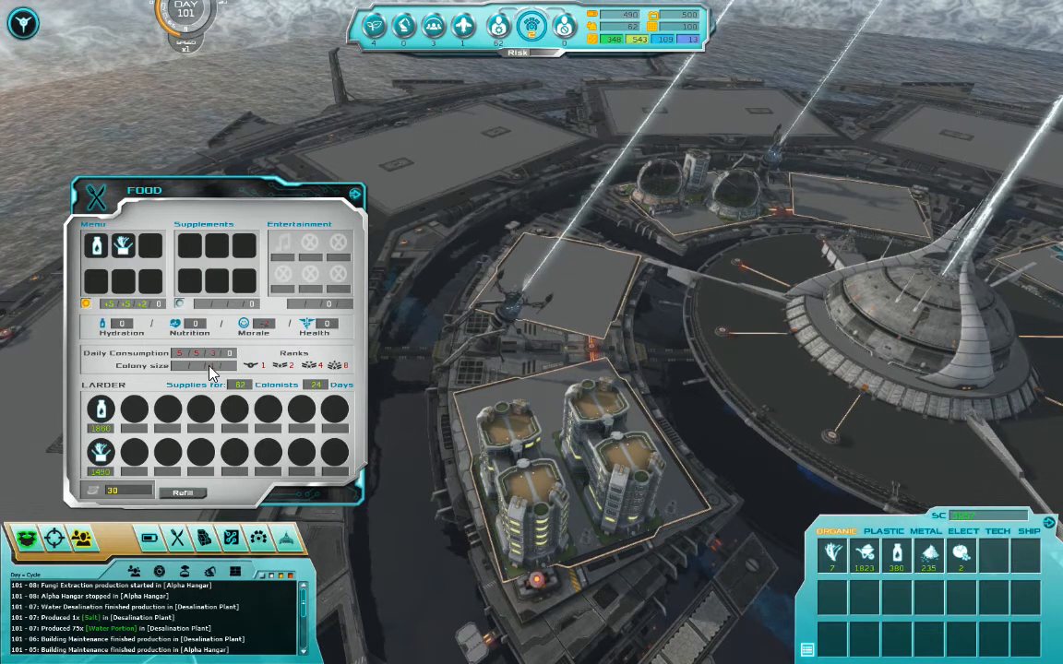
pyautogui.moveTo(216, 359)
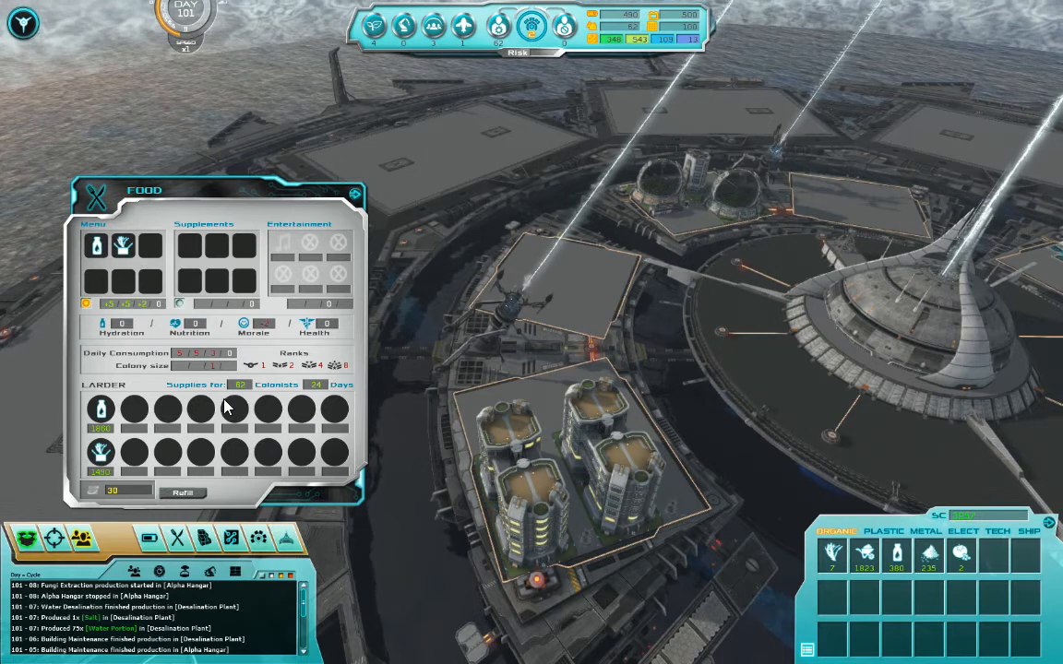
pyautogui.click(94, 197)
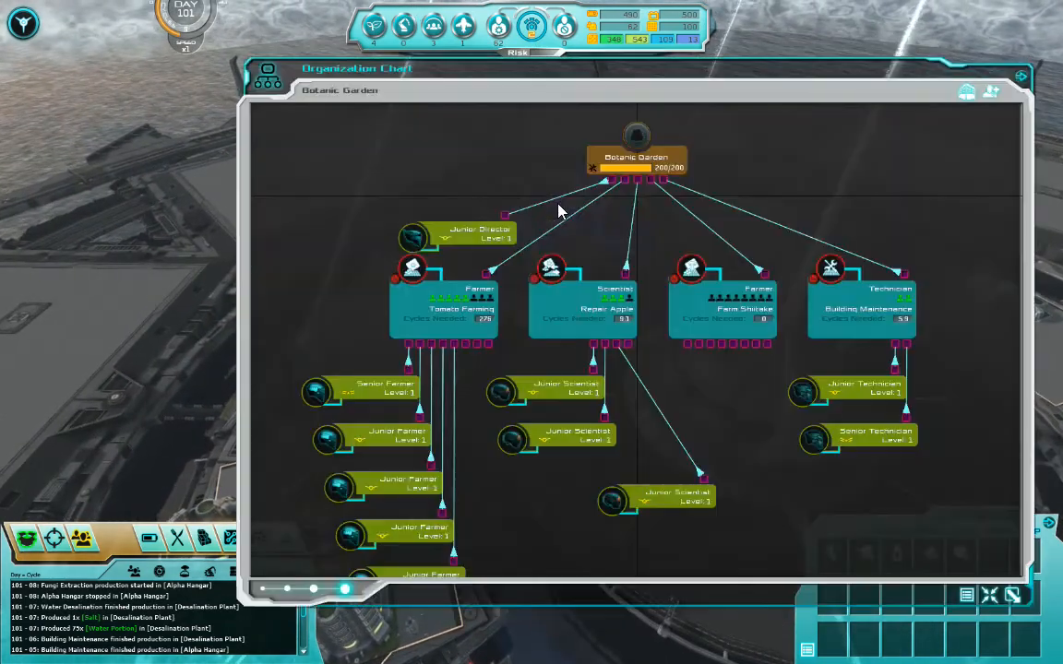
# Check the Farm Shiitake details, then bring up the Repair Apple scientist's production list.
pyautogui.click(738, 304)
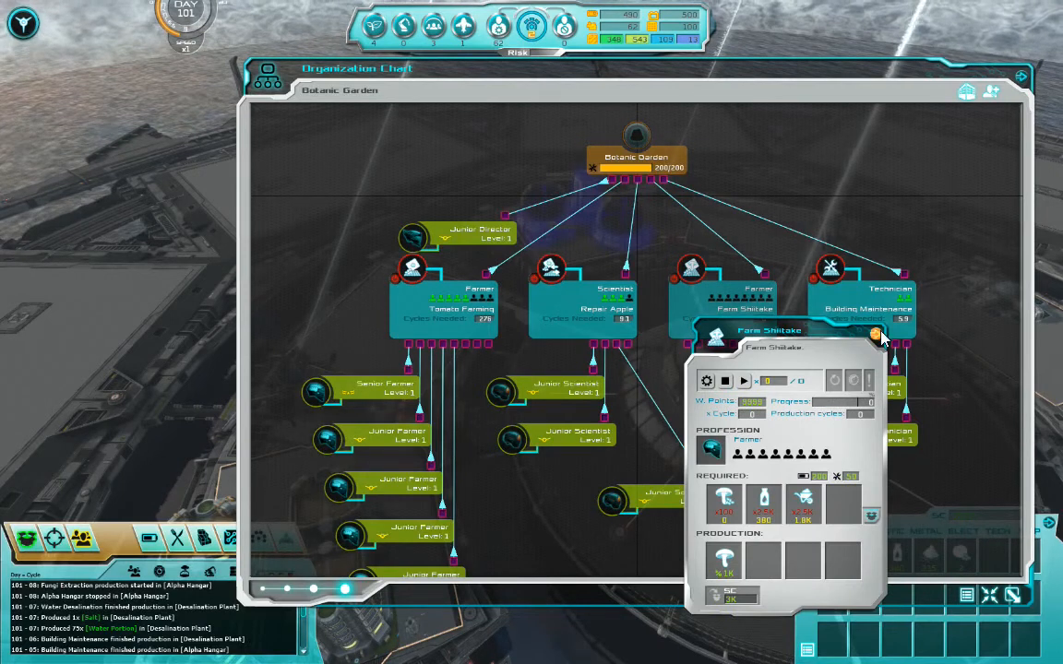
pyautogui.click(873, 333)
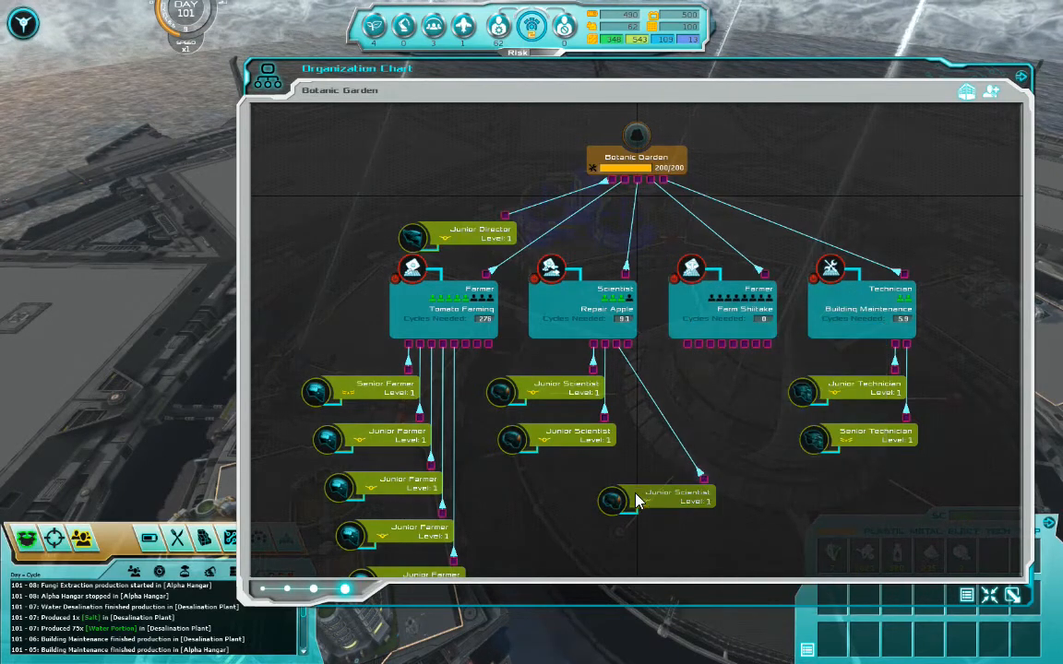
pyautogui.click(443, 304)
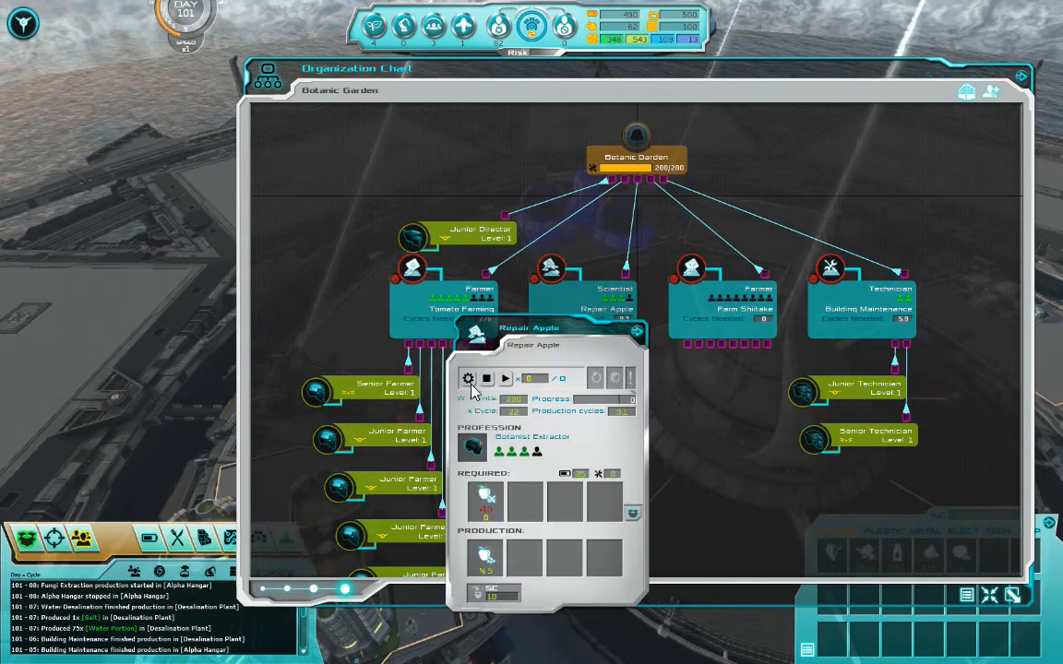
pyautogui.click(468, 378)
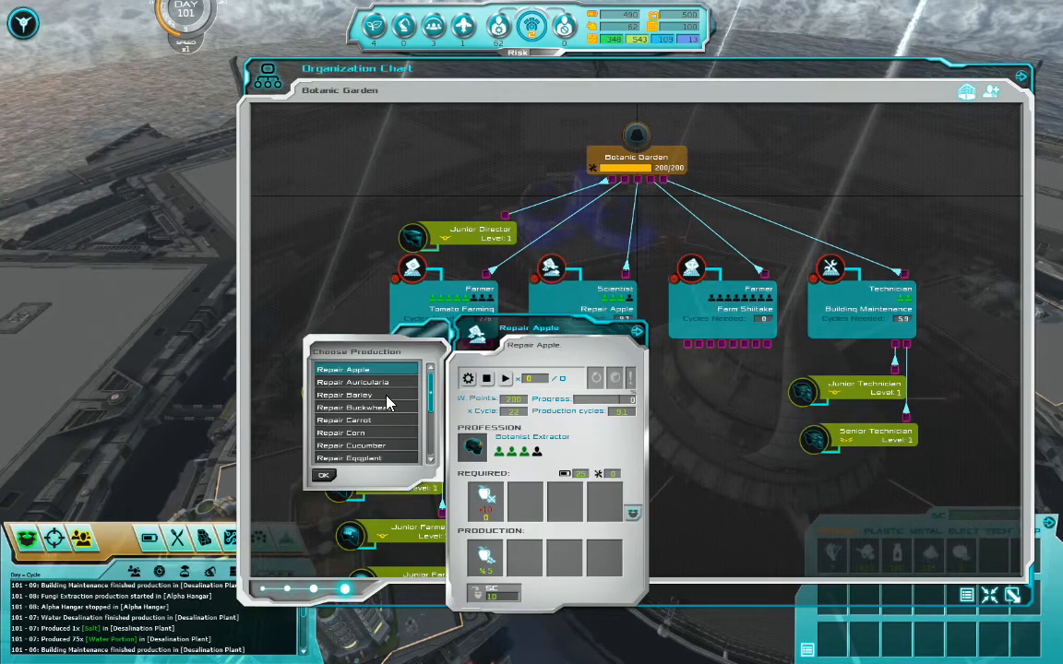
# Set the scientist module to Repair Tomato, confirm, and close the chart and details panel.
pyautogui.scroll(-3)
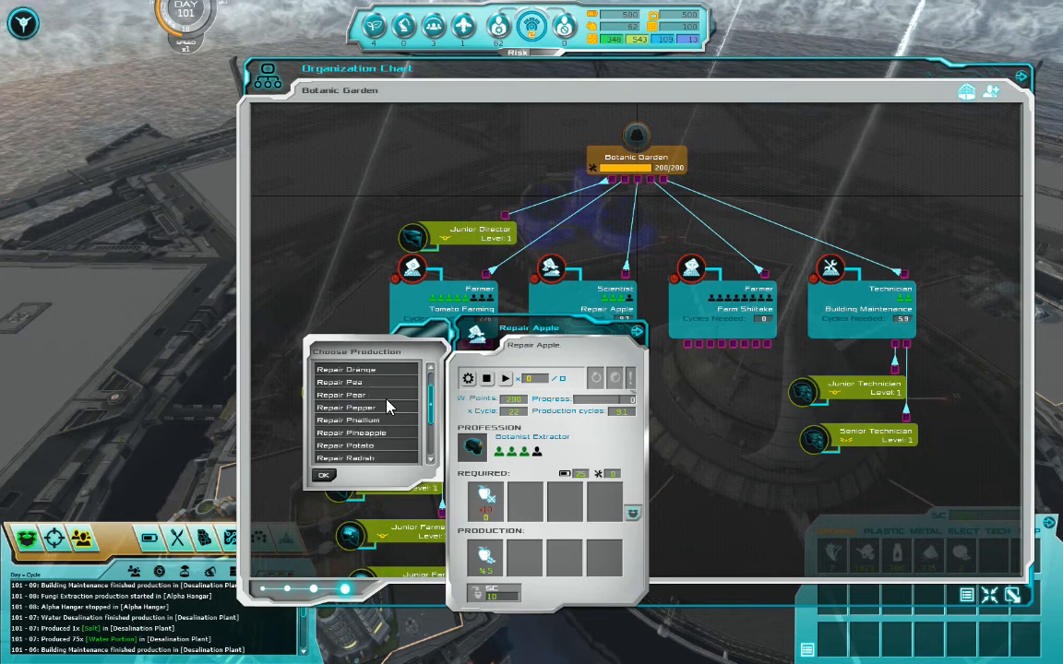
pyautogui.scroll(-3)
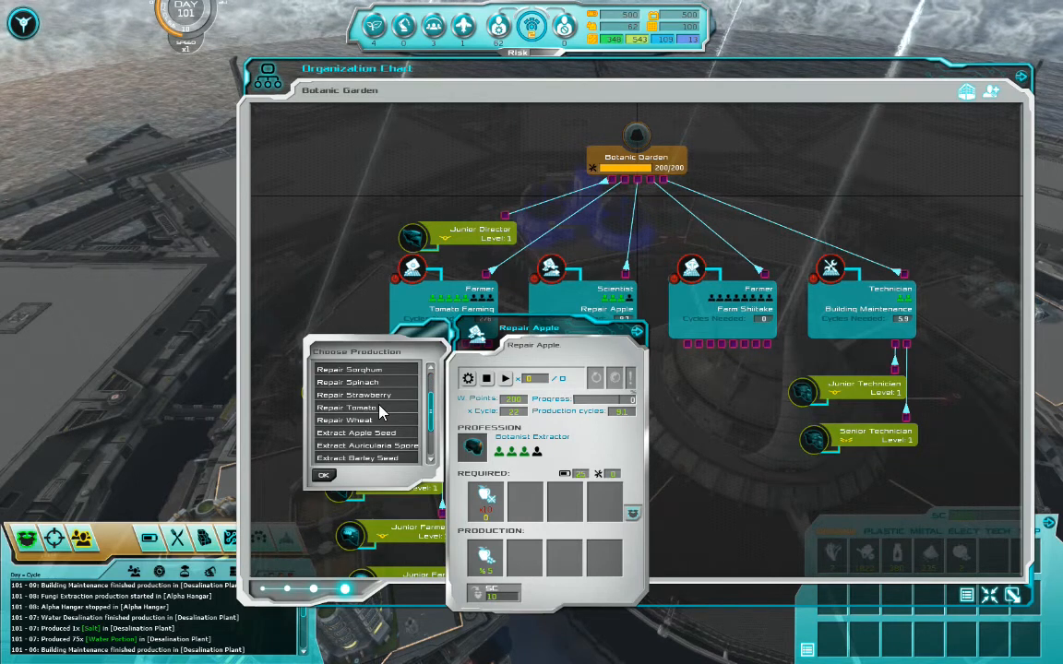
pyautogui.click(361, 407)
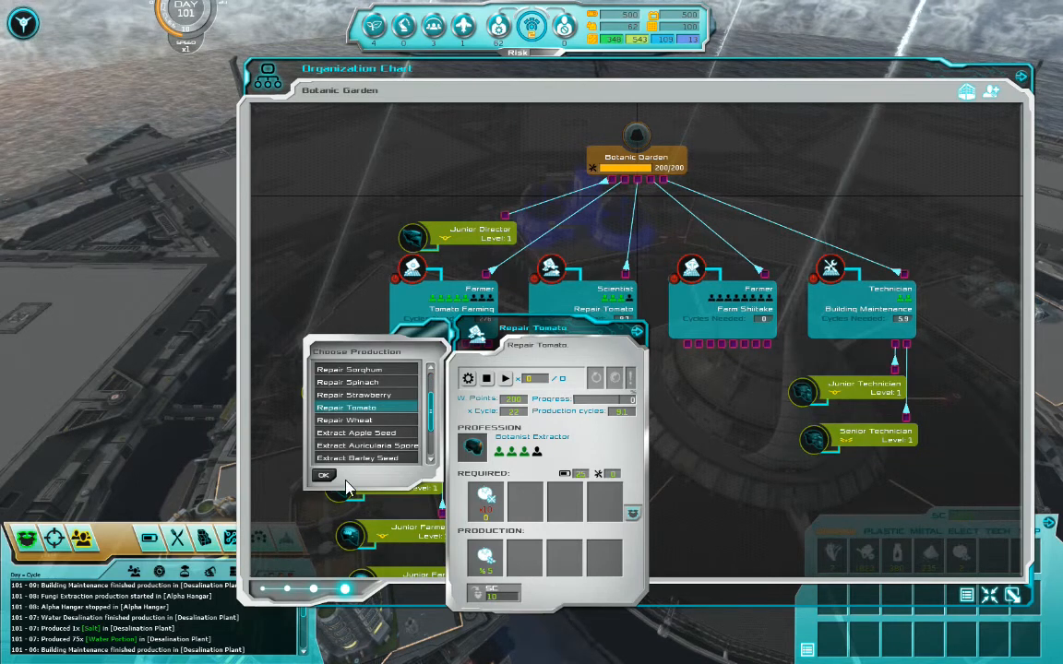
pyautogui.click(323, 474)
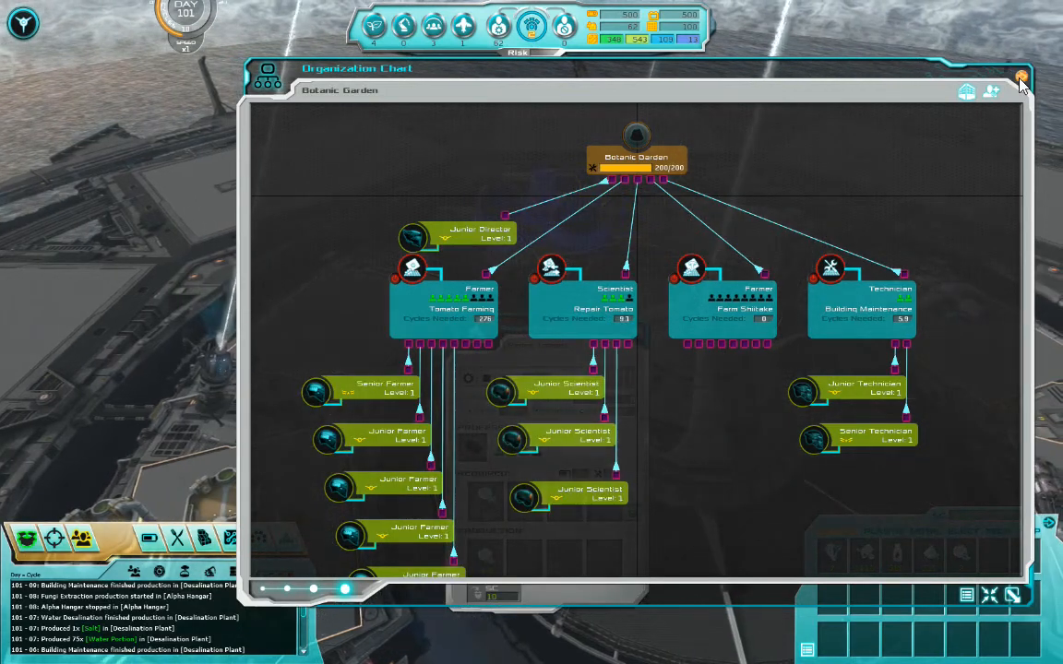
pyautogui.click(1021, 79)
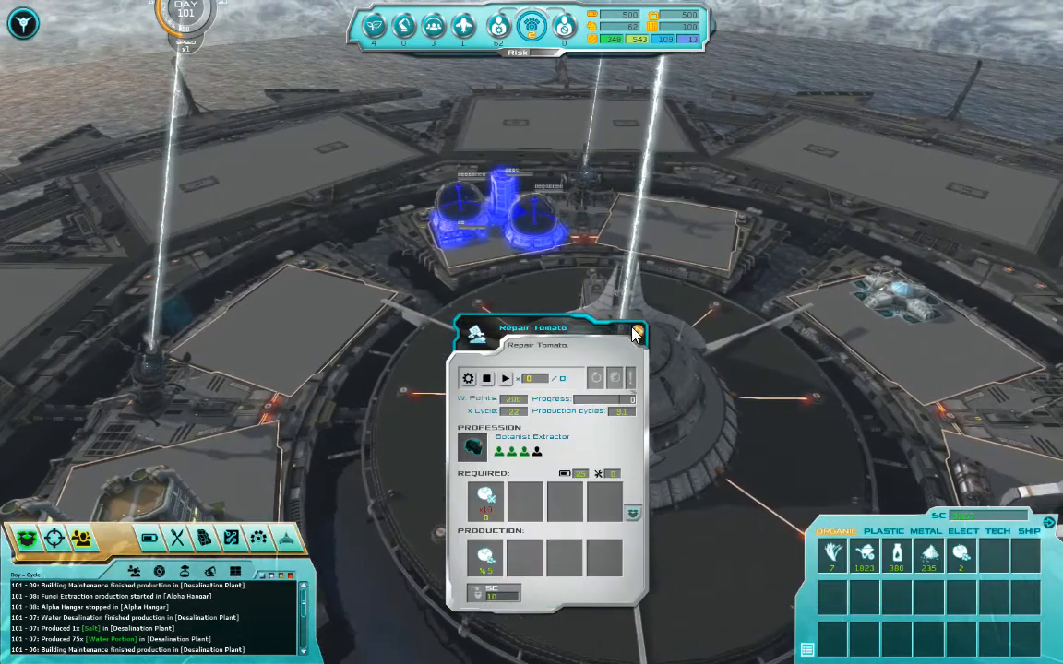
pyautogui.click(633, 332)
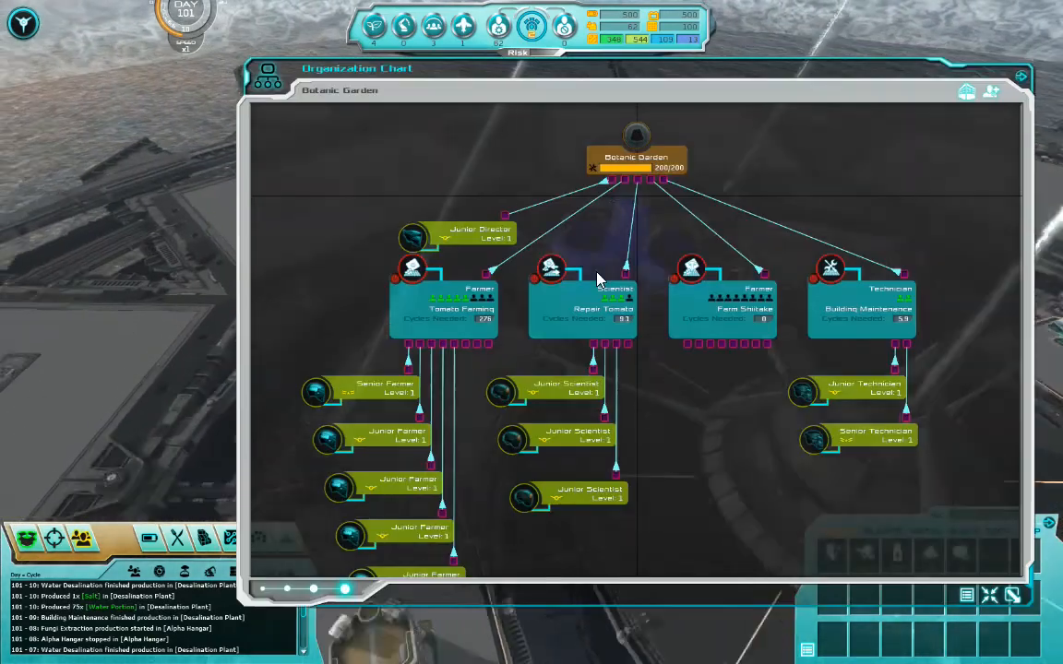
pyautogui.moveTo(671, 408)
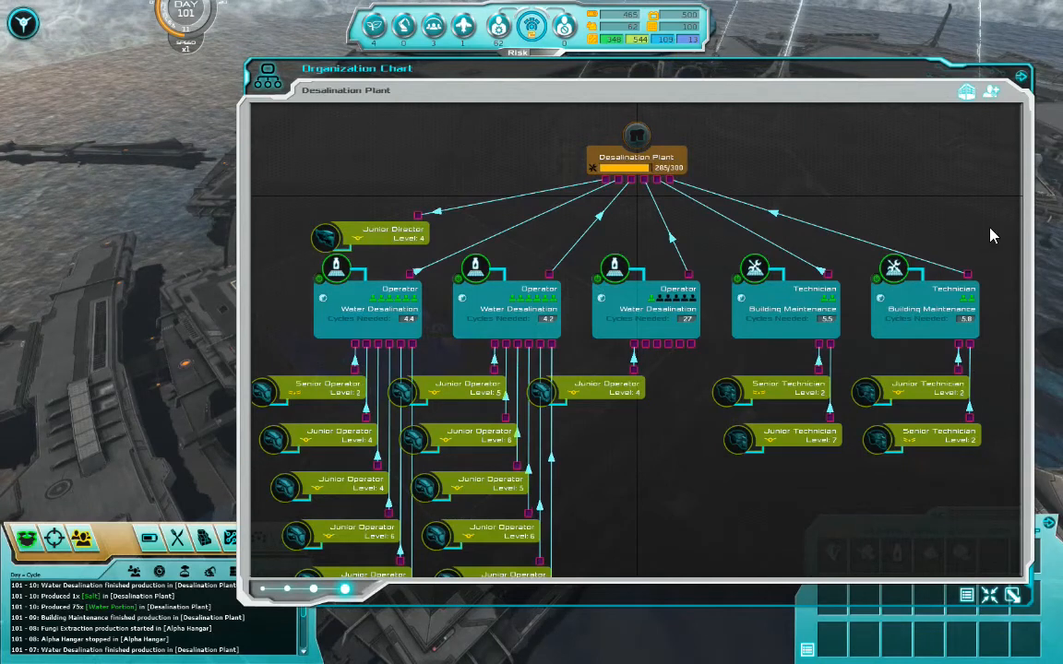
# Step the organization chart from the Desalination Plant to the Alpha Hangar.
pyautogui.click(1017, 76)
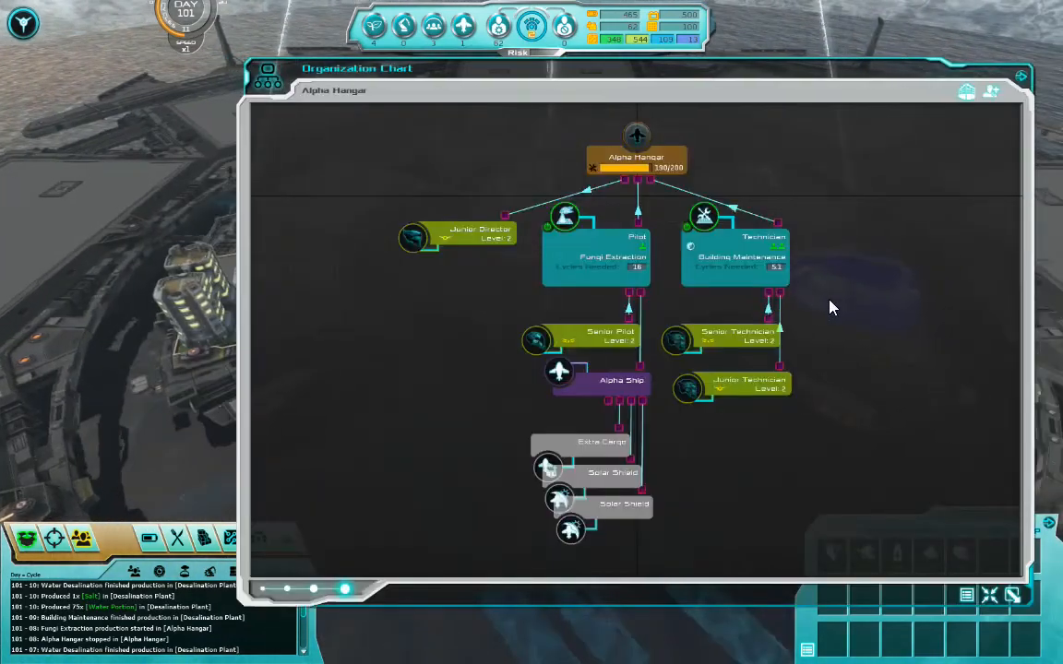
pyautogui.moveTo(712, 323)
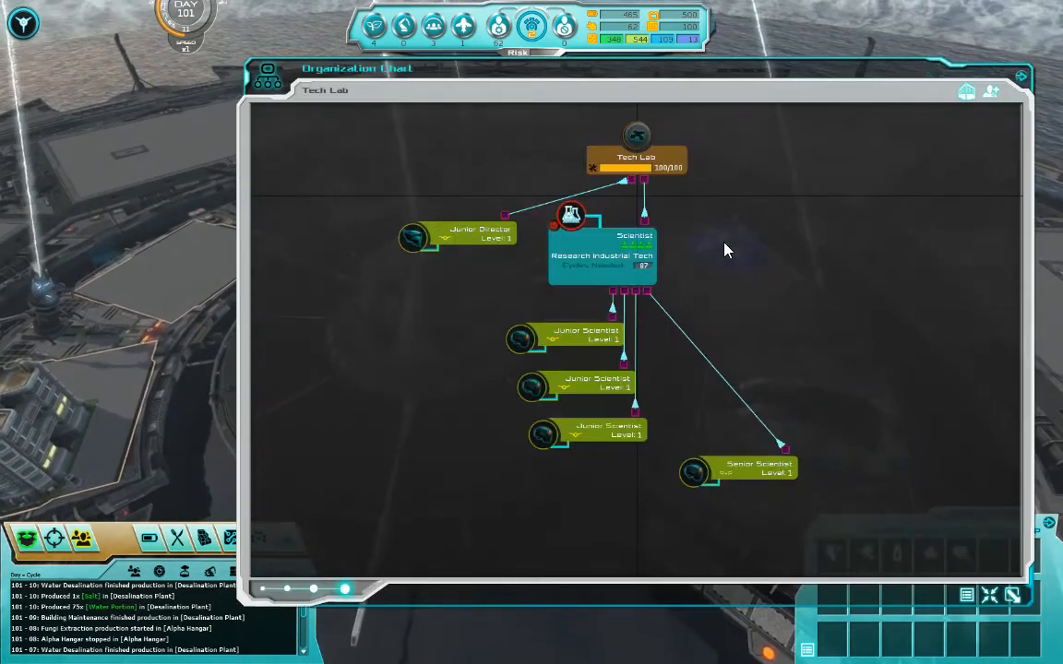
# Align the Senior Scientist node and set the Tech Lab production to Research Ships Tech, confirmed.
pyautogui.moveTo(738, 472); pyautogui.dragTo(609, 475)
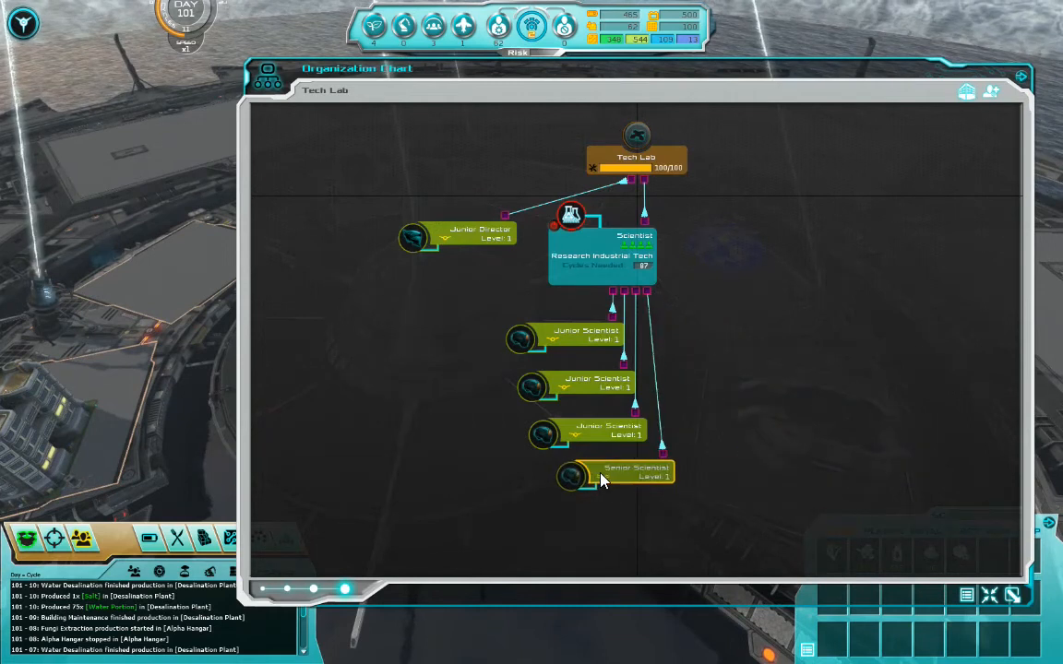
pyautogui.click(602, 256)
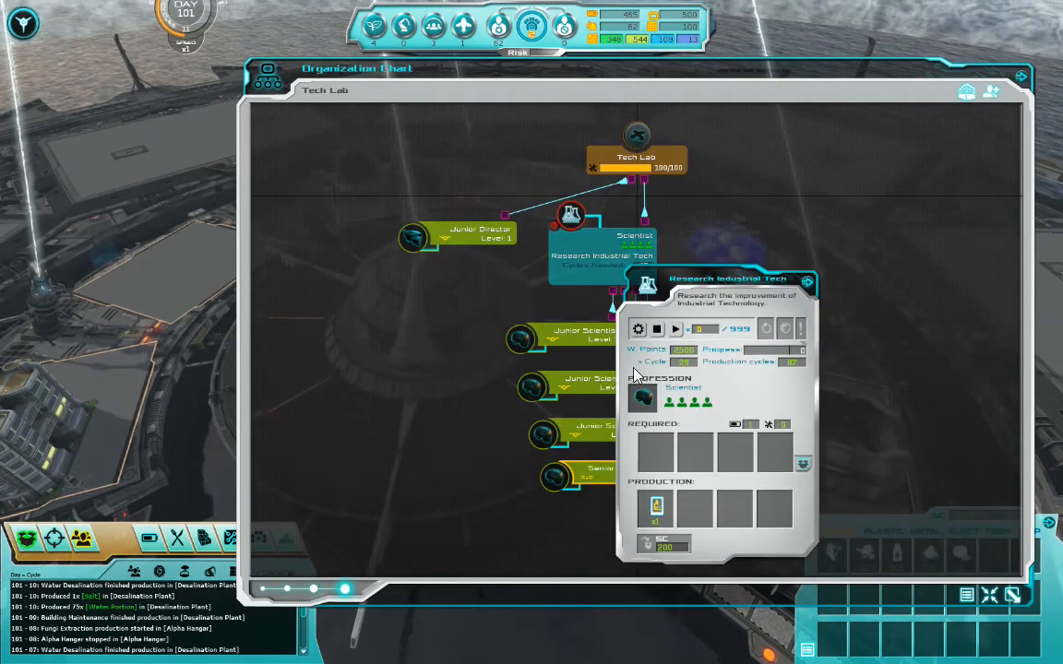
pyautogui.click(637, 329)
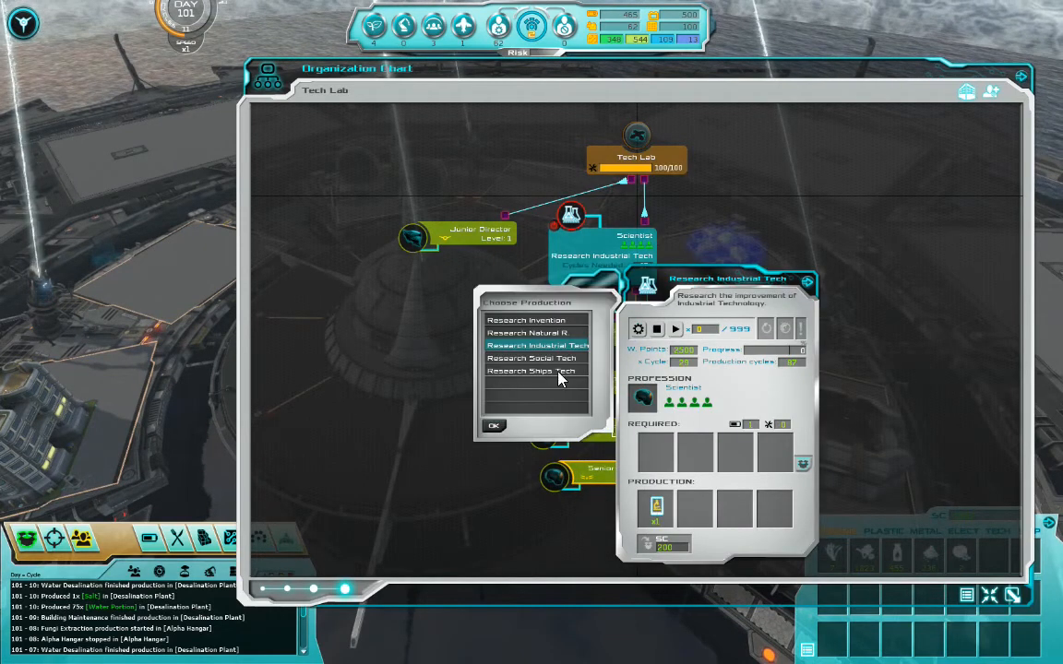
pyautogui.click(530, 370)
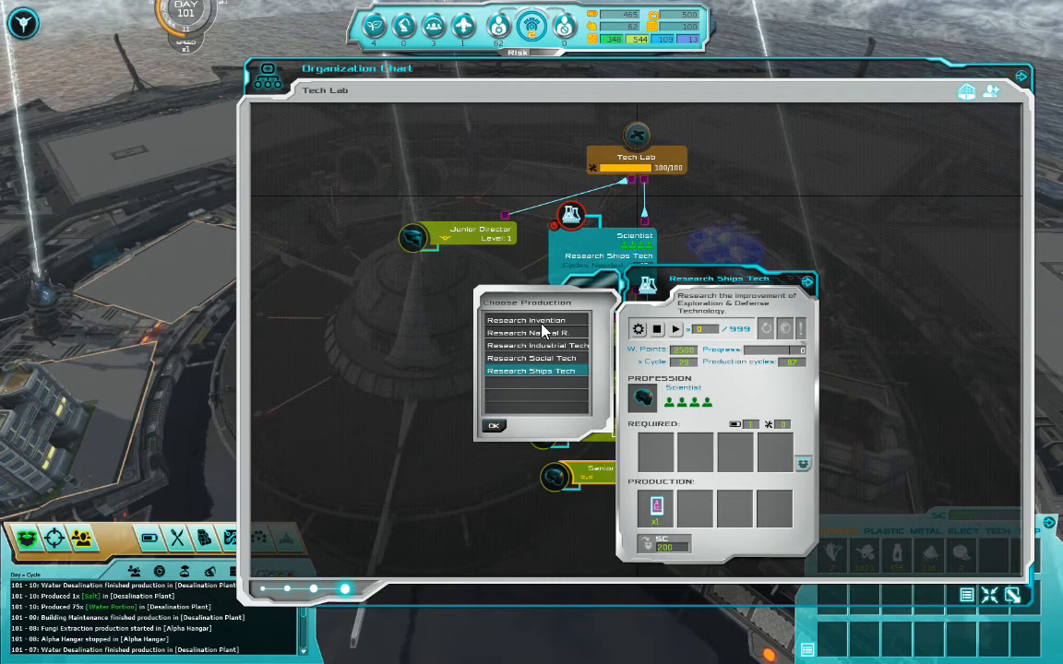
pyautogui.click(526, 320)
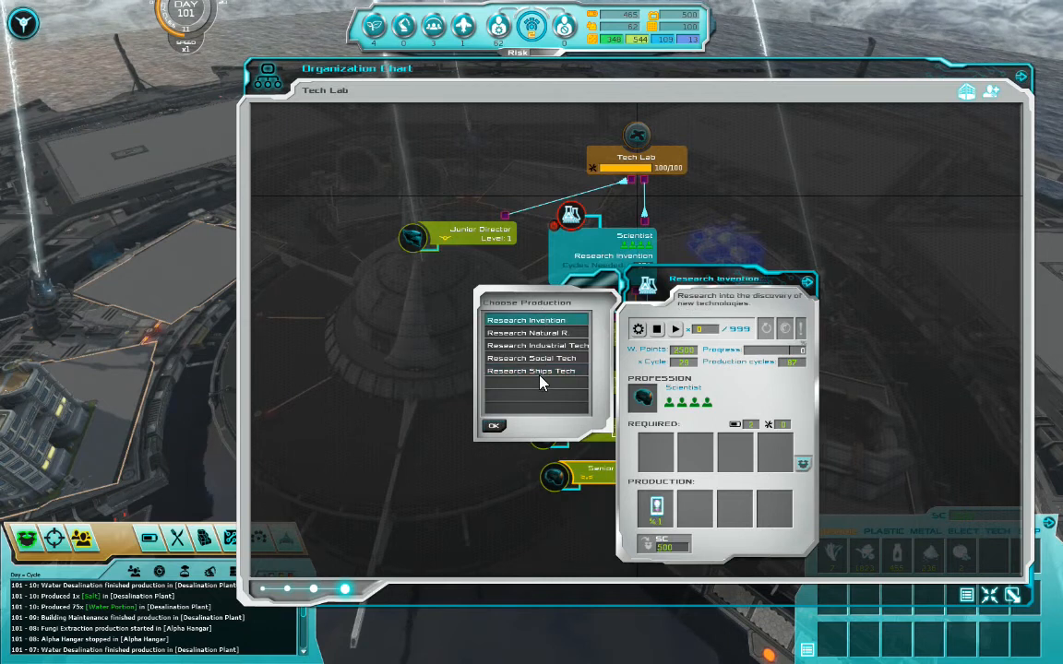
pyautogui.click(532, 369)
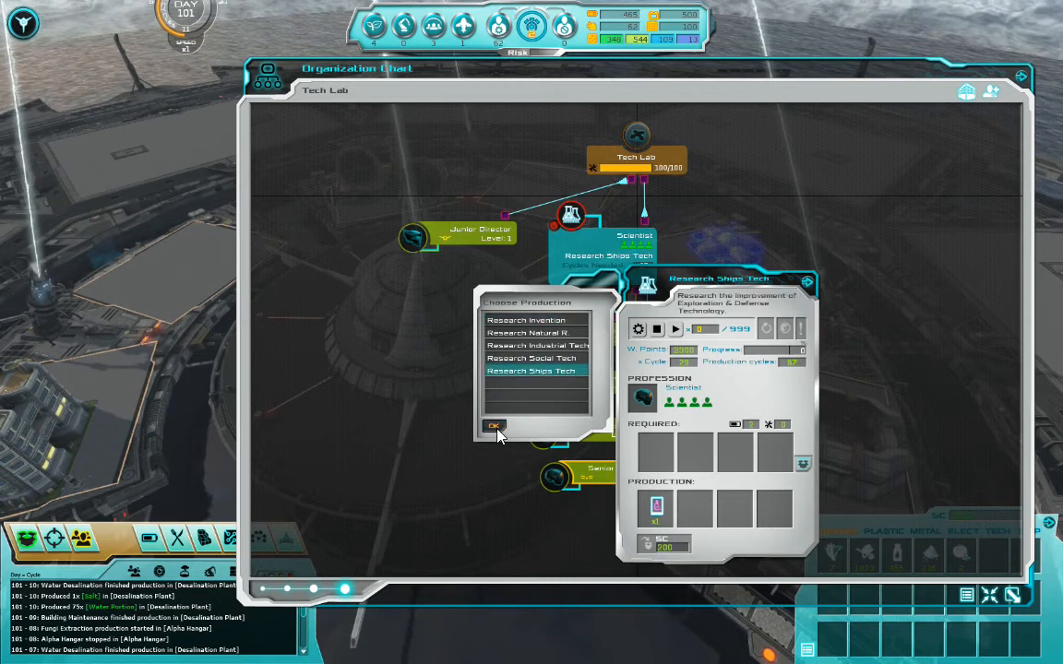
pyautogui.click(494, 426)
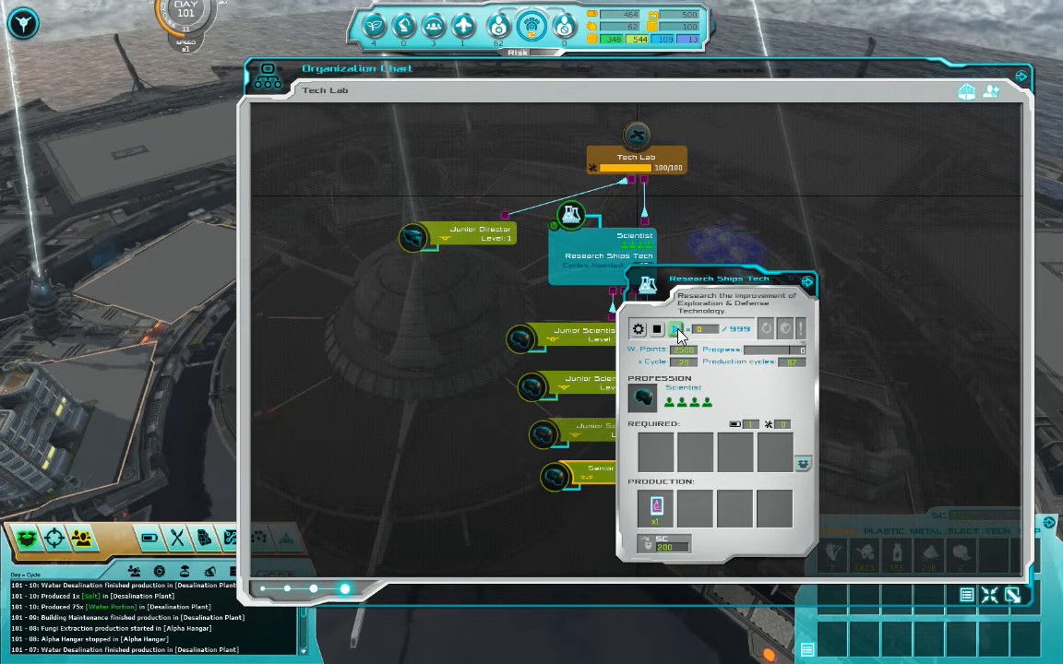
# Start the Ships Tech research, close the details and move to the Alpha Hangar chart.
pyautogui.click(676, 328)
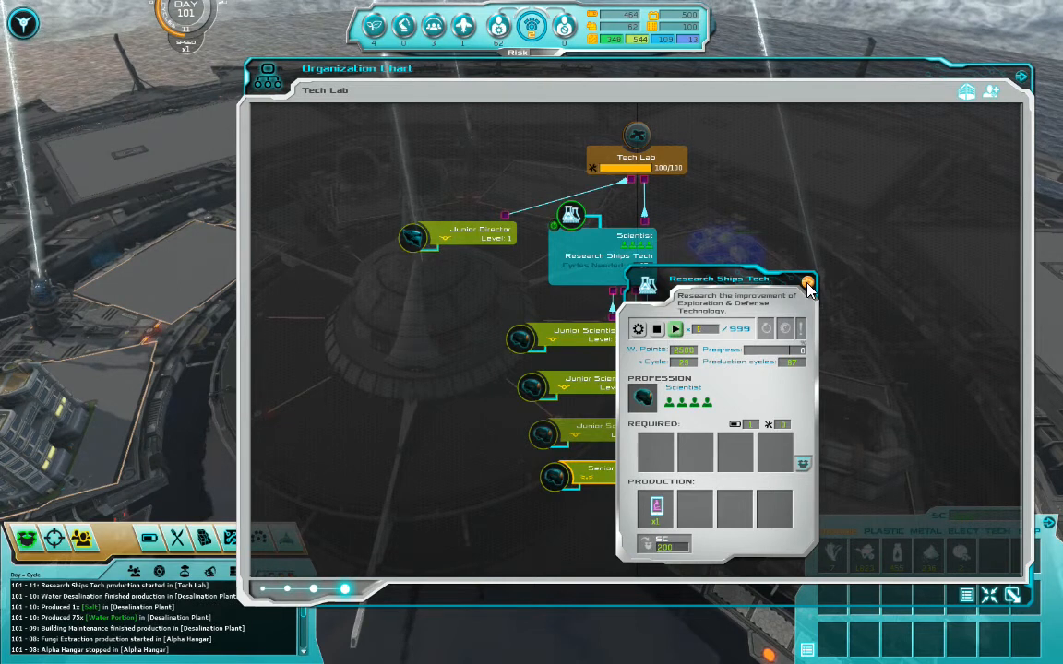
pyautogui.click(808, 282)
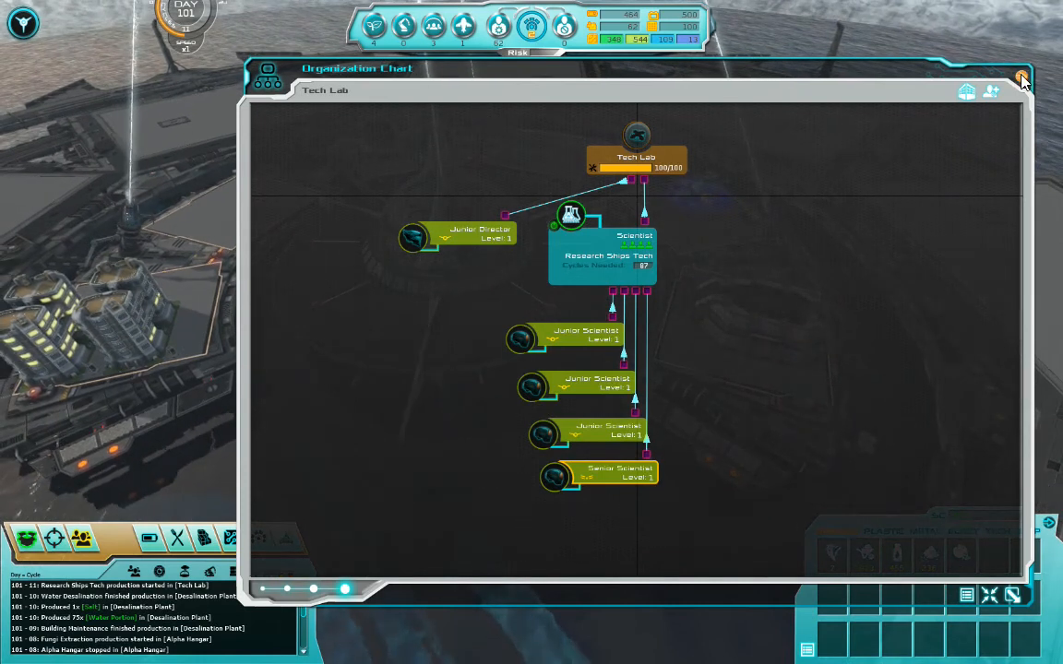
pyautogui.click(1021, 78)
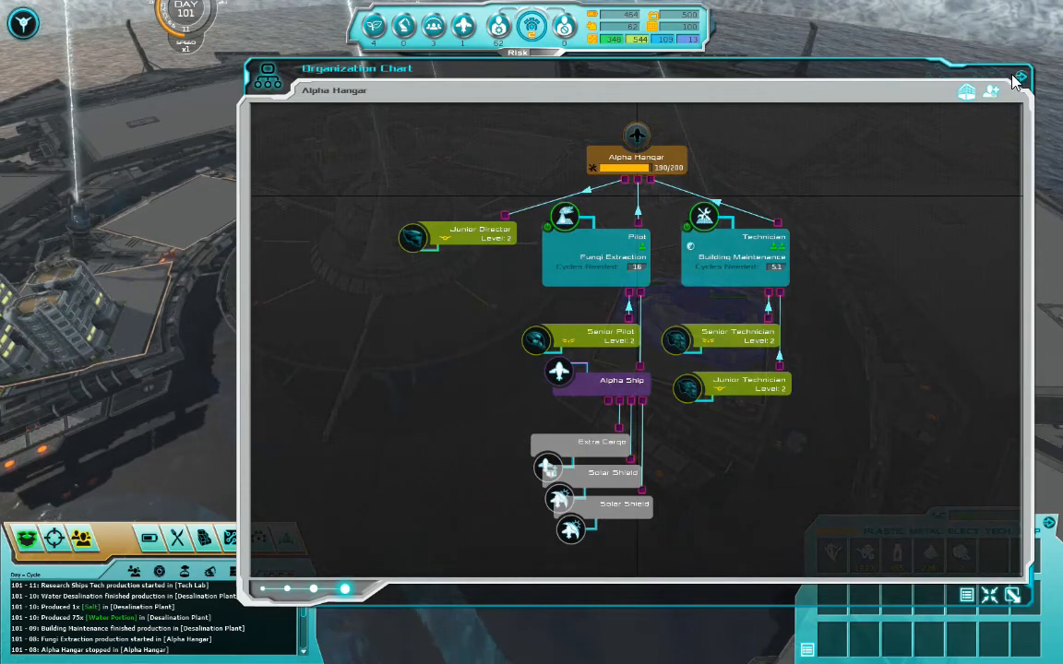
# Review the Botanic Garden's Farm Shiitake and the Seaweed Farm's Seaweed Fattening details.
pyautogui.click(1019, 77)
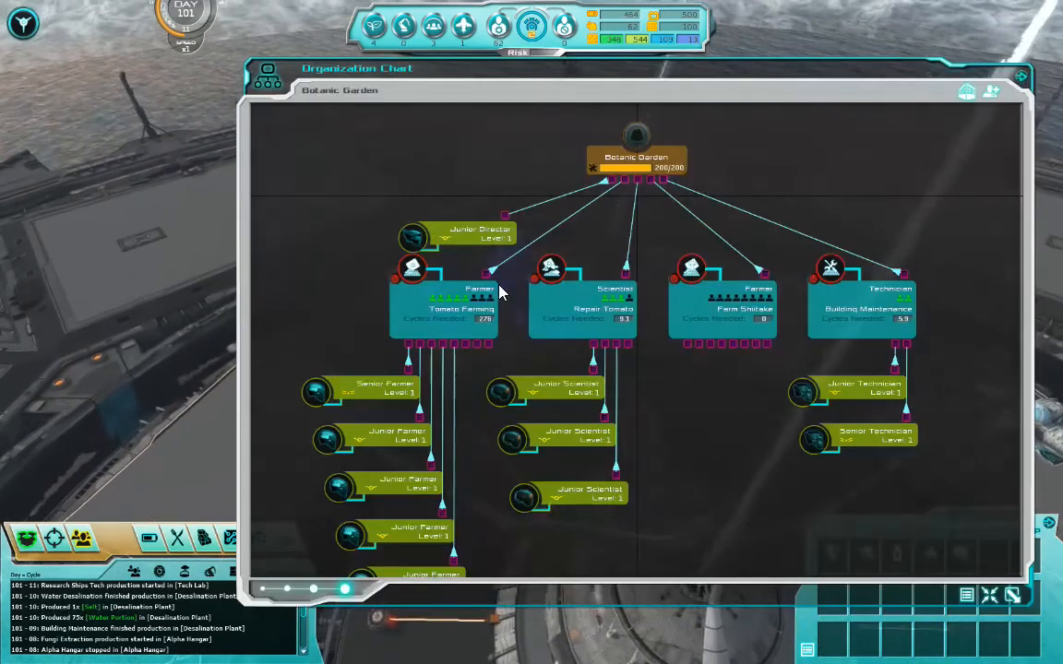
pyautogui.click(738, 297)
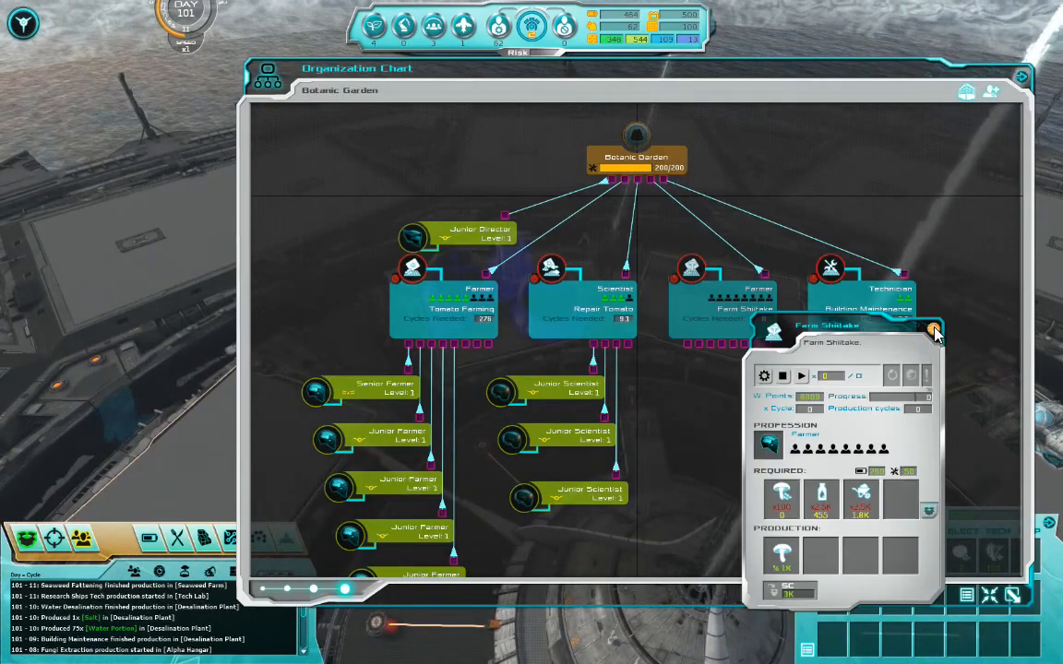
pyautogui.click(935, 330)
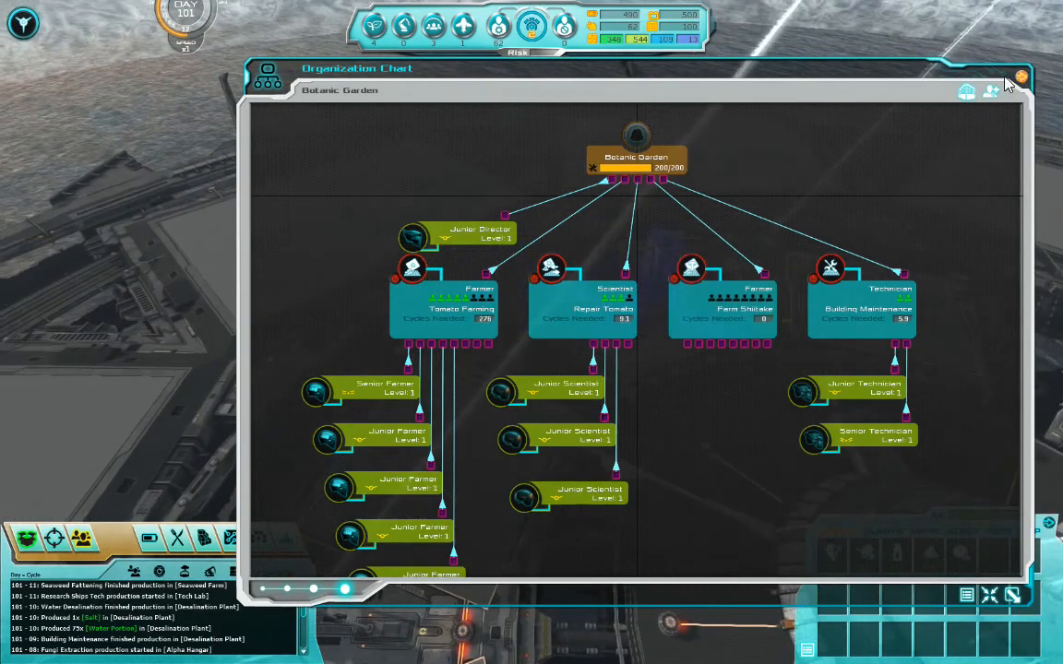
pyautogui.click(1020, 78)
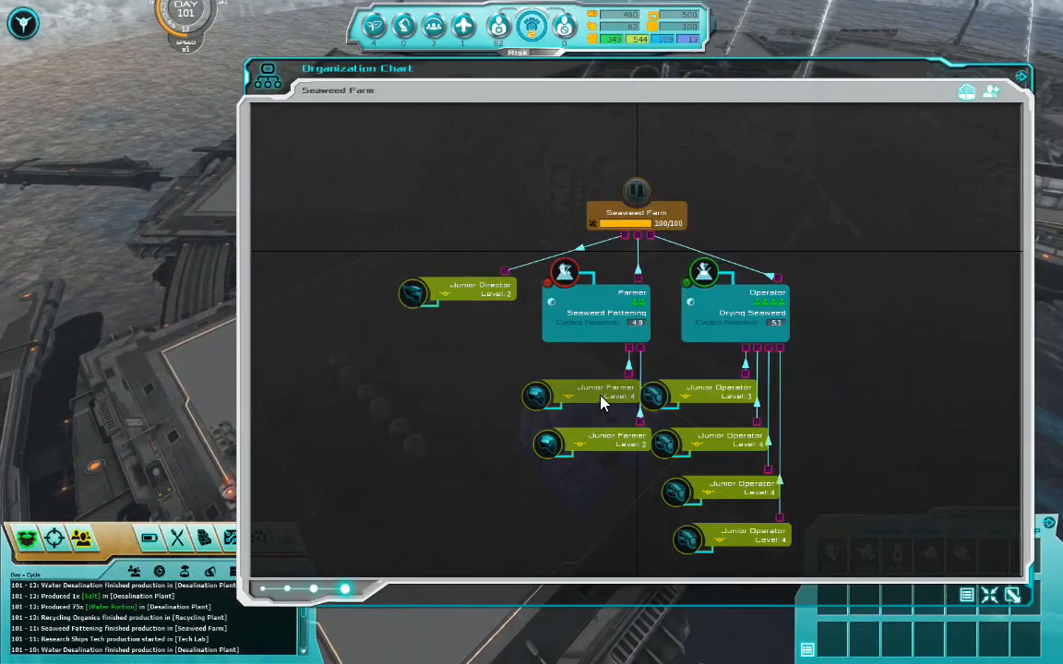
pyautogui.click(595, 309)
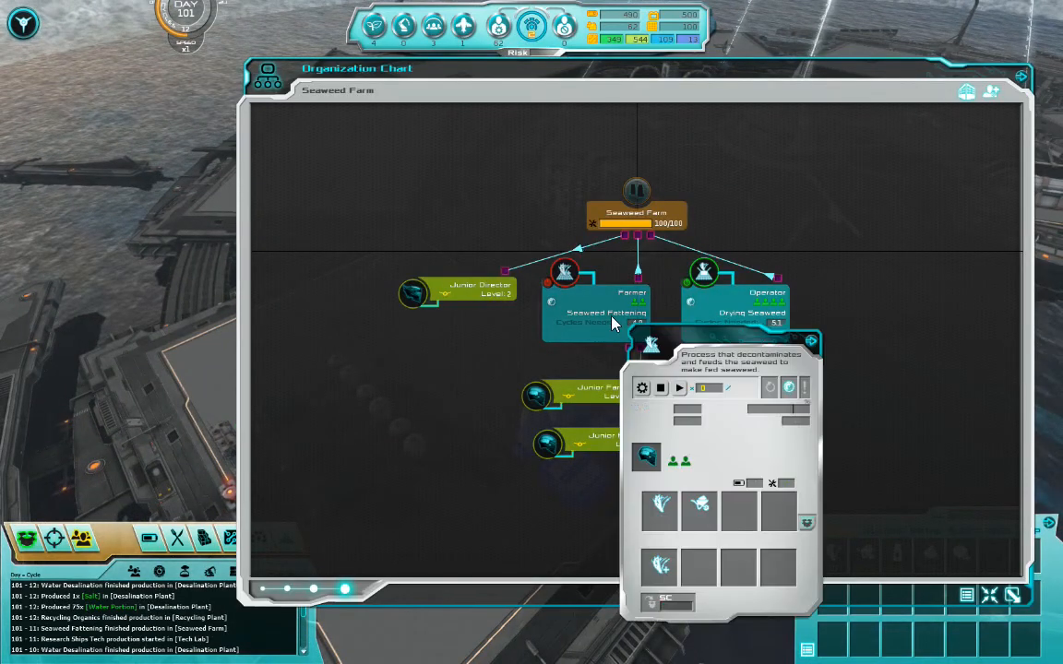
pyautogui.click(605, 313)
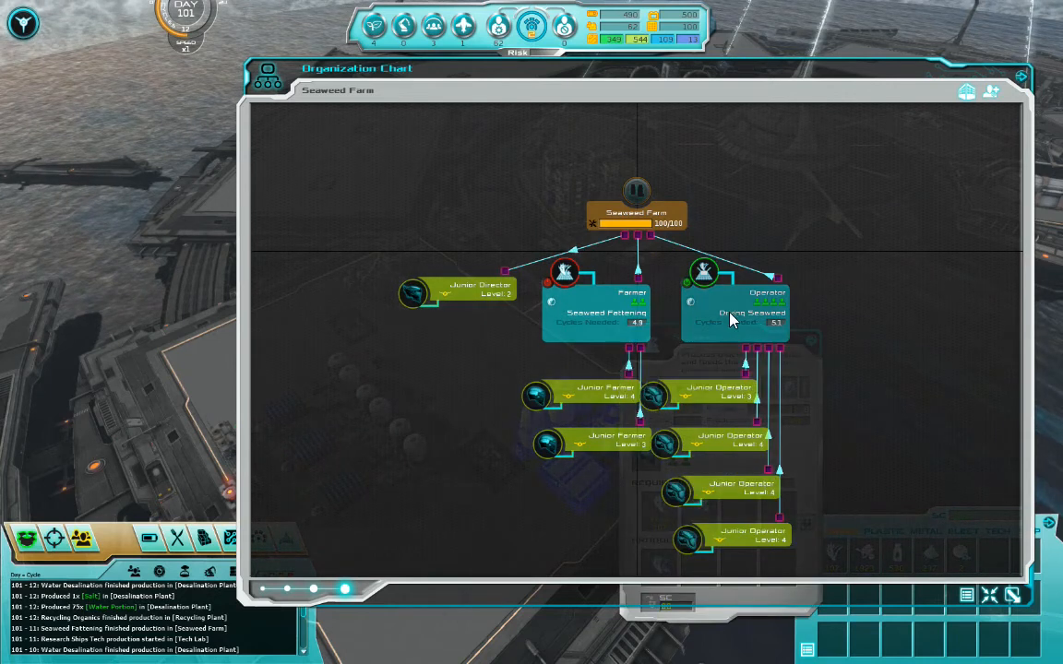
pyautogui.moveTo(874, 370)
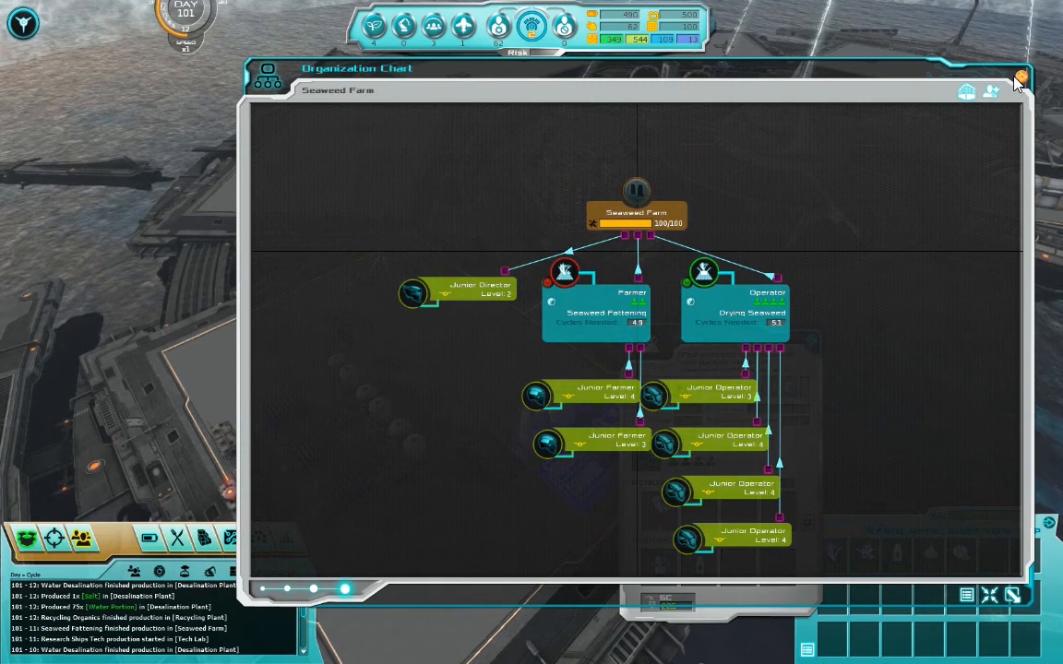
# Page through the Desalination Plant and next building charts, then close the organization chart.
pyautogui.click(595, 309)
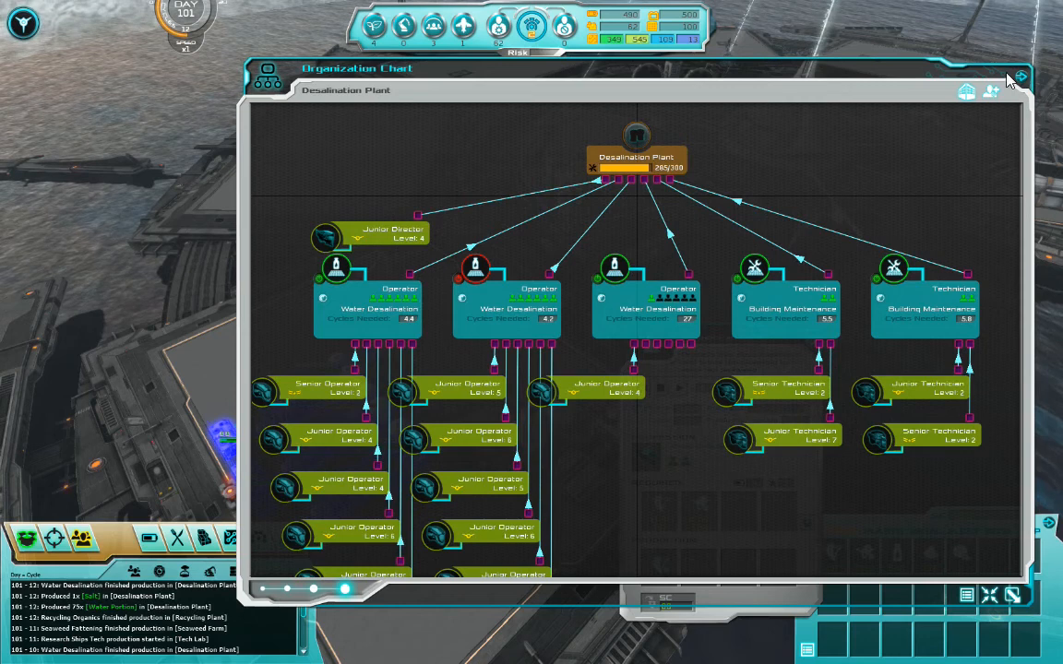
pyautogui.click(1019, 77)
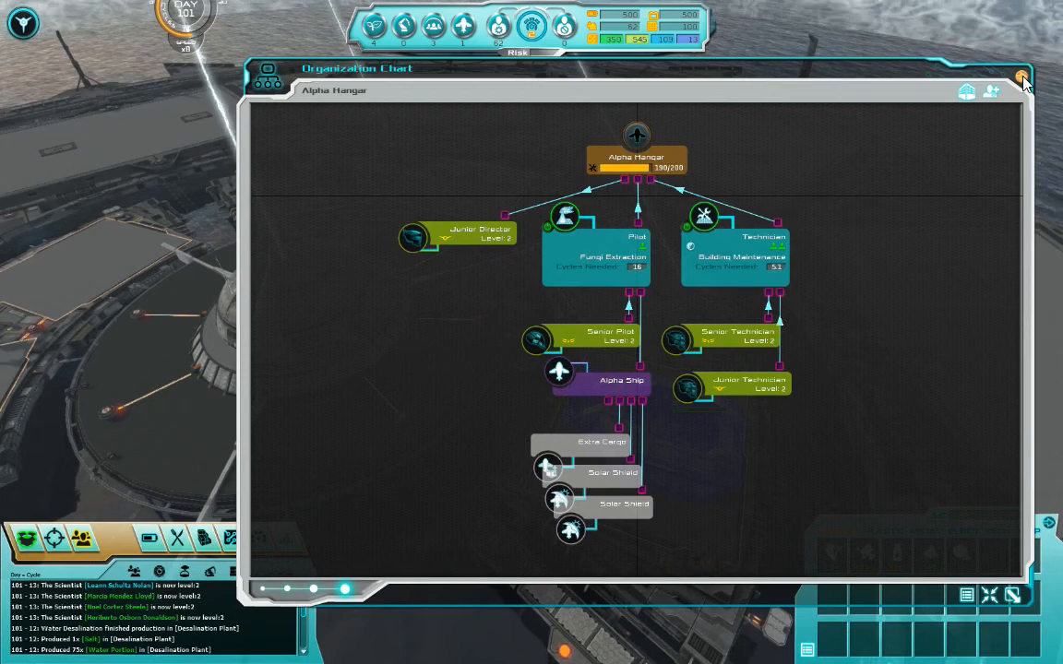
pyautogui.click(1021, 78)
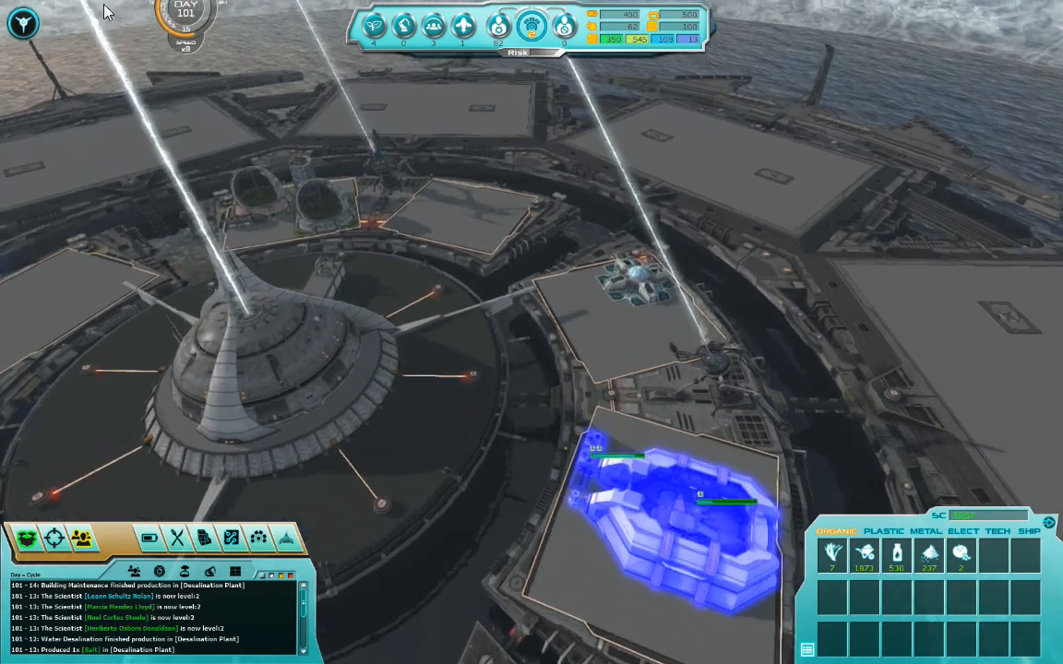
# Bring up the save screen and select The Lost Colony_4 as the save to overwrite.
pyautogui.click(24, 23)
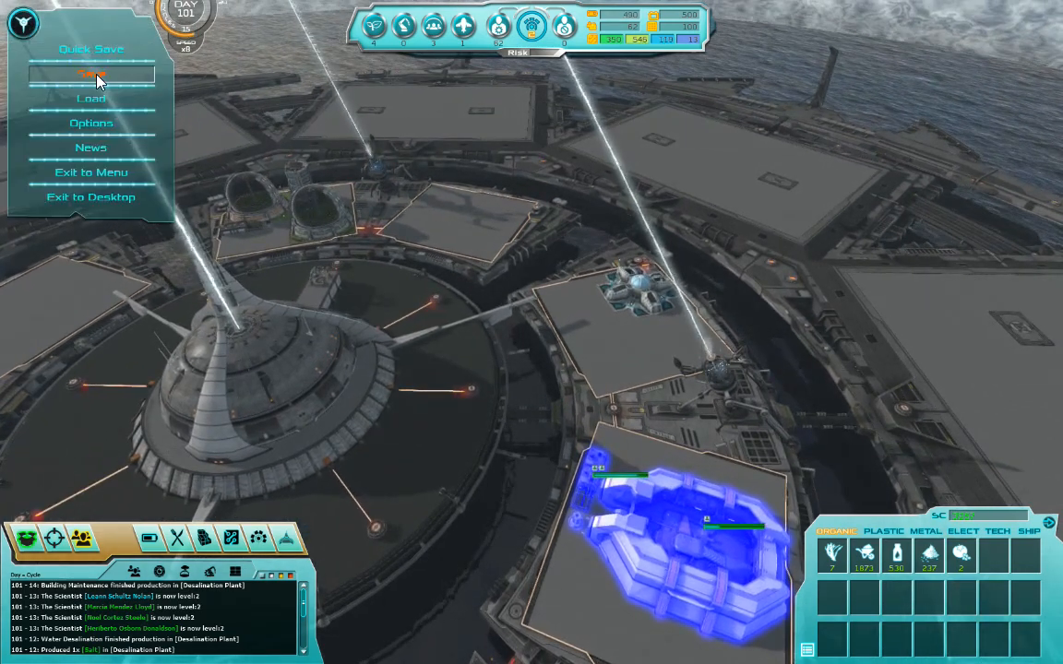
pyautogui.click(90, 74)
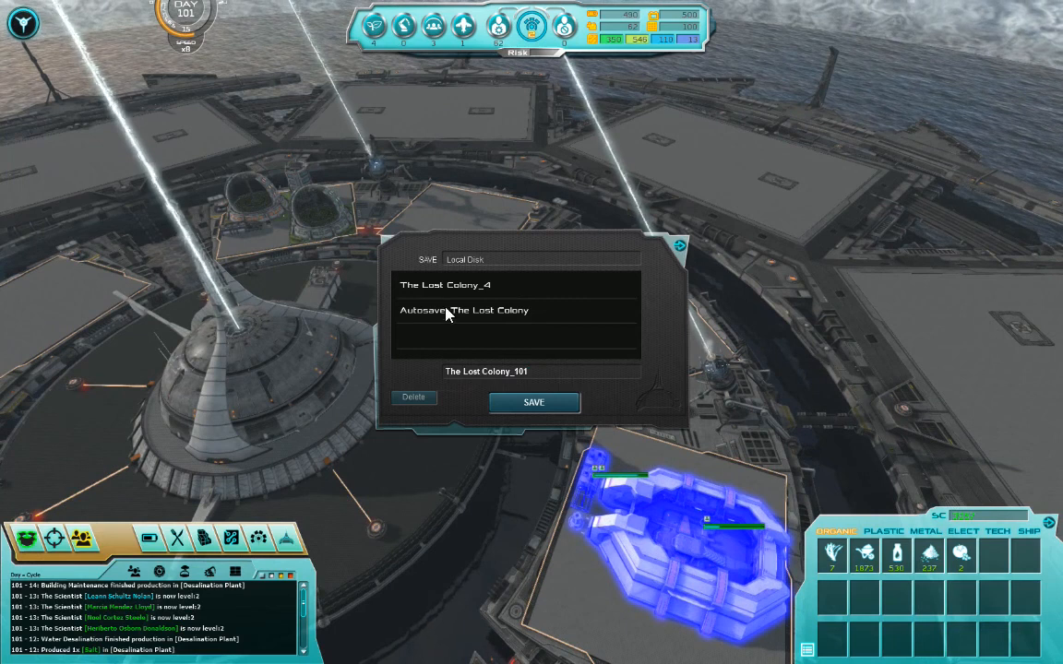
pyautogui.click(444, 284)
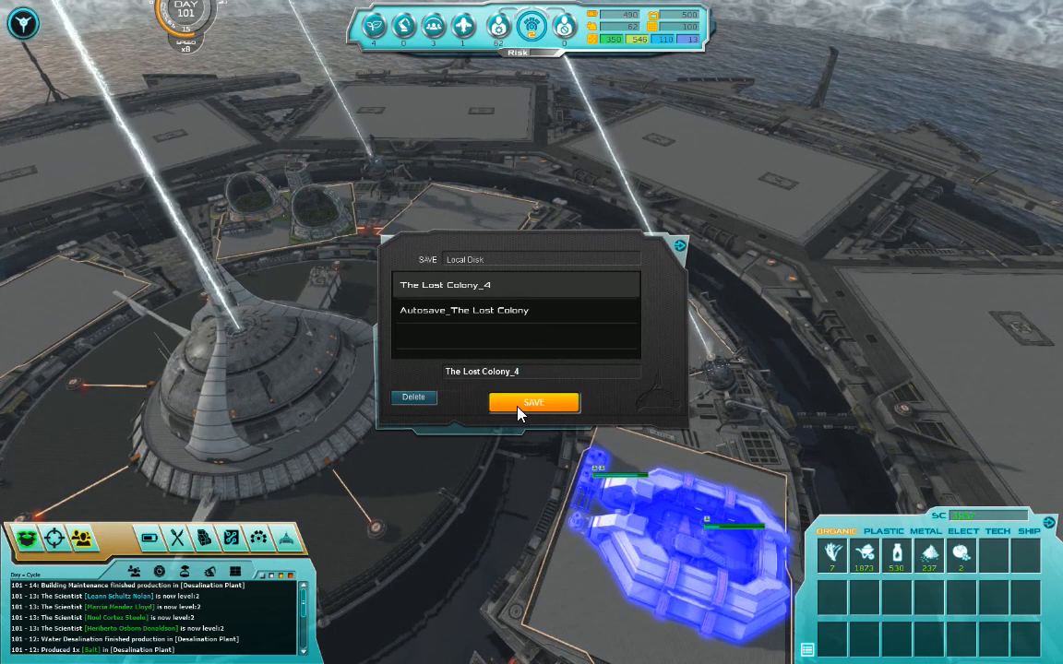